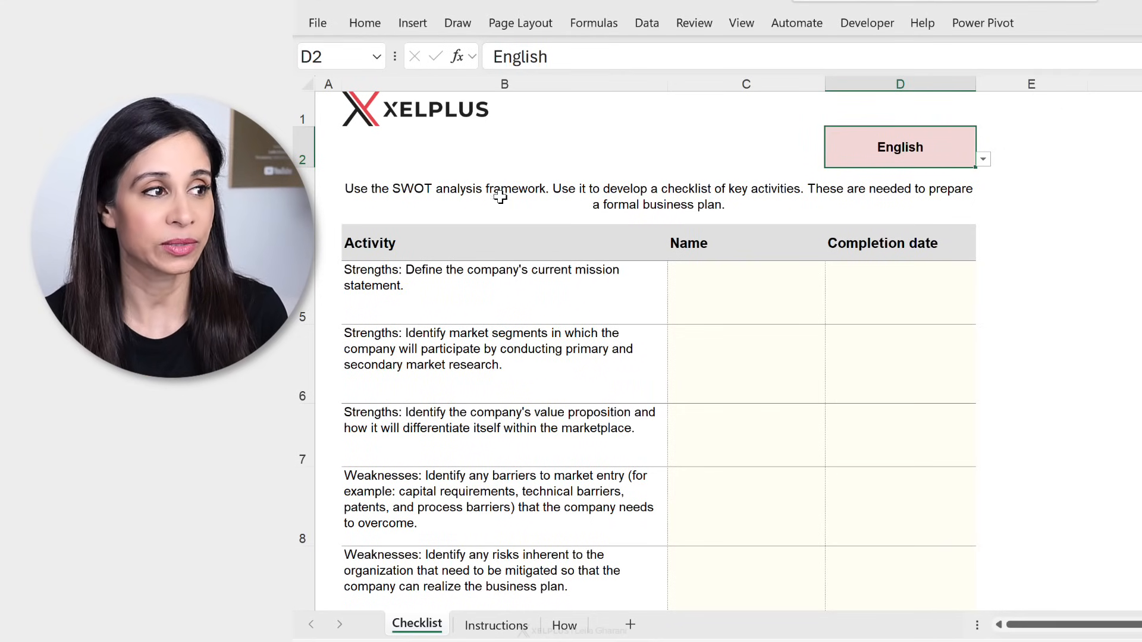
pyautogui.moveTo(552, 319)
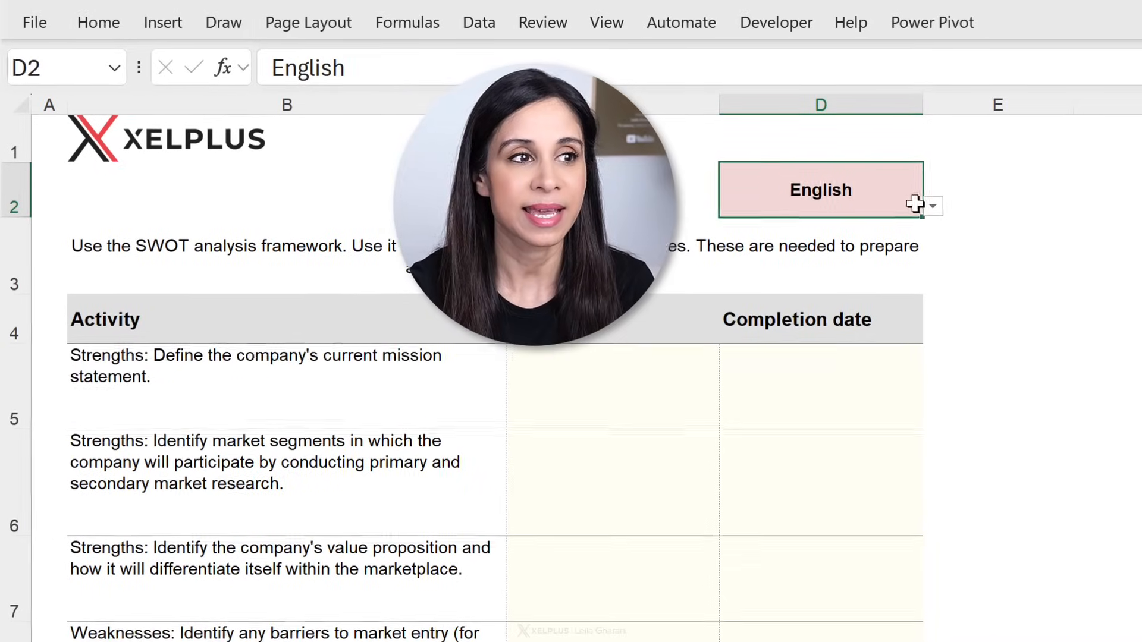
# Switch the checklist language in D2 to German, then to French, using its full-name dropdown
pyautogui.click(932, 206)
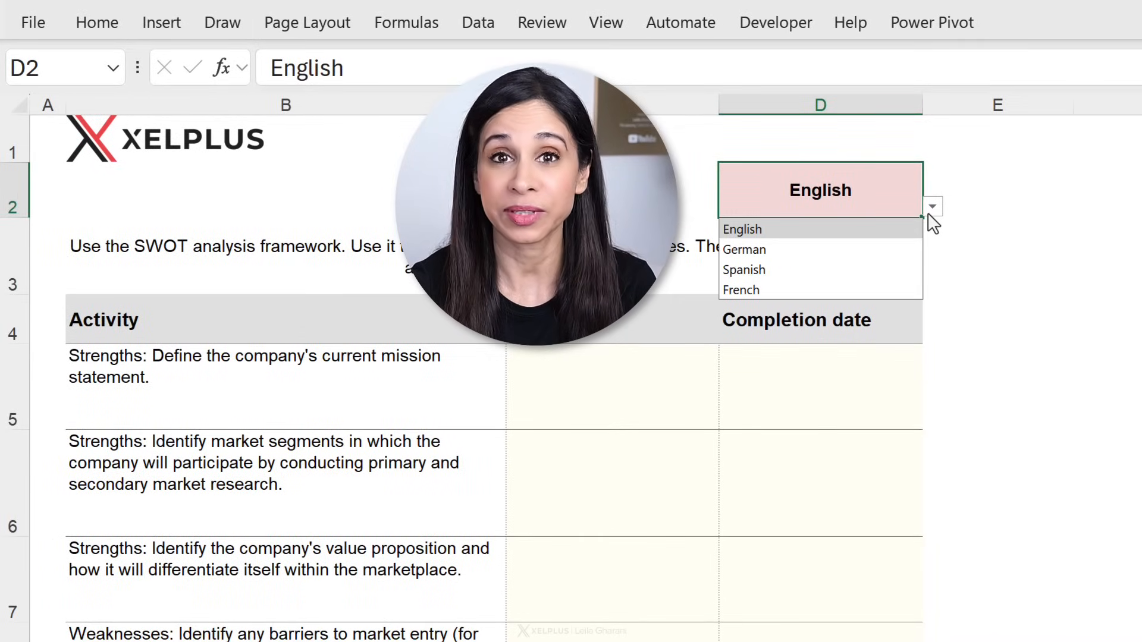
pyautogui.moveTo(854, 252)
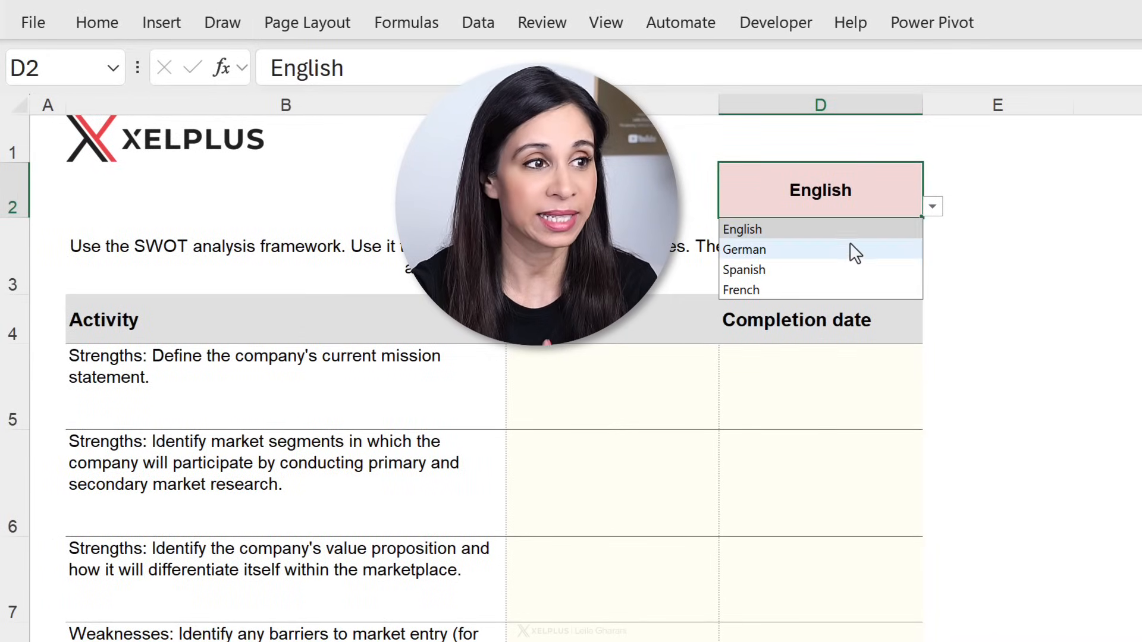
pyautogui.click(743, 249)
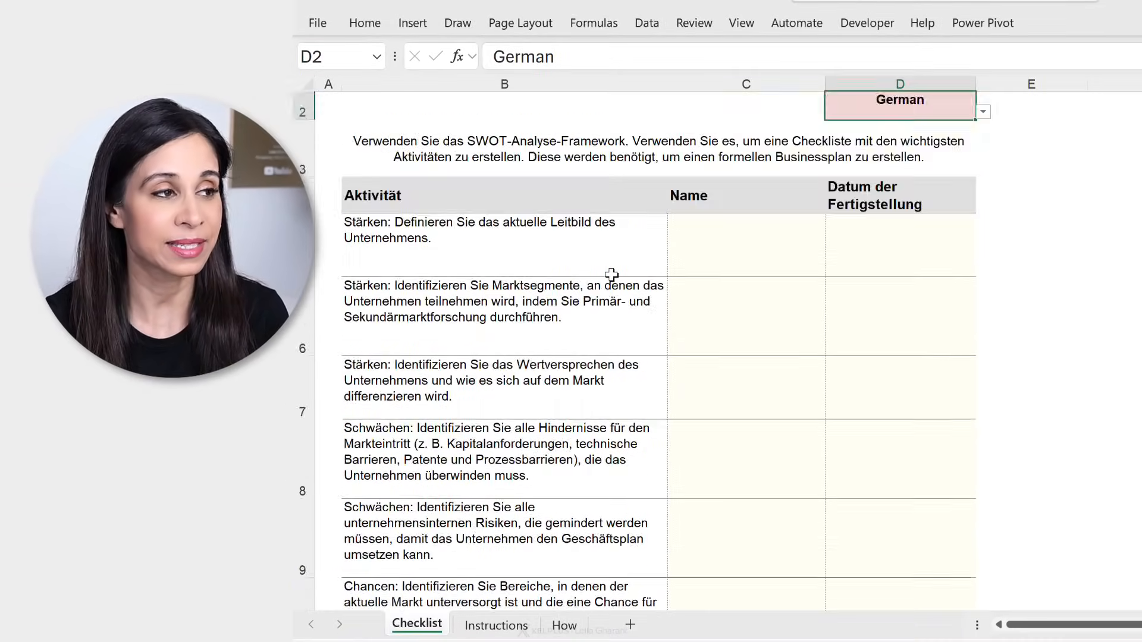
pyautogui.scroll(3)
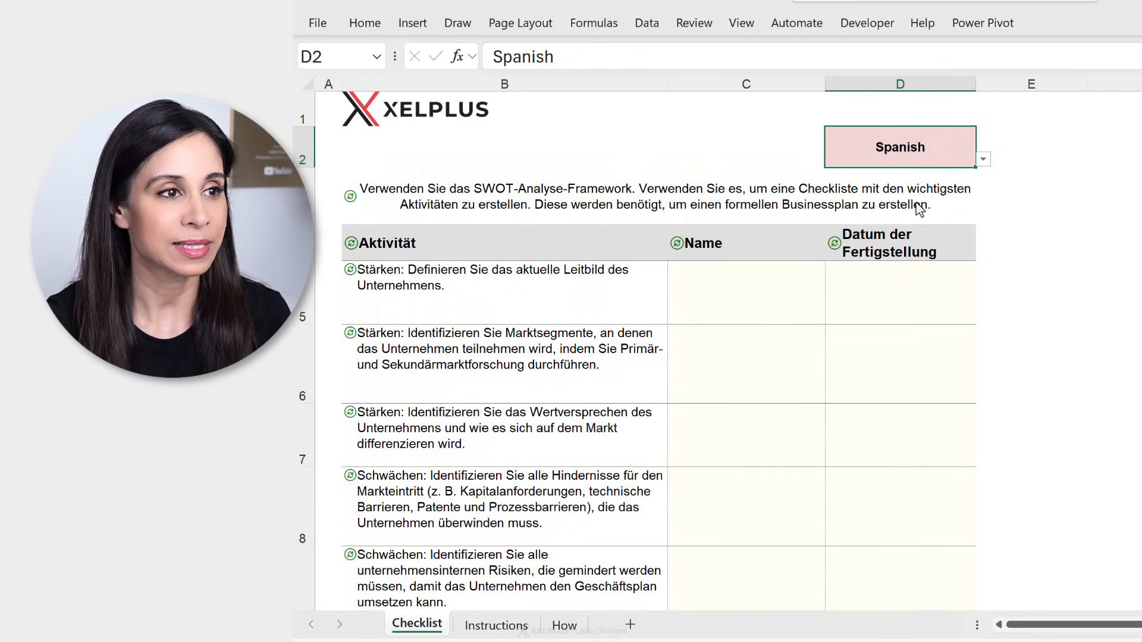
pyautogui.click(983, 158)
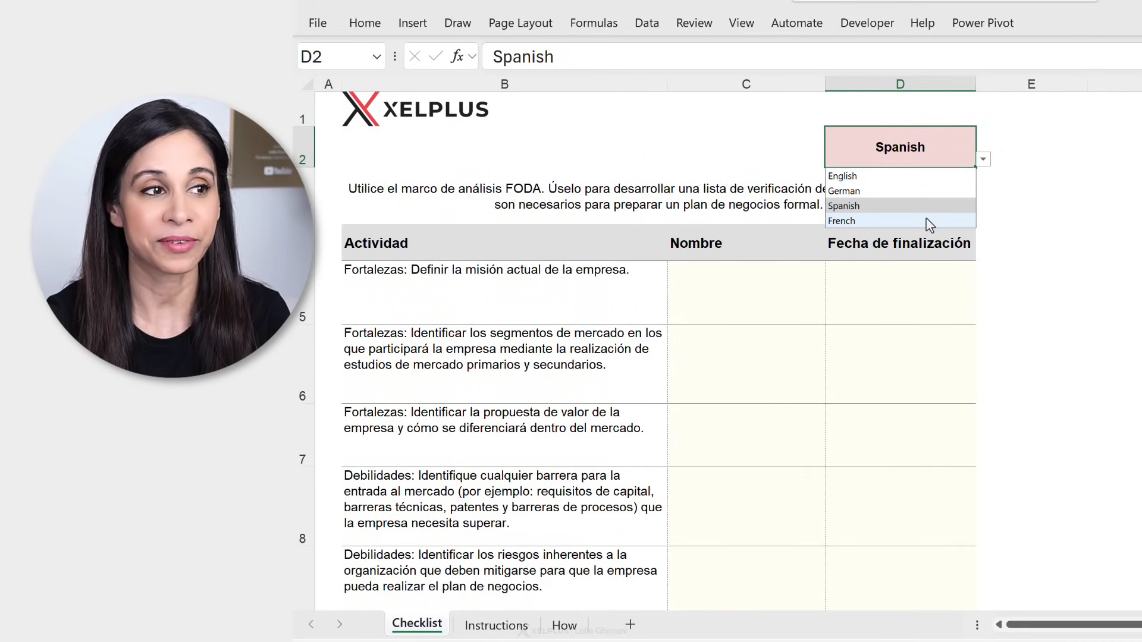
pyautogui.click(841, 221)
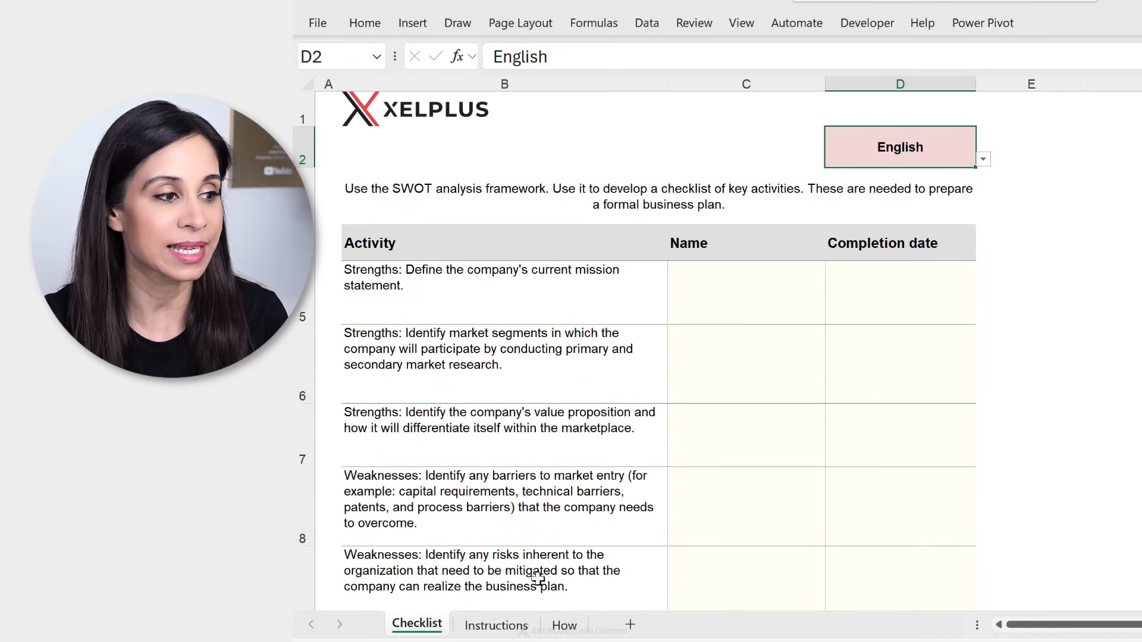
pyautogui.click(497, 624)
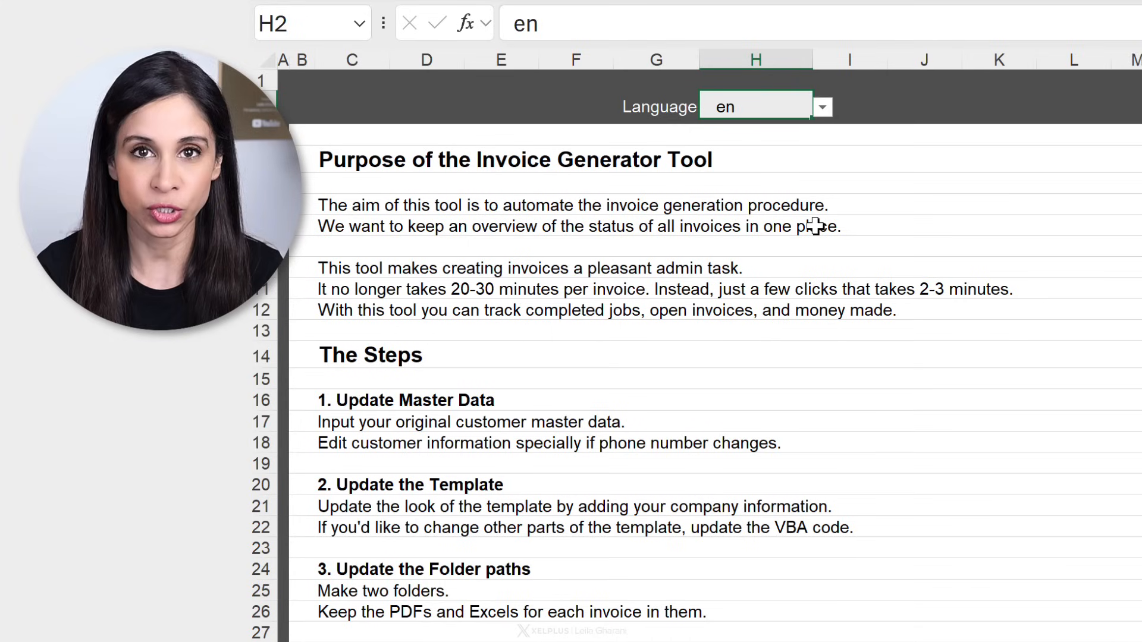
pyautogui.moveTo(768, 125)
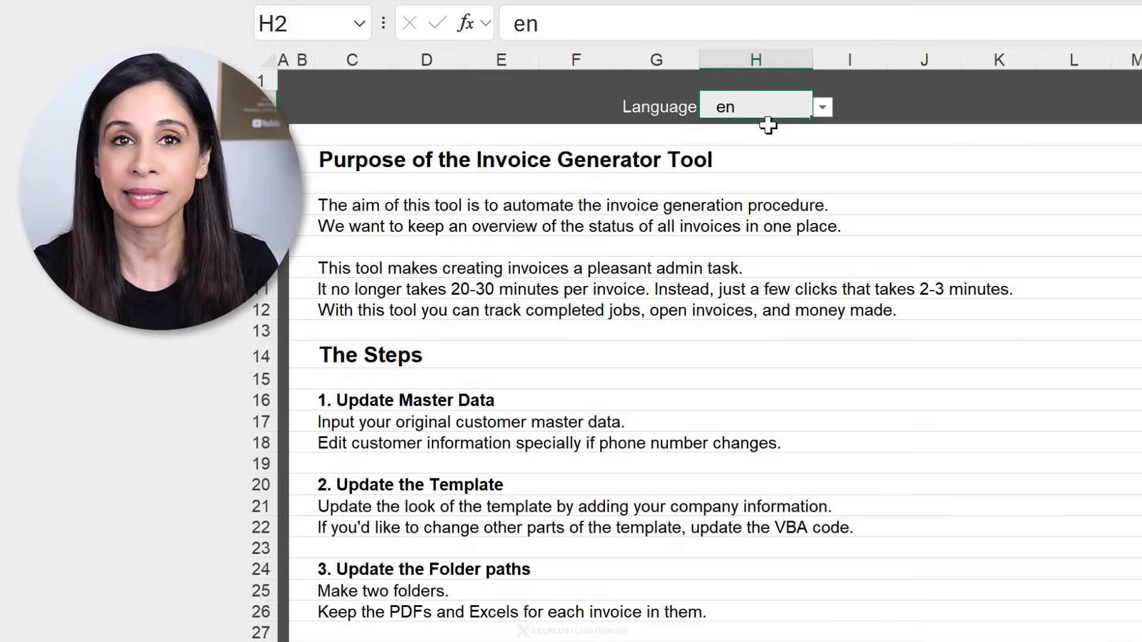
pyautogui.moveTo(857, 165)
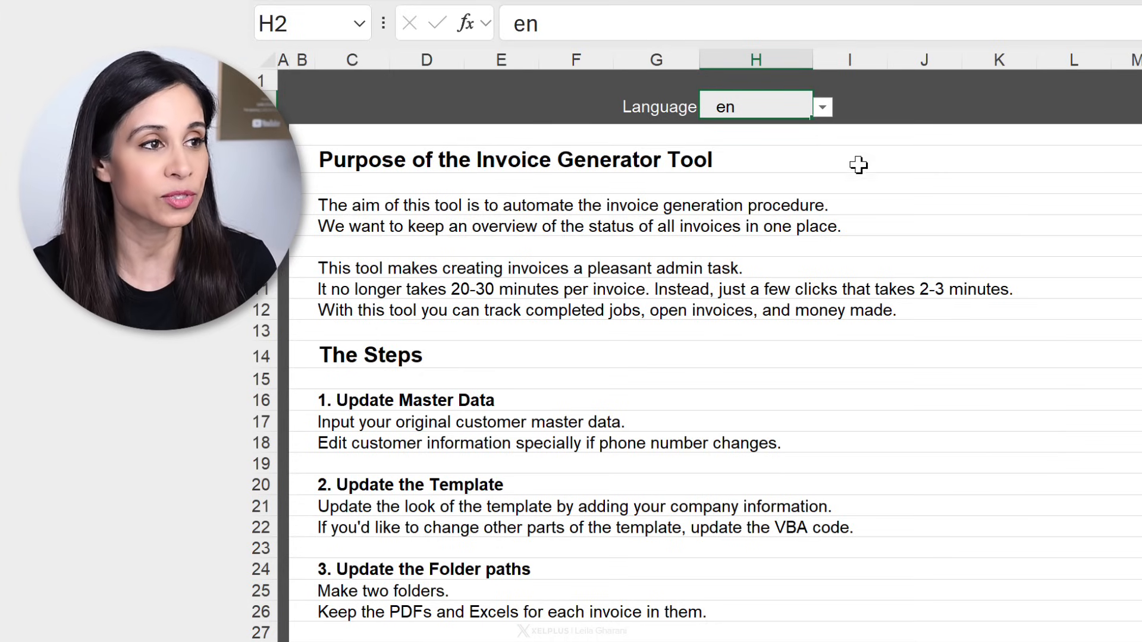
# On the Invoice Generator sheet, pick the es code from the H2 language dropdown
pyautogui.click(822, 106)
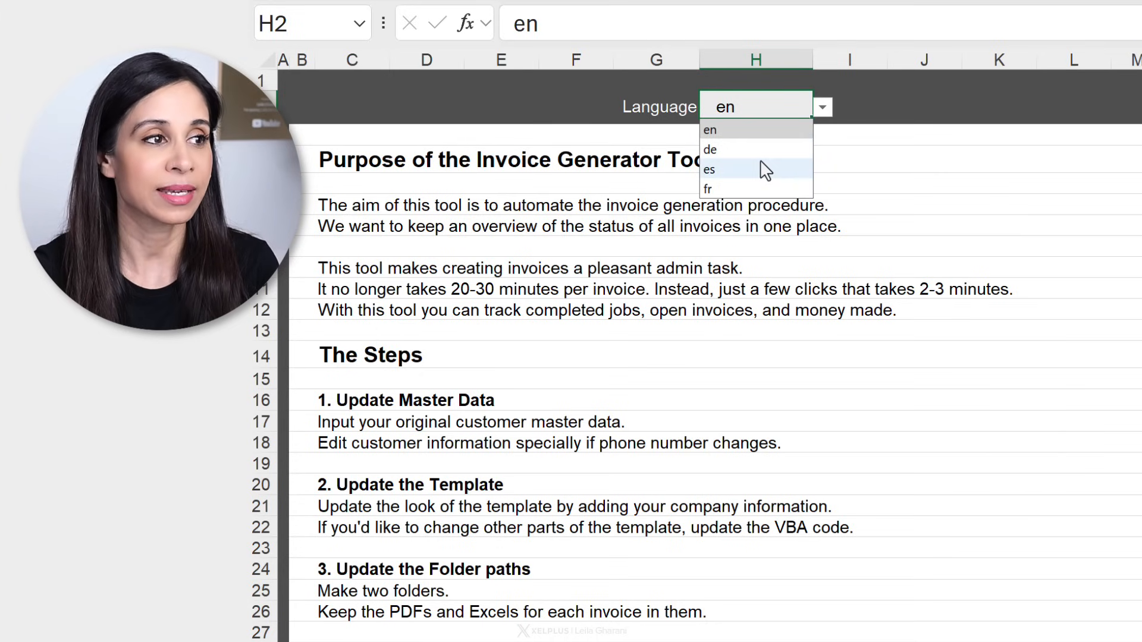
pyautogui.click(710, 150)
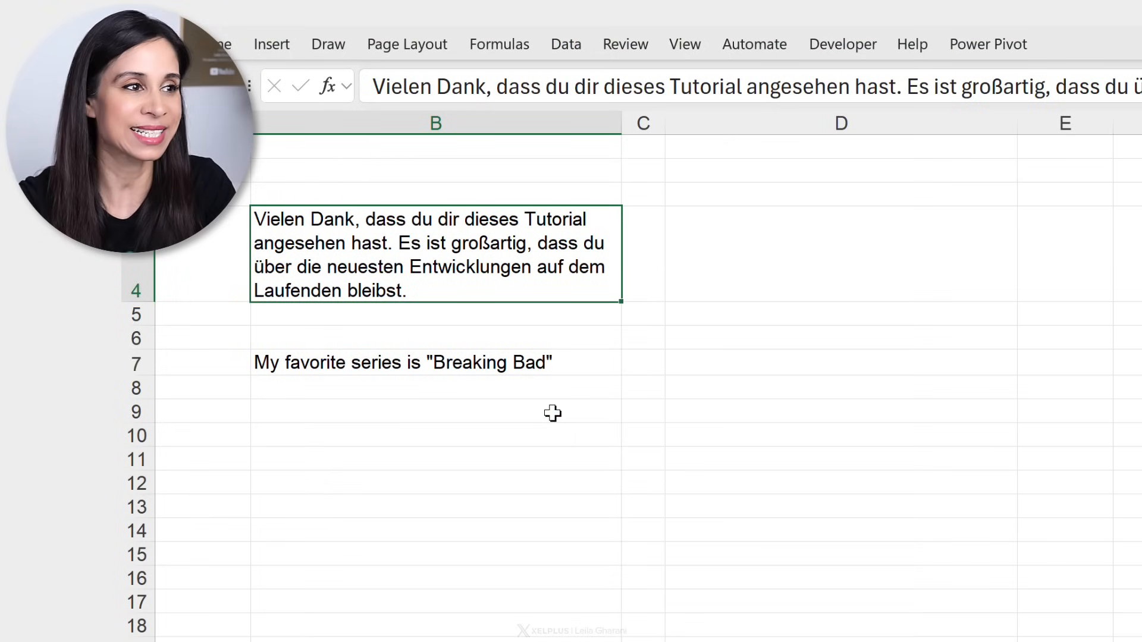
# Enter =TRANSLATE(B4,"de","en") in D4 to translate the German text into English
pyautogui.click(839, 253)
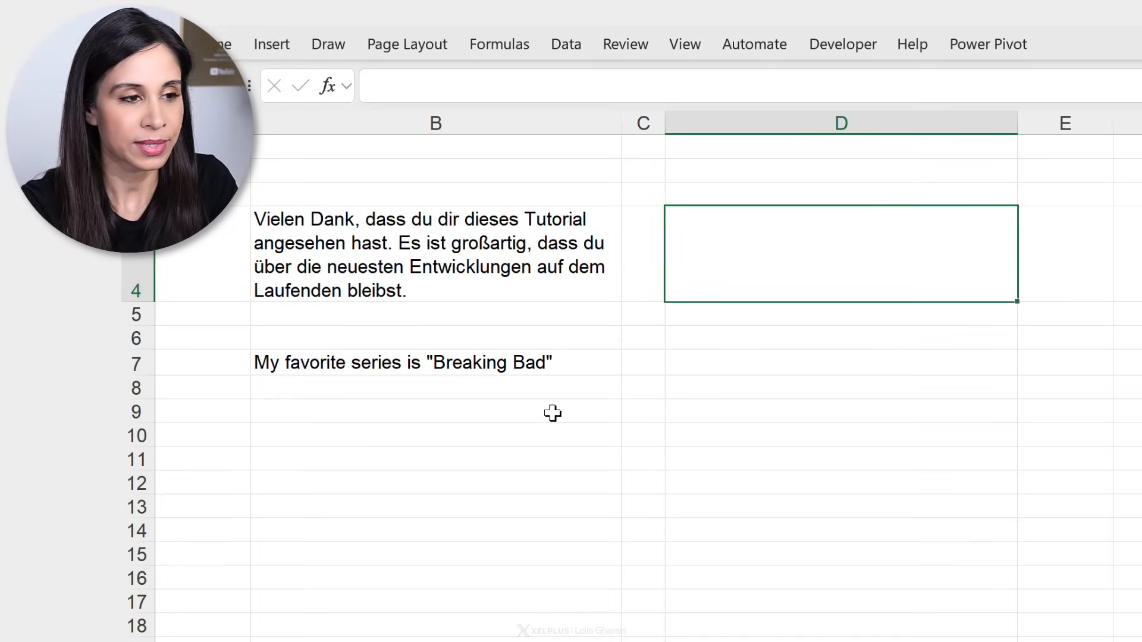
pyautogui.write('=t')
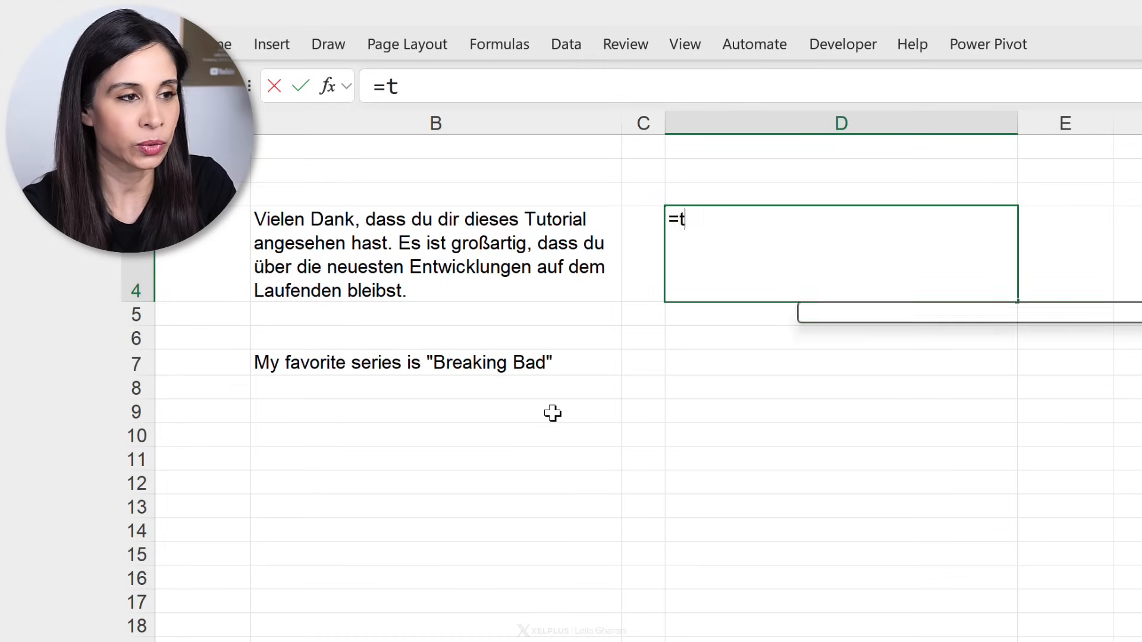
pyautogui.write('ran')
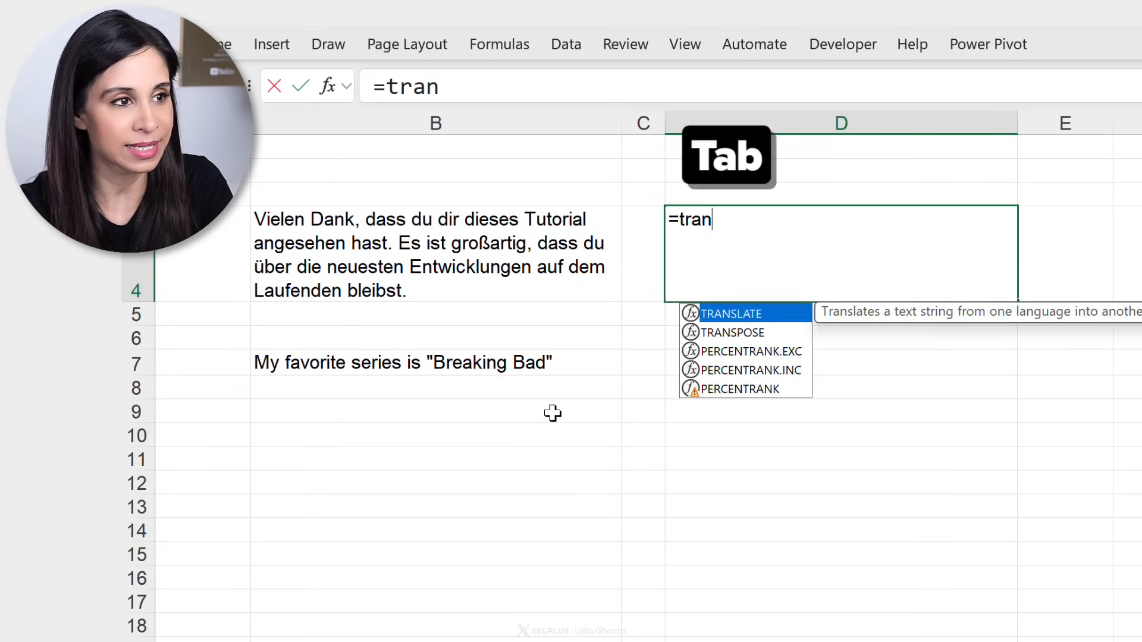
pyautogui.press('Tab')
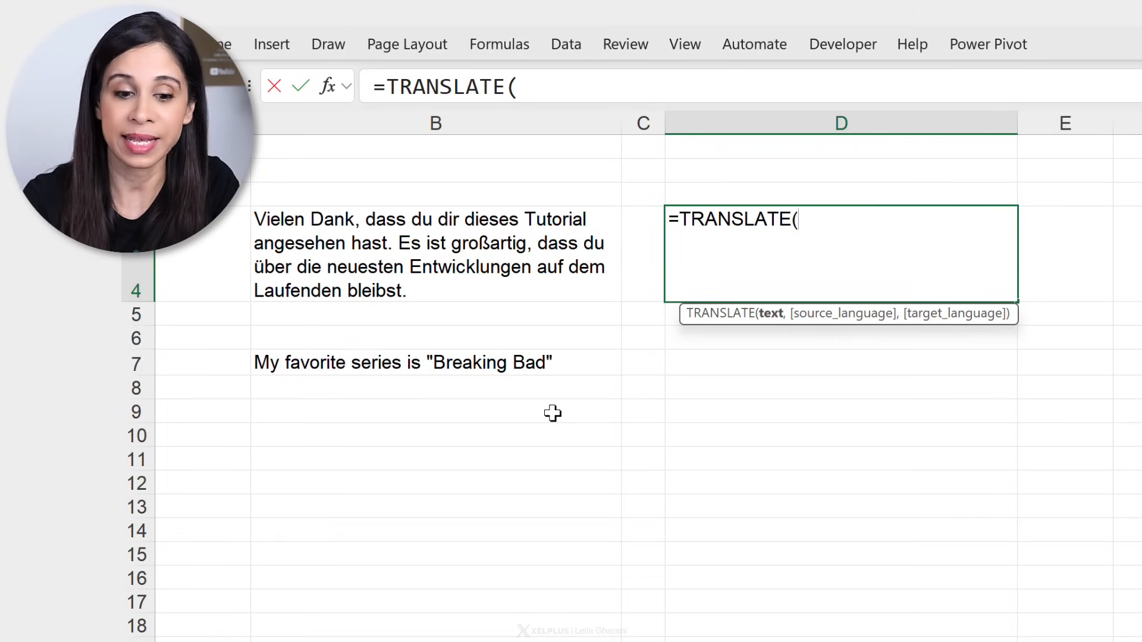
pyautogui.click(435, 255)
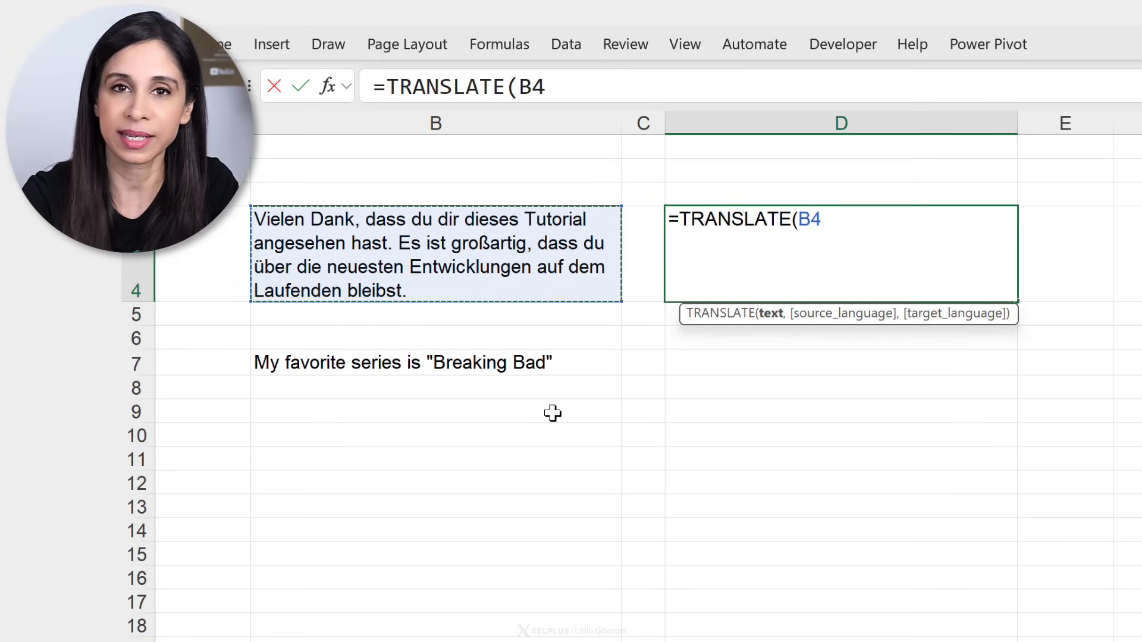
pyautogui.write(',')
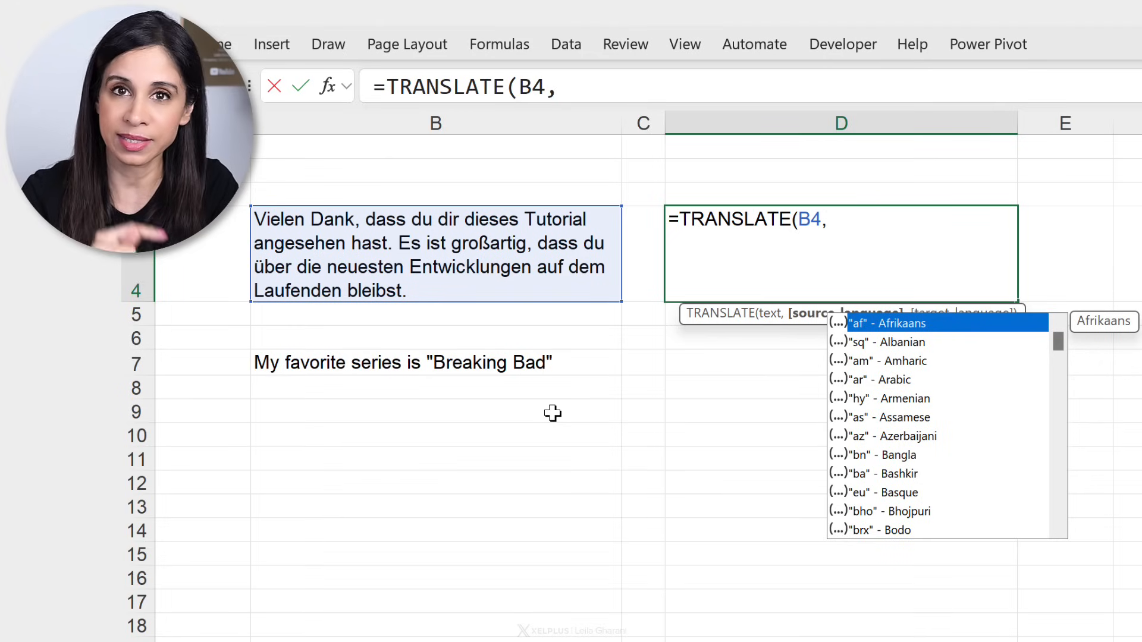
pyautogui.moveTo(617, 355)
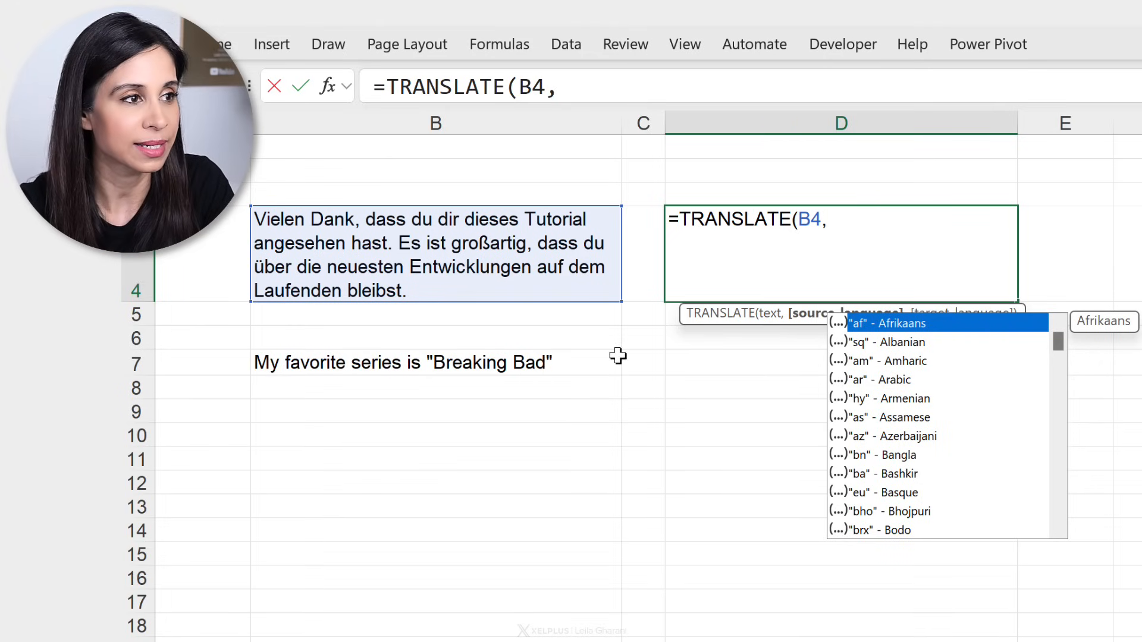
pyautogui.scroll(-3)
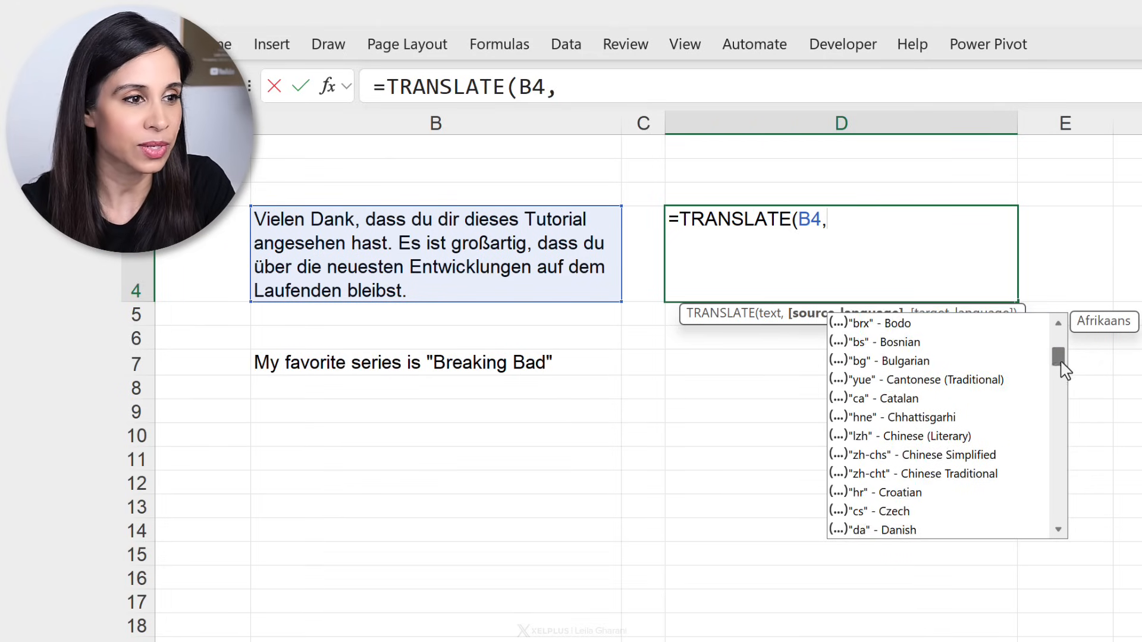
pyautogui.scroll(-3)
pyautogui.write('"de"')
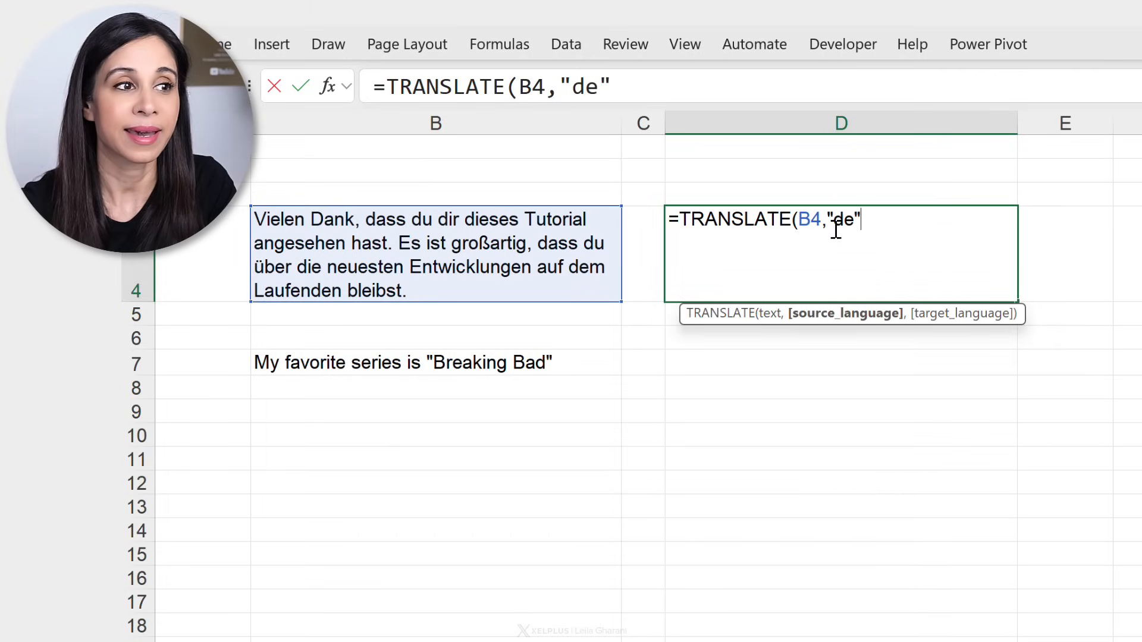
pyautogui.moveTo(866, 243)
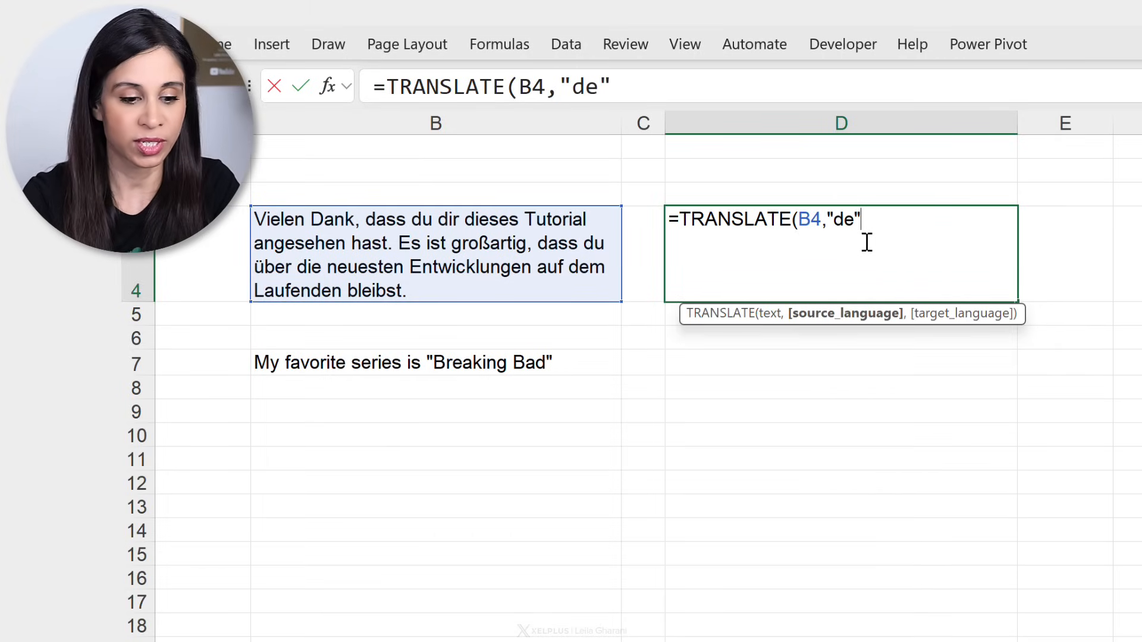
pyautogui.write(',')
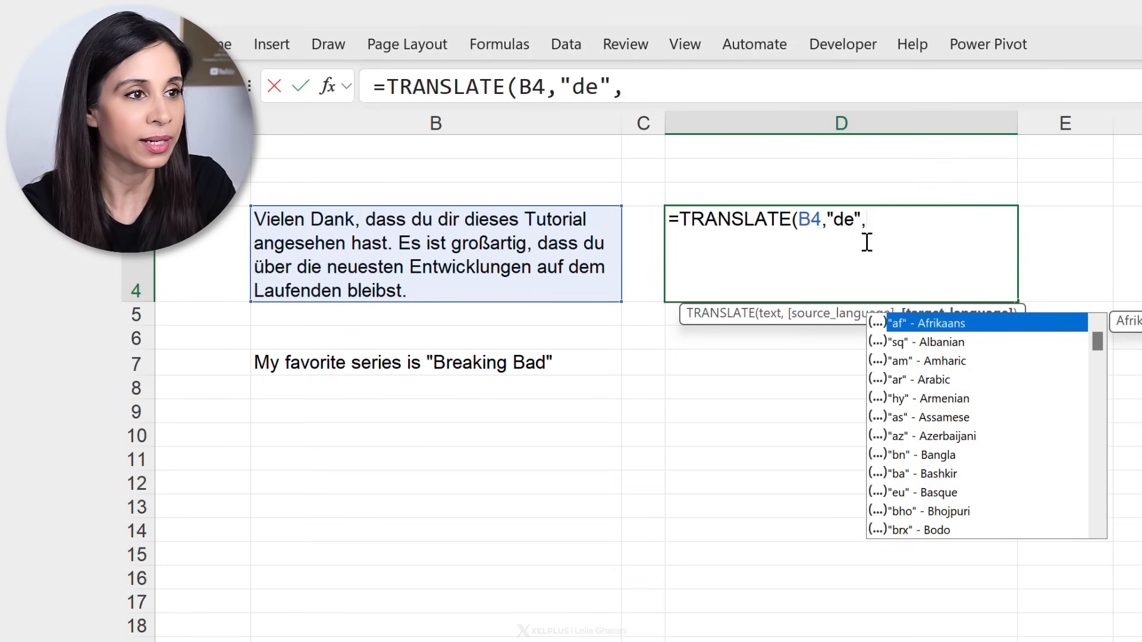
pyautogui.write('"')
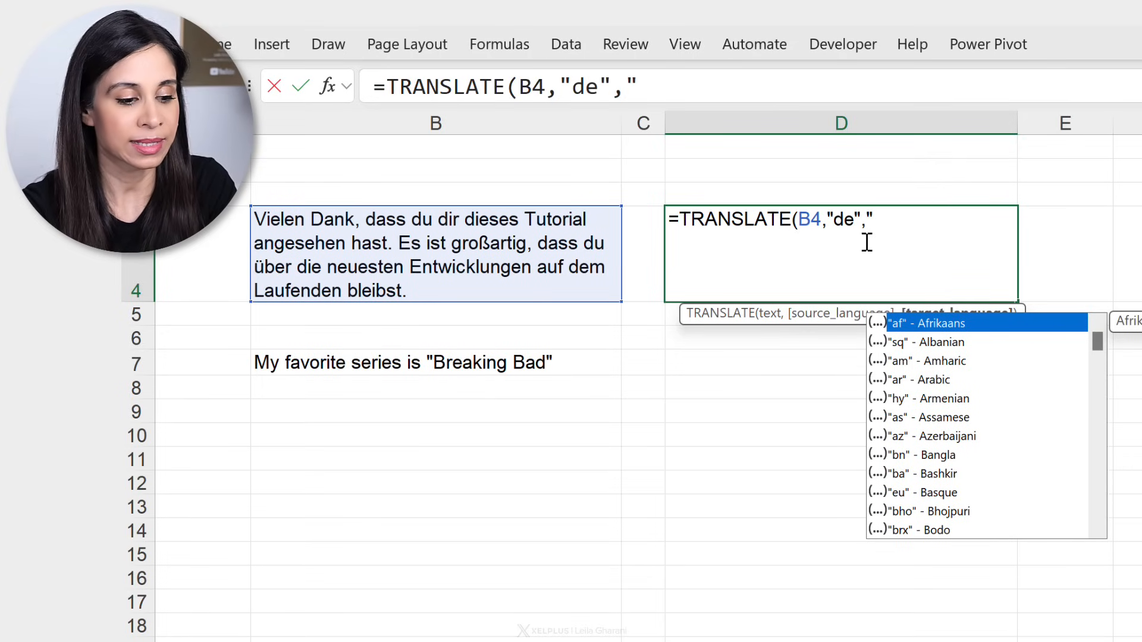
pyautogui.write('e')
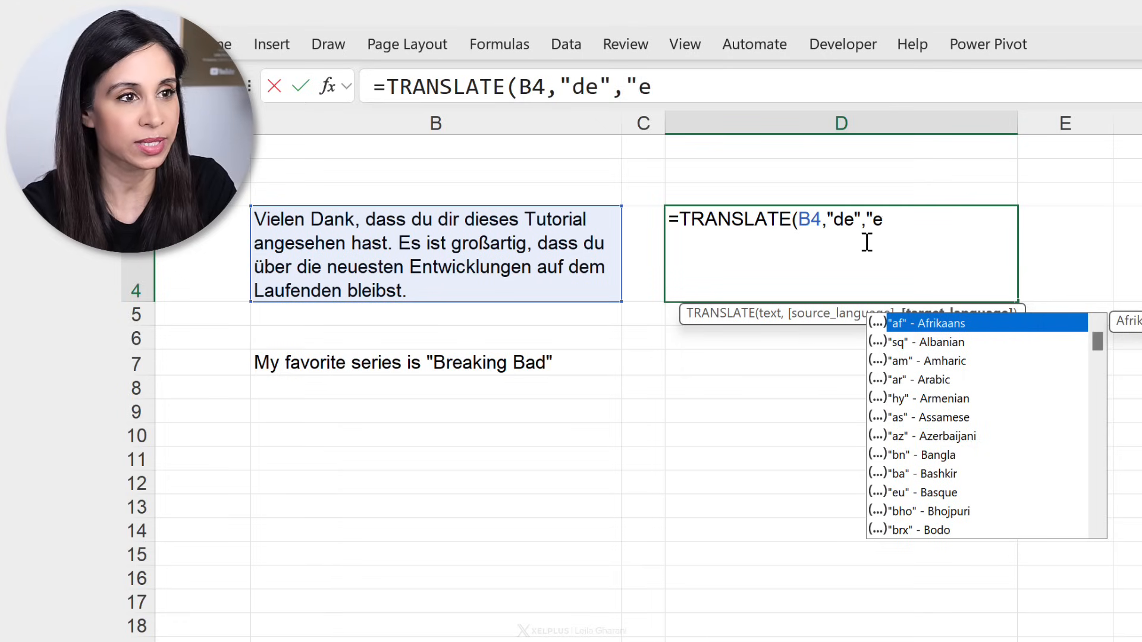
pyautogui.write('n"')
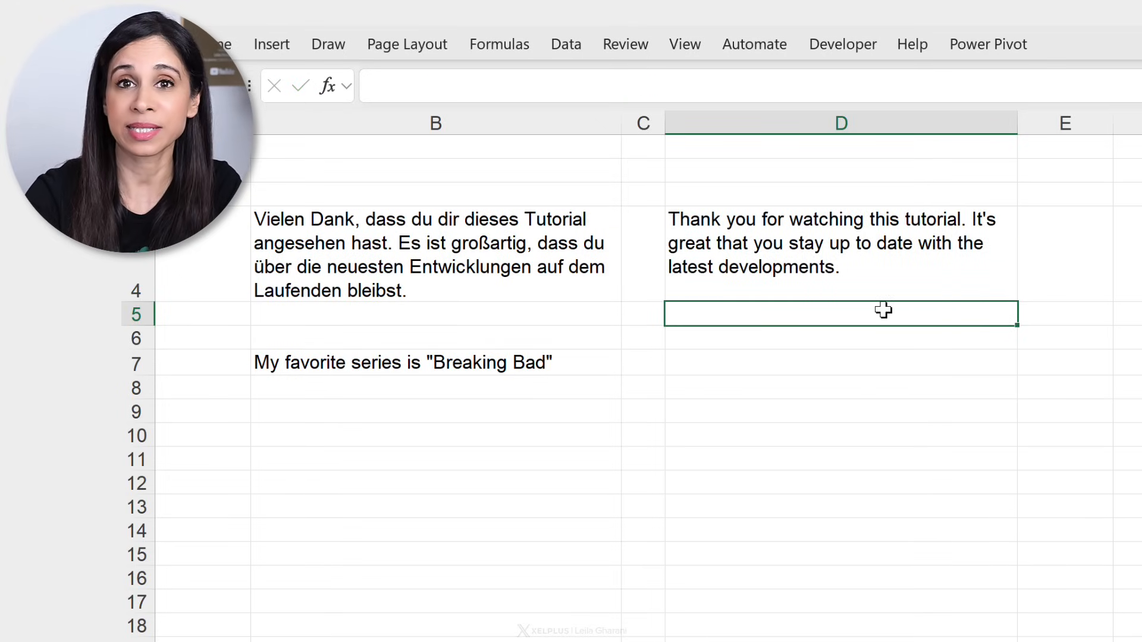
# Edit the D4 formula so its target language becomes Greek (el) instead of English
pyautogui.click(841, 252)
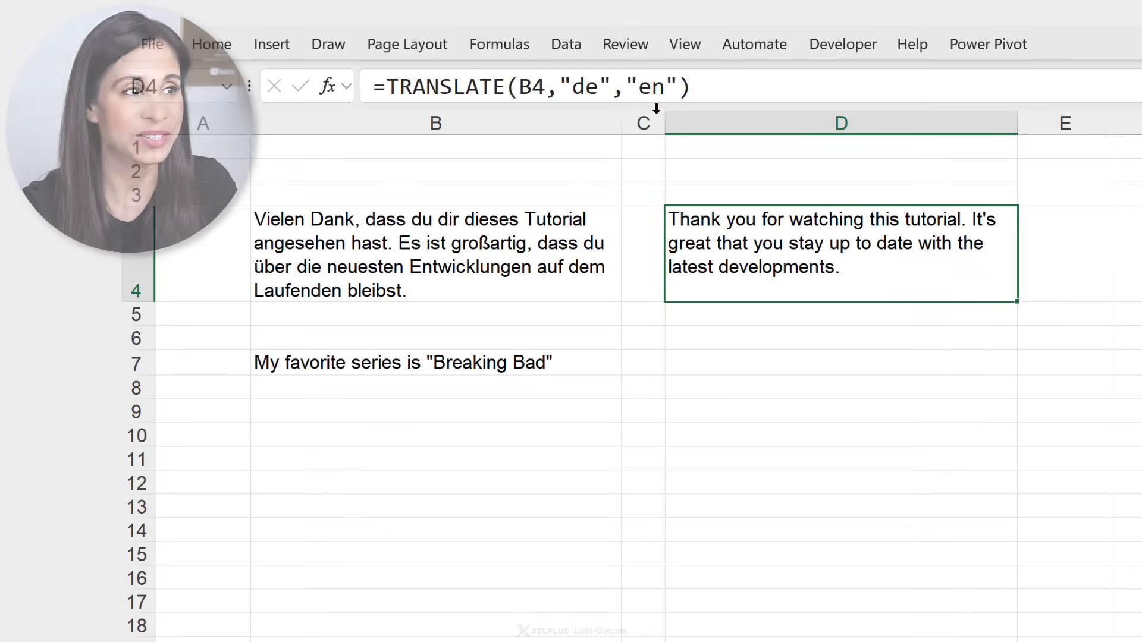
pyautogui.doubleClick(841, 253)
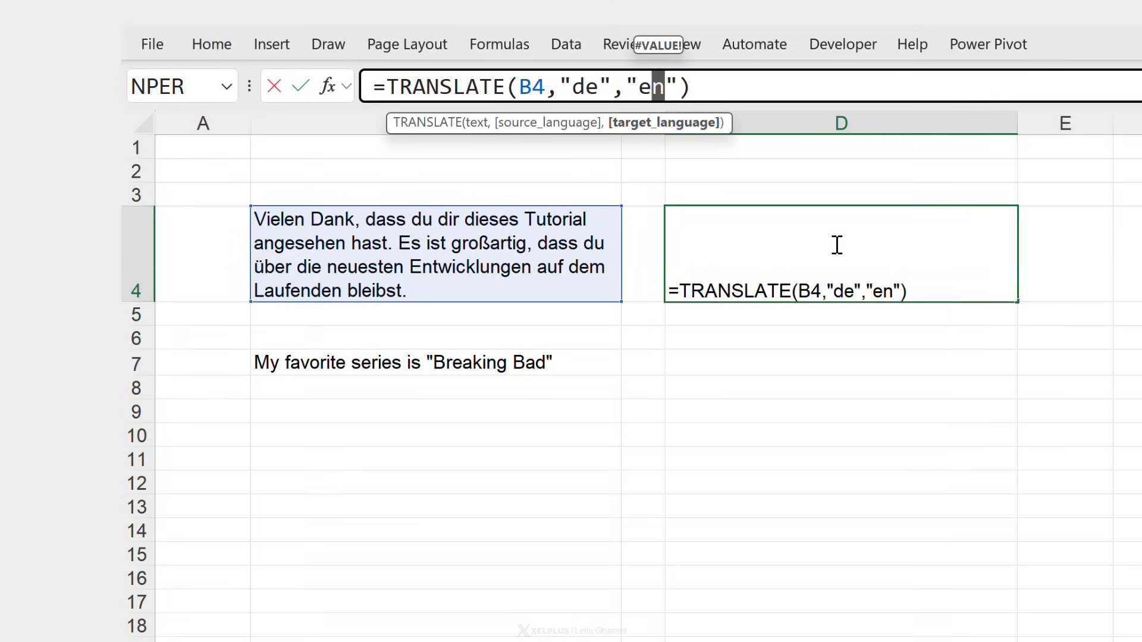
pyautogui.write('es')
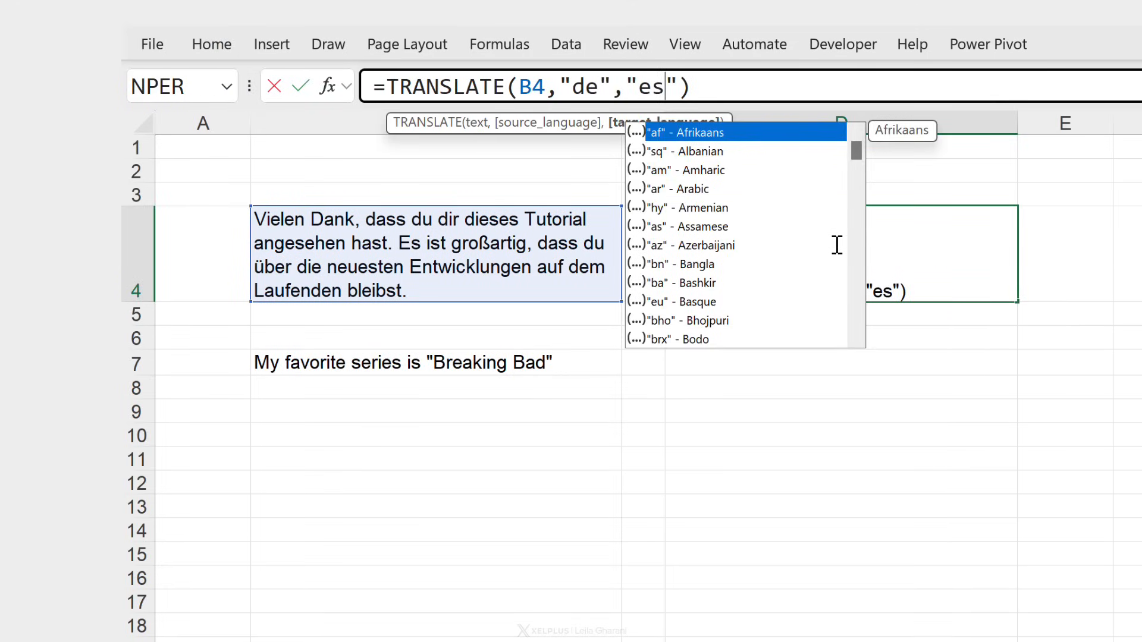
pyautogui.press('Return')
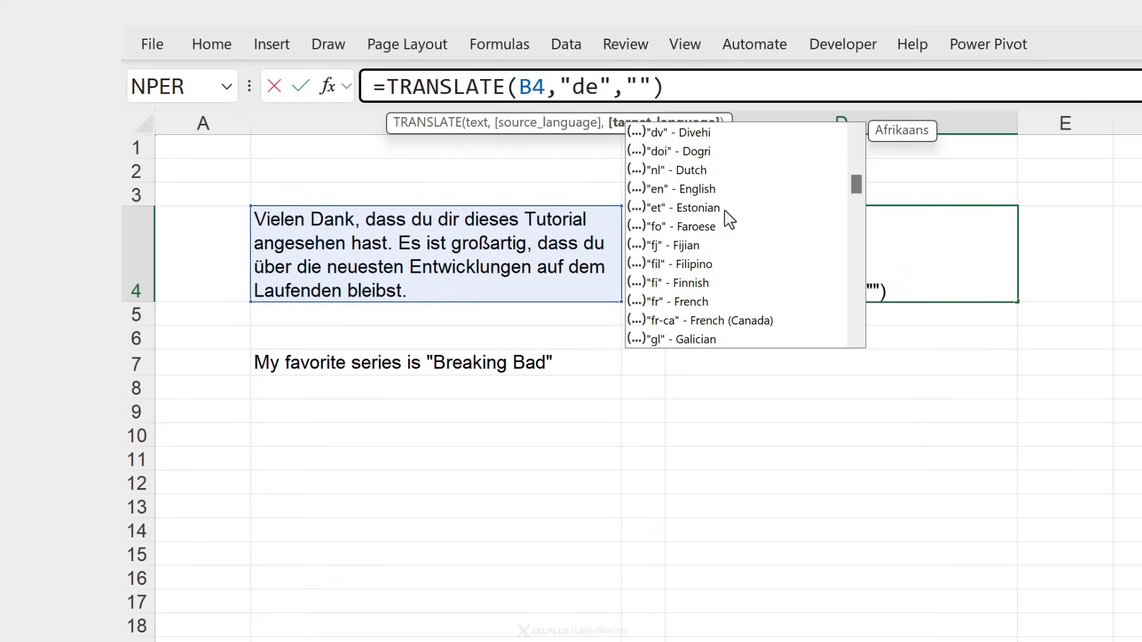
pyautogui.scroll(-3)
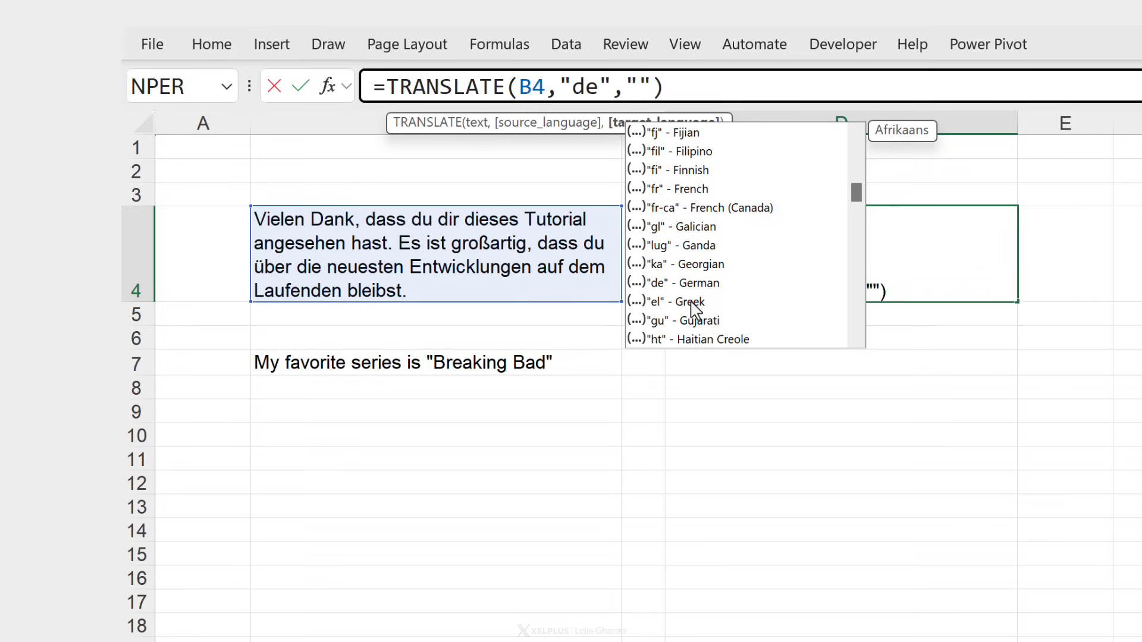
pyautogui.press('Return')
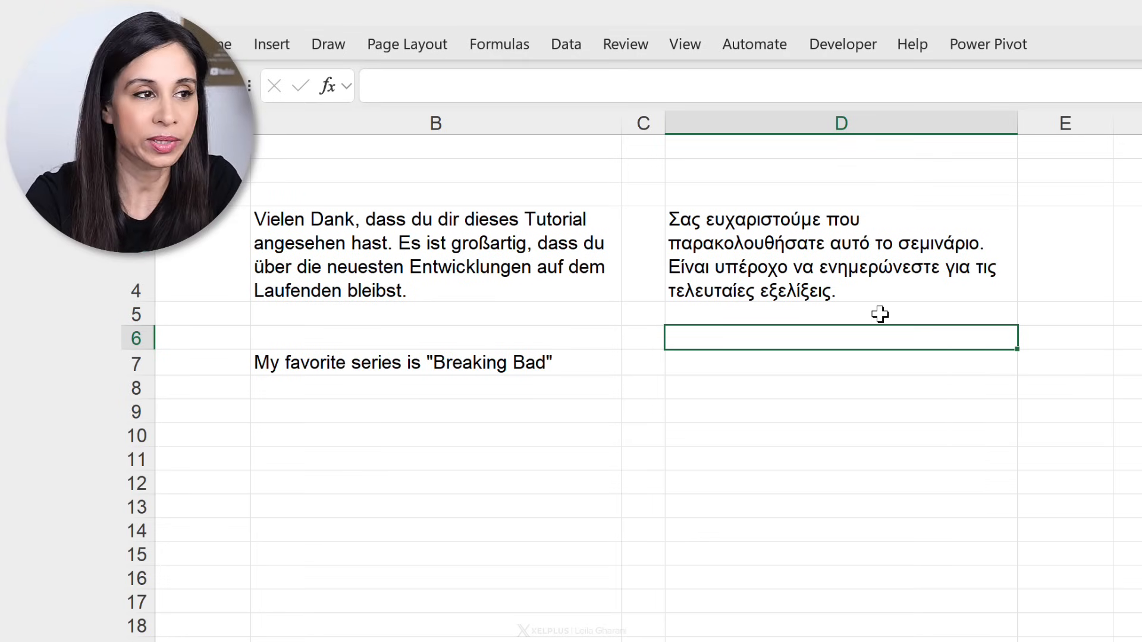
# Replace D4 with =TRANSLATE(B4) using only the text argument, and reopen it for editing
pyautogui.click(841, 253)
pyautogui.write('=')
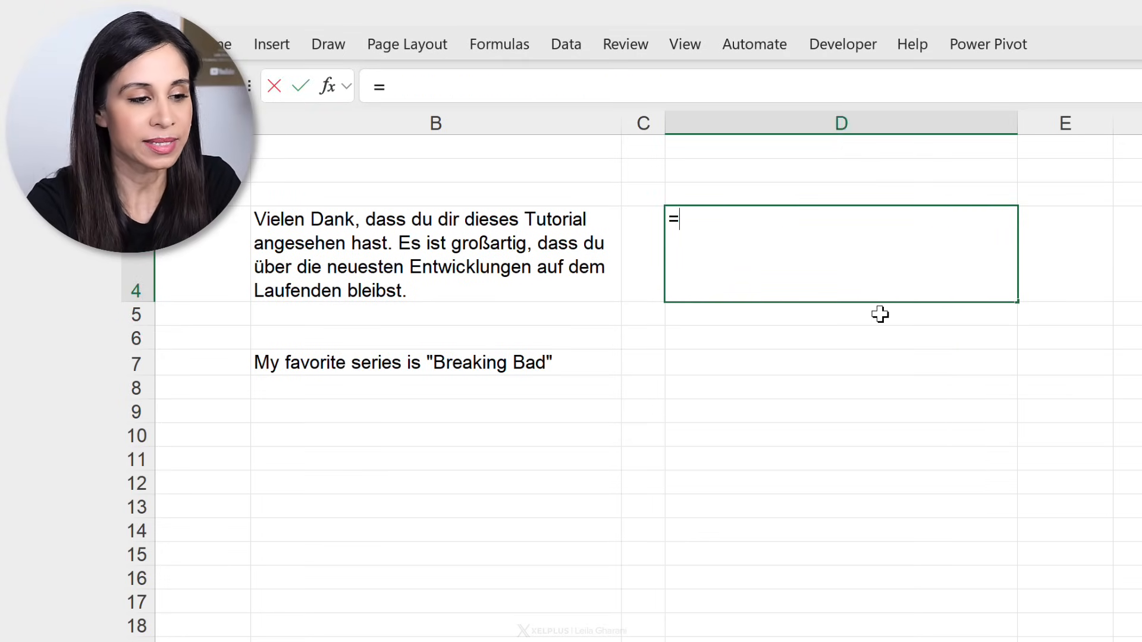
pyautogui.write('TRANSLATE(')
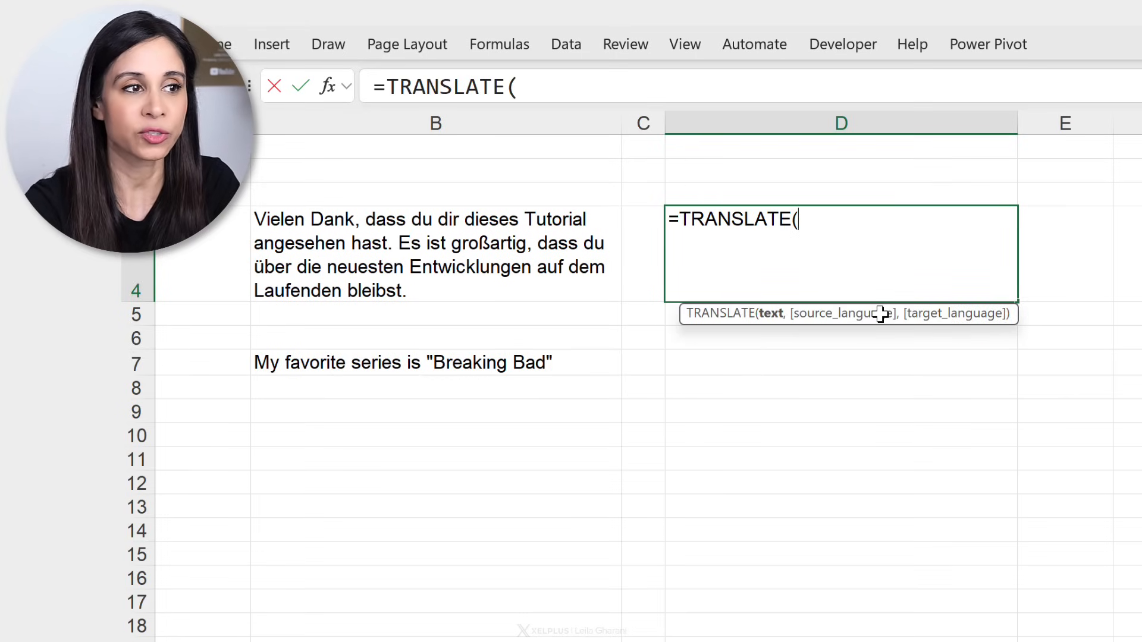
pyautogui.click(435, 255)
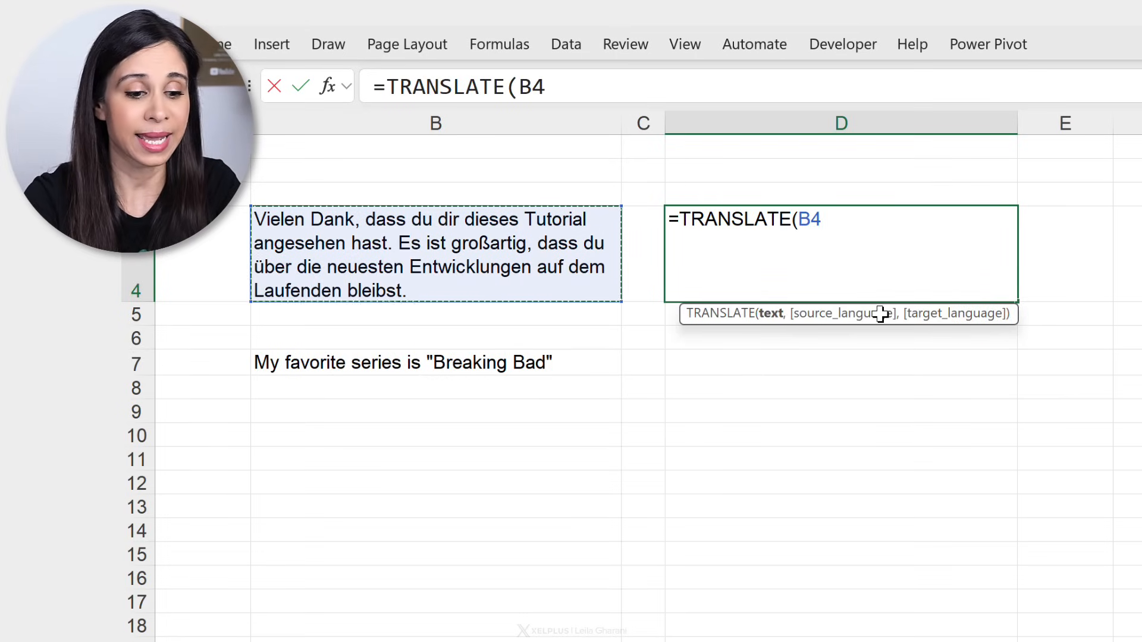
pyautogui.write(')')
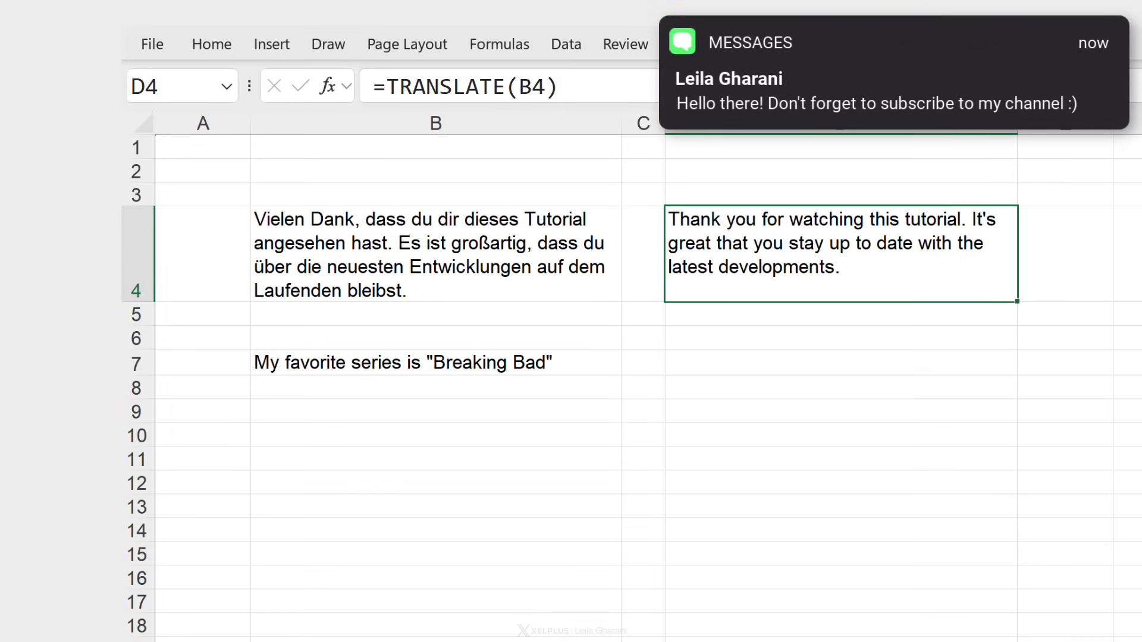
pyautogui.moveTo(632, 200)
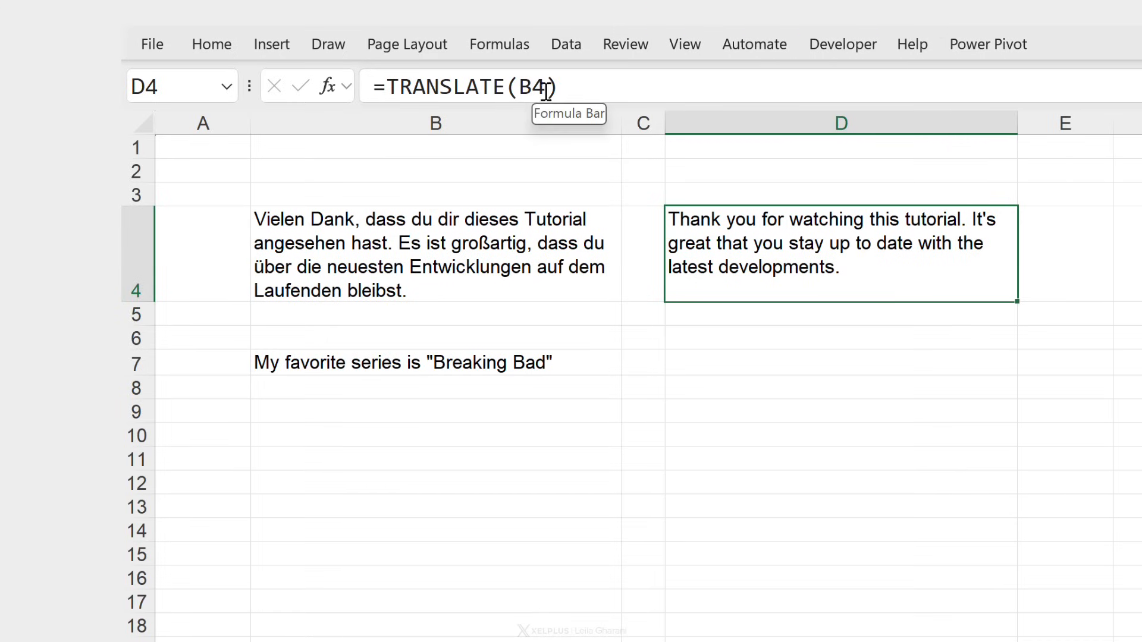
pyautogui.doubleClick(837, 251)
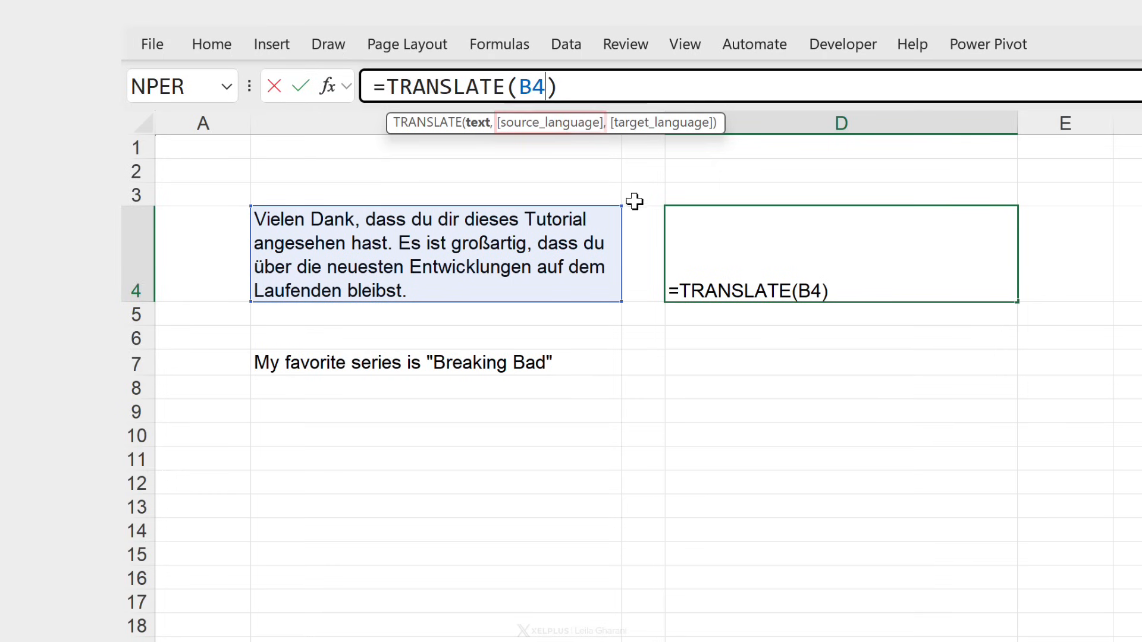
# Enter =TRANSLATE(B7,,"de") in D7 to translate the English sentence into German
pyautogui.press('Return')
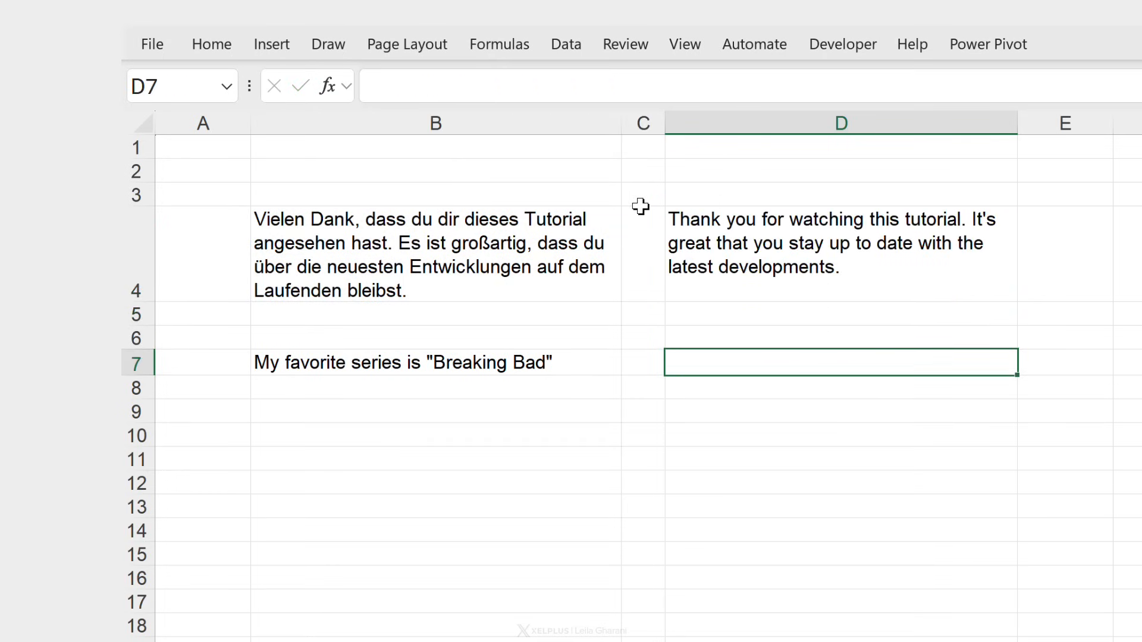
pyautogui.click(641, 362)
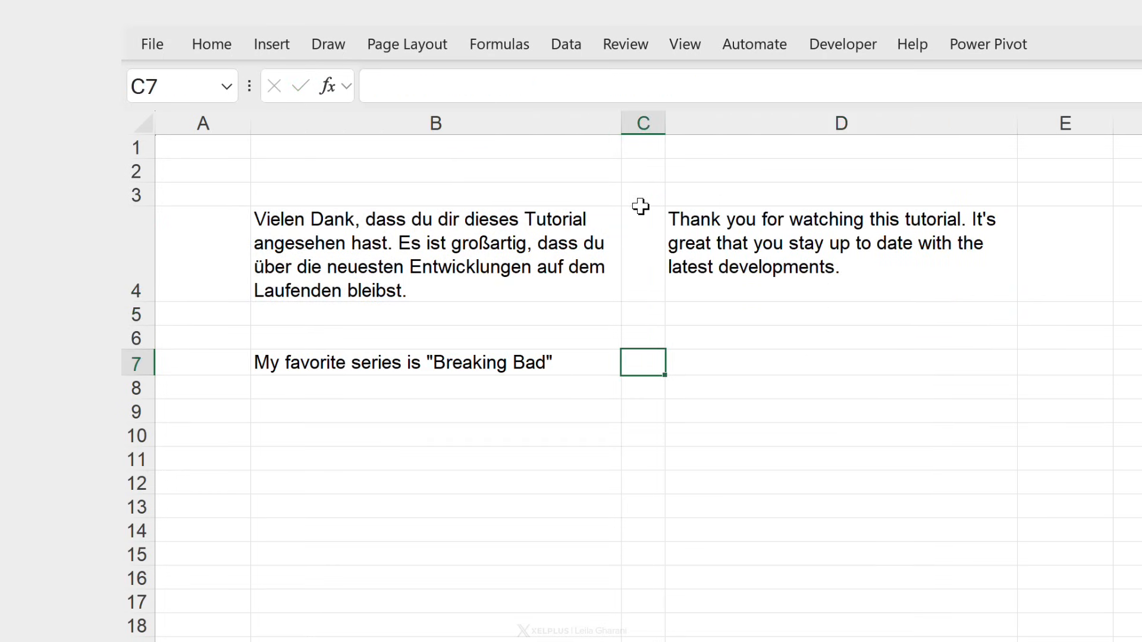
pyautogui.write('=tran')
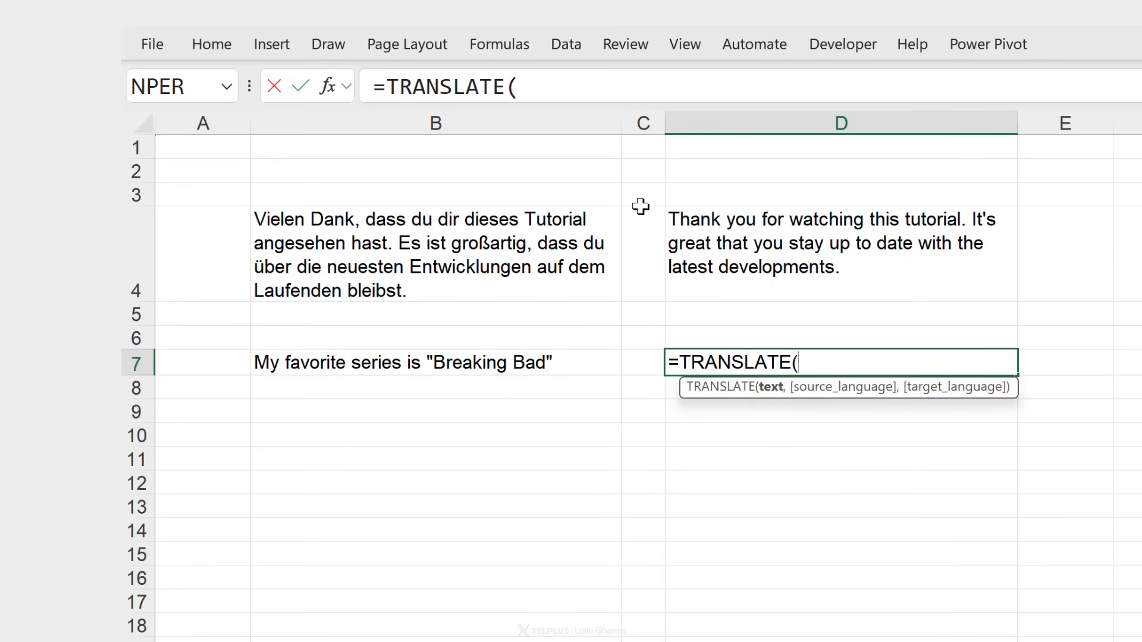
pyautogui.click(436, 362)
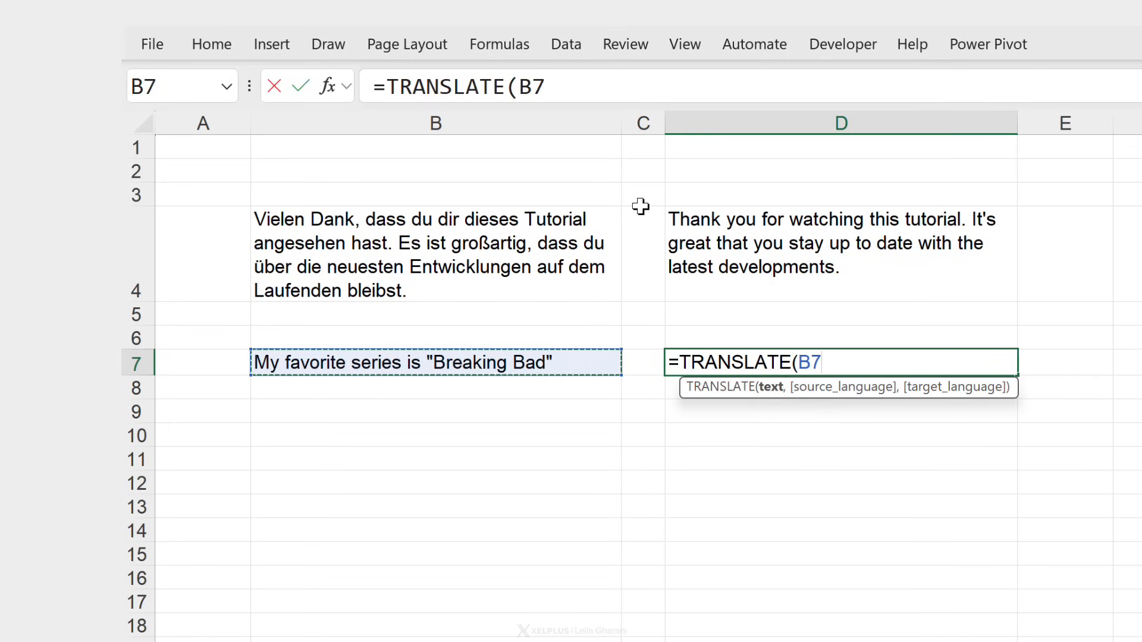
pyautogui.write(',,')
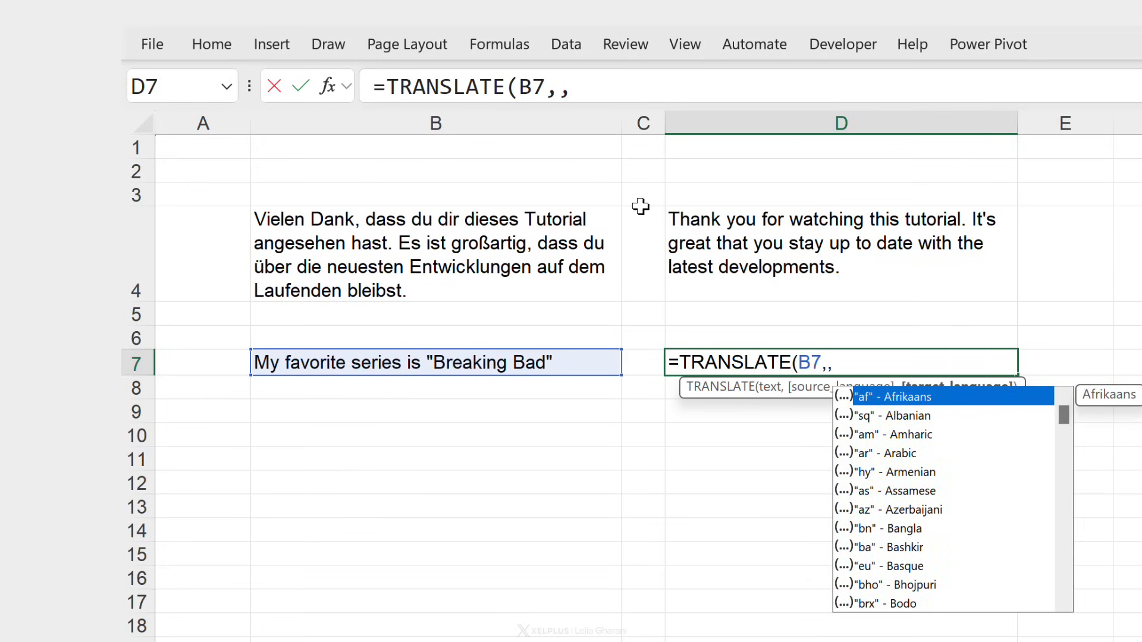
pyautogui.write('"d')
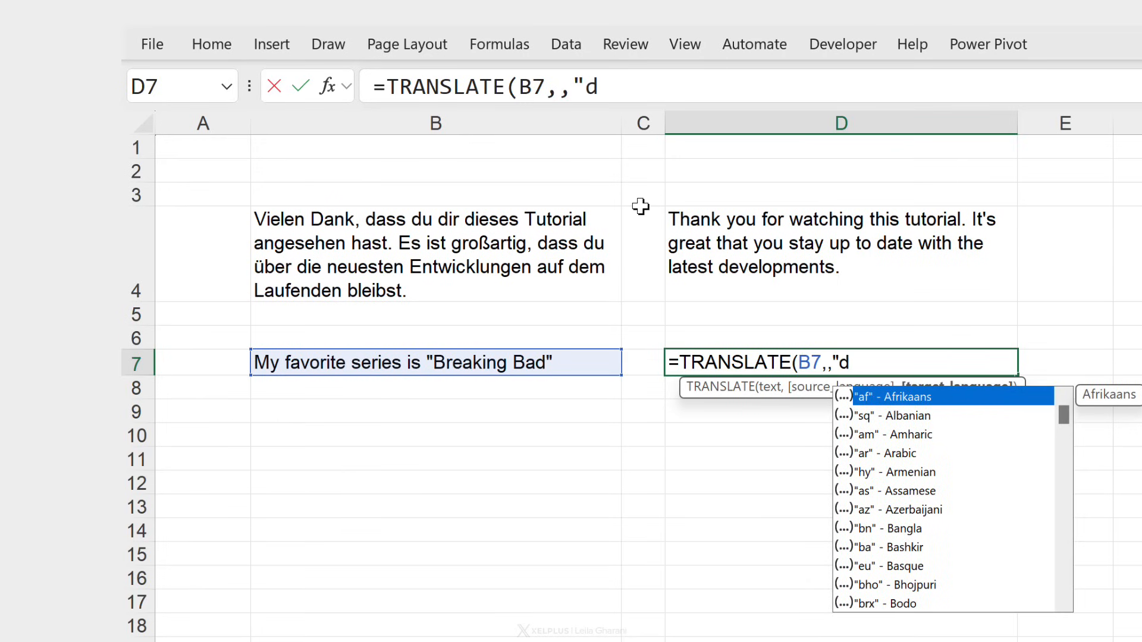
pyautogui.write('e")')
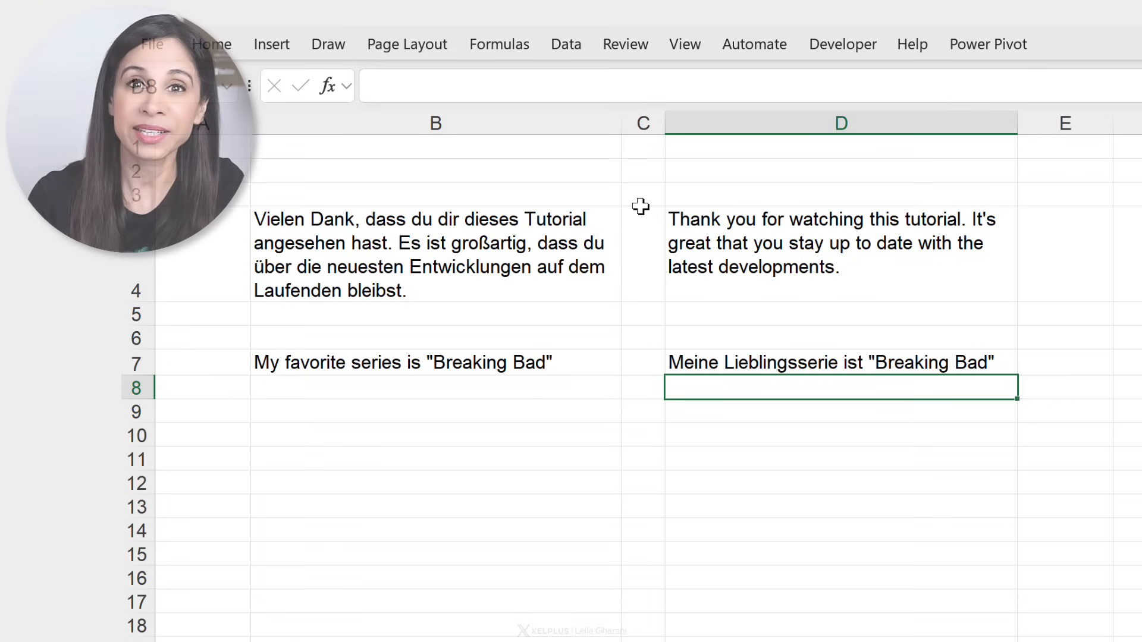
# Enter =DETECTLANGUAGE(B7) in C7 to identify the language of the B7 sentence
pyautogui.click(804, 362)
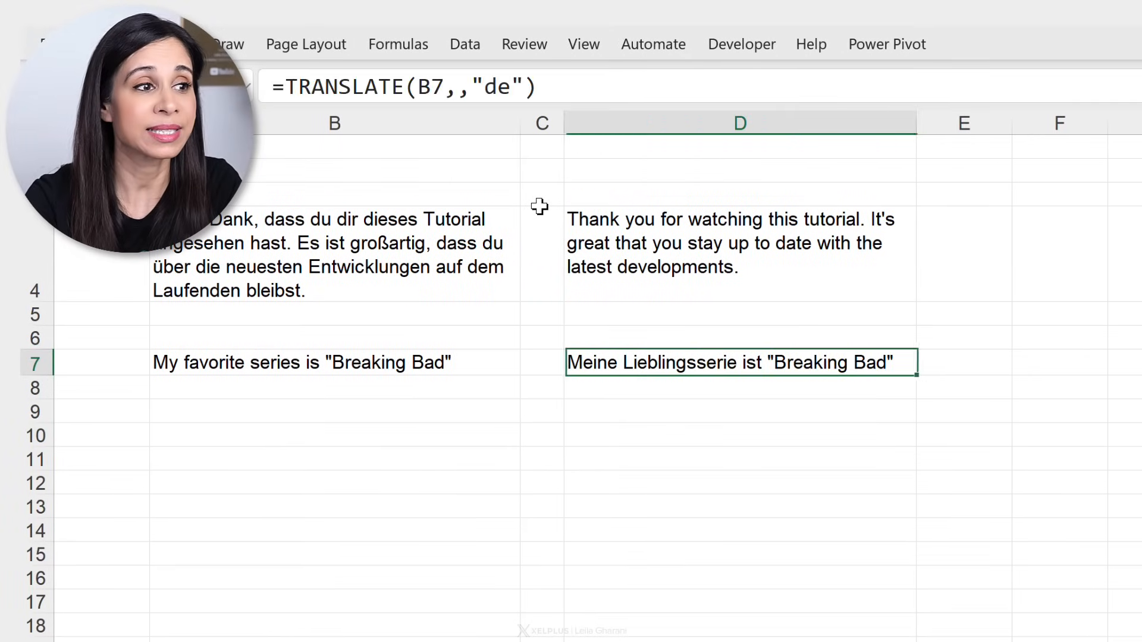
pyautogui.click(541, 362)
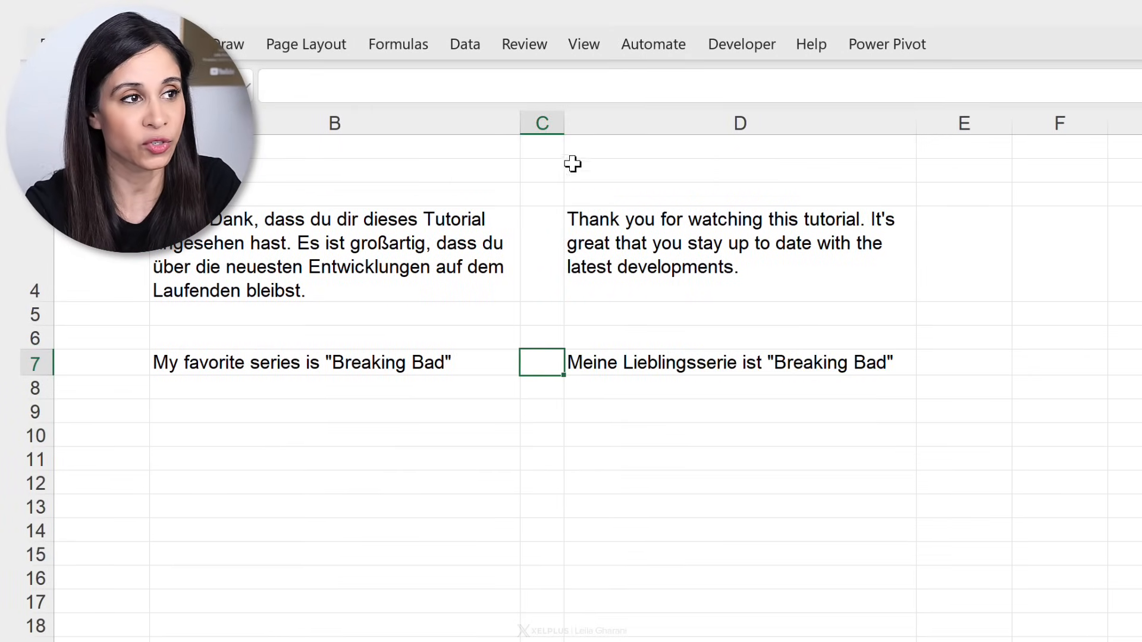
pyautogui.write('=')
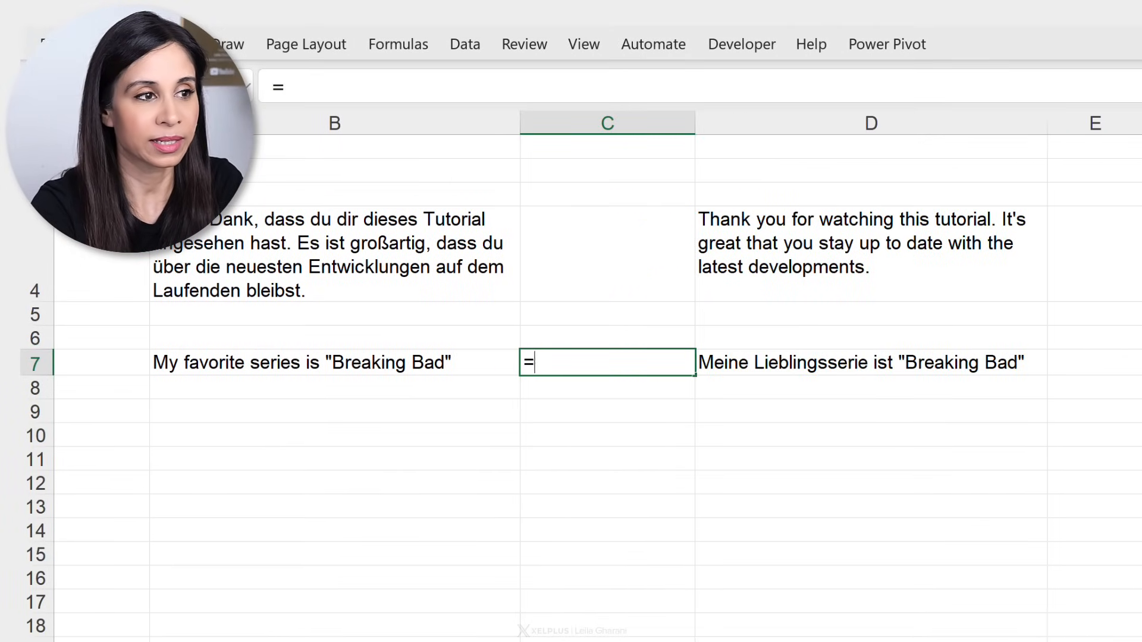
pyautogui.write('dete')
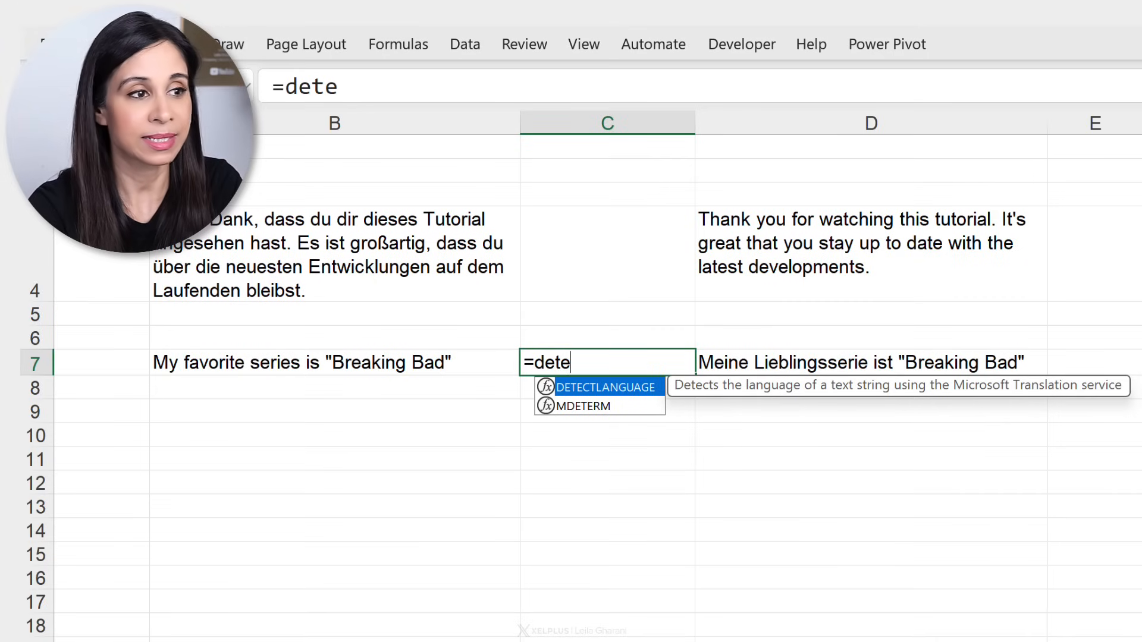
pyautogui.doubleClick(607, 387)
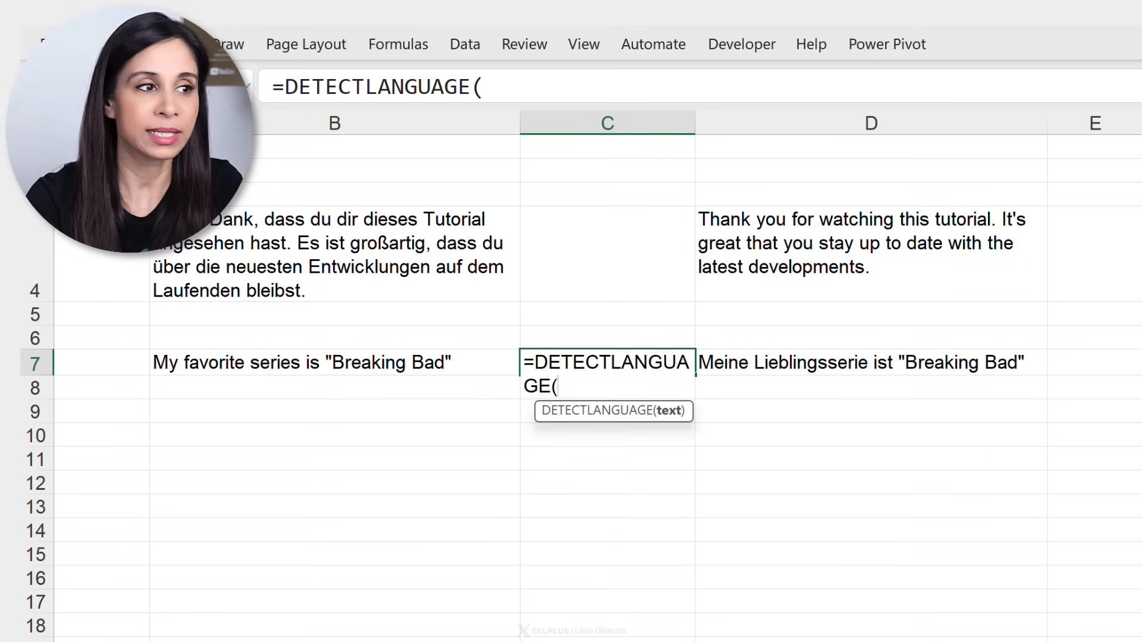
pyautogui.click(301, 361)
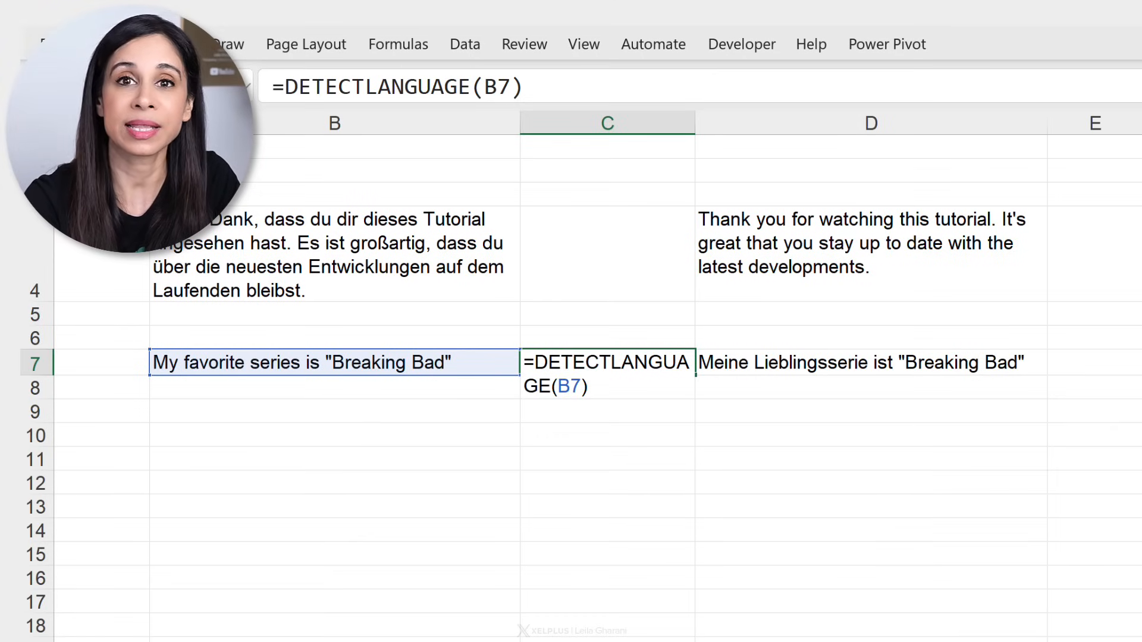
pyautogui.press('Return')
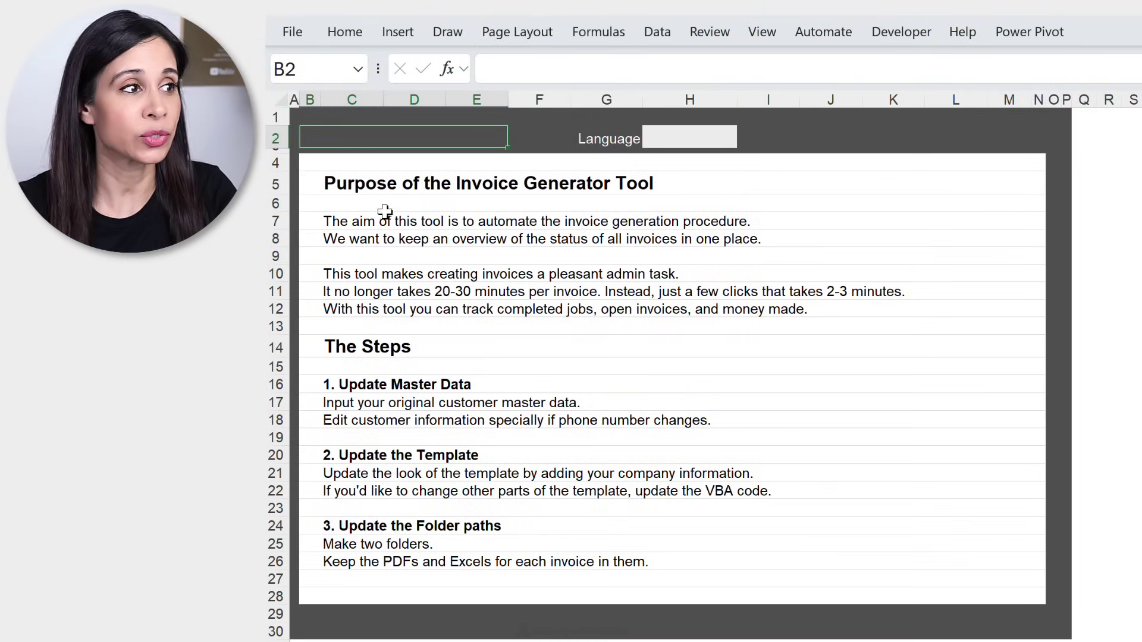
# Add a list data validation to H2 allowing en,de,es,fr
pyautogui.click(688, 138)
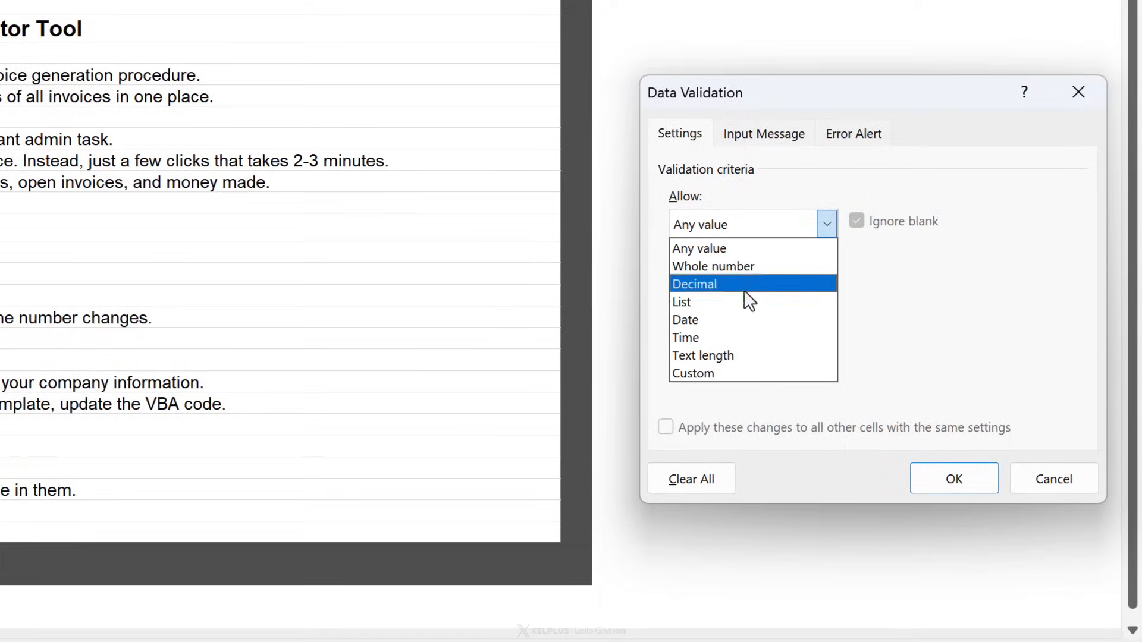
pyautogui.click(681, 301)
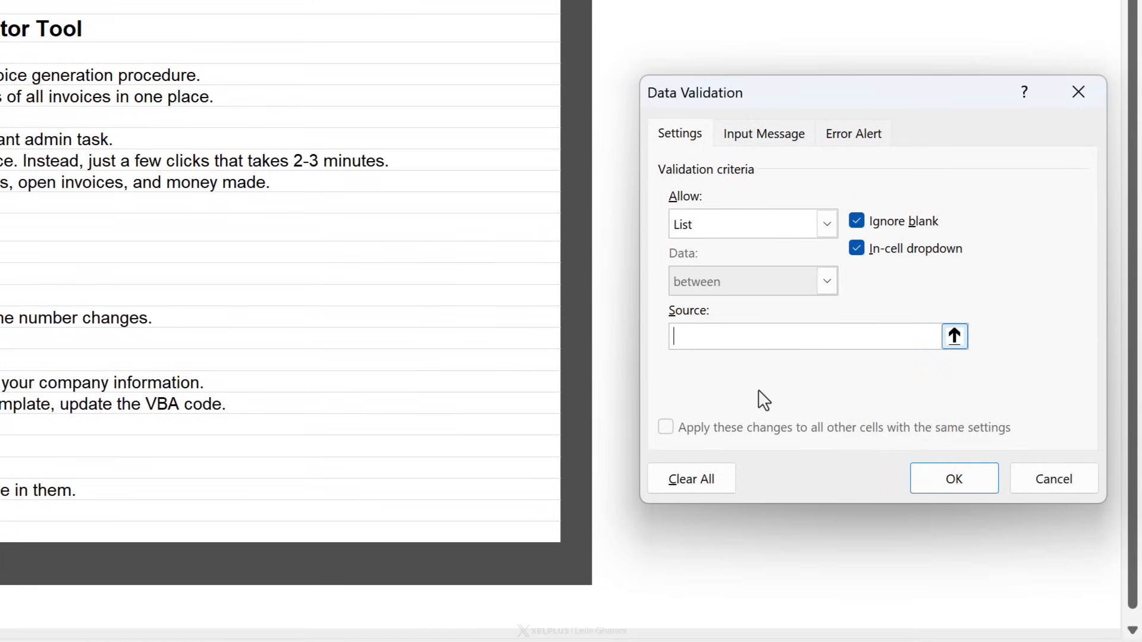
pyautogui.write('en')
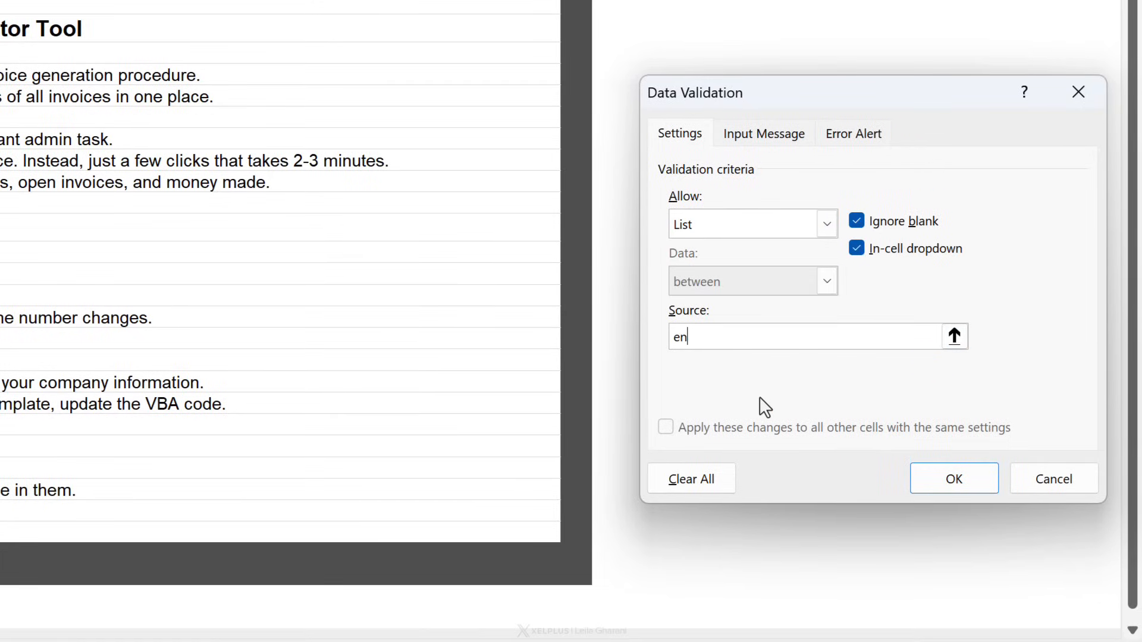
pyautogui.write(',de,')
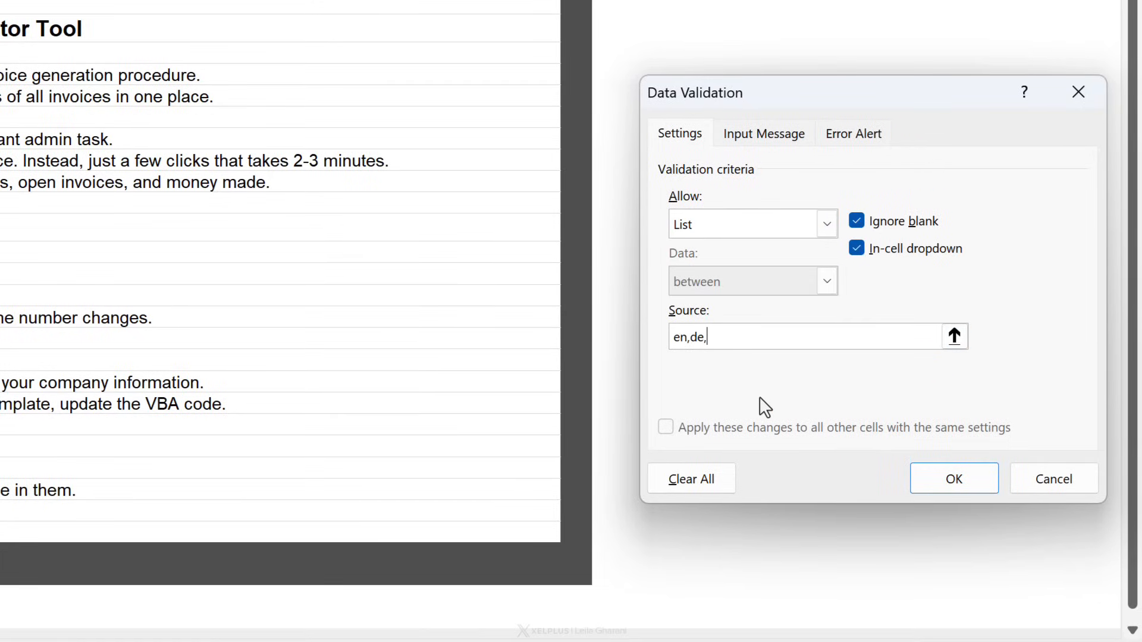
pyautogui.write('es,')
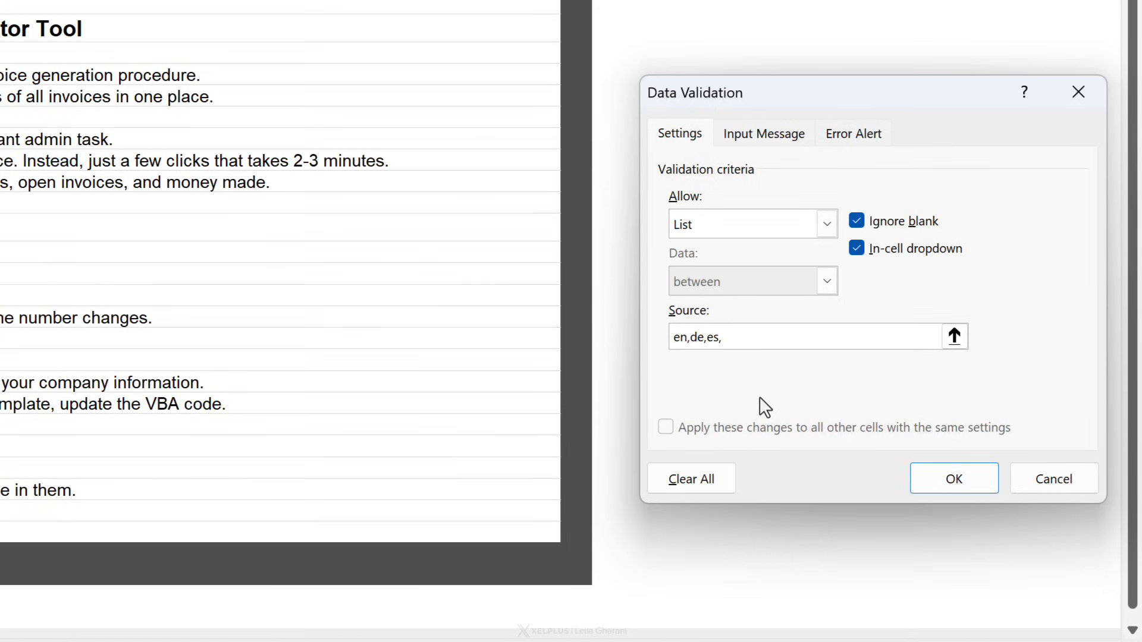
pyautogui.write('fr')
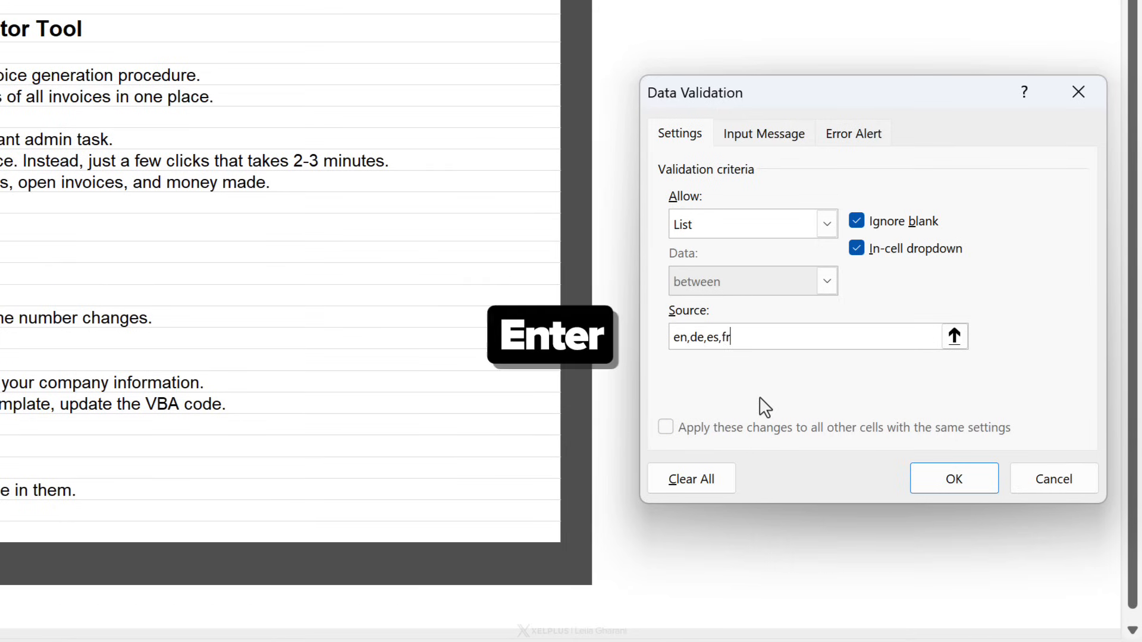
pyautogui.click(953, 478)
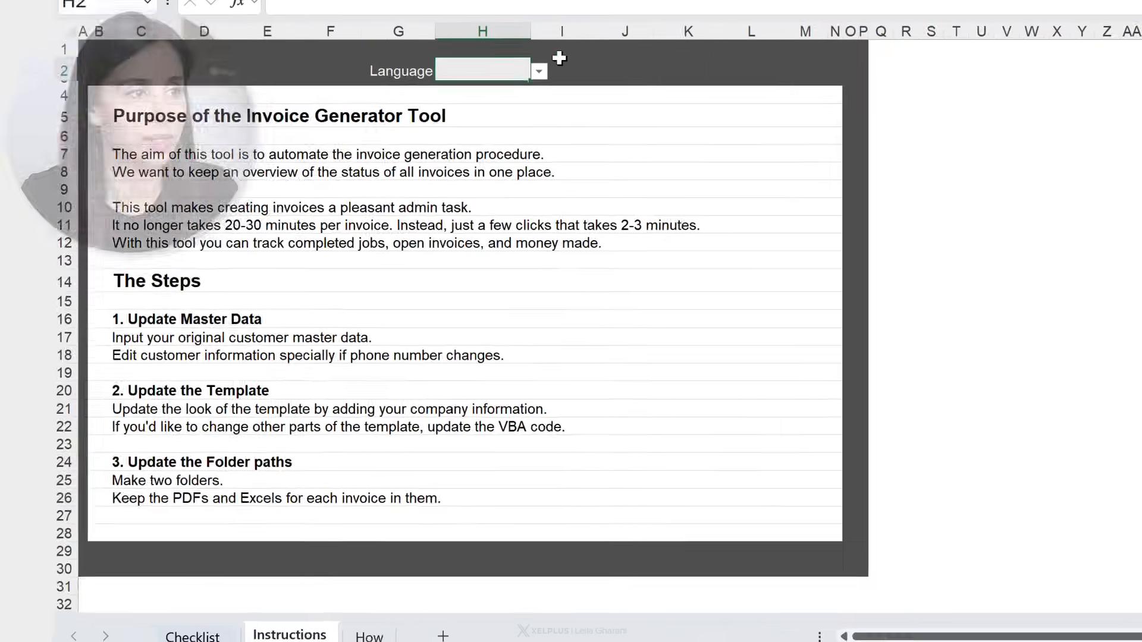
# Paste a copy of the English instruction text into the empty columns right of the template
pyautogui.write('de')
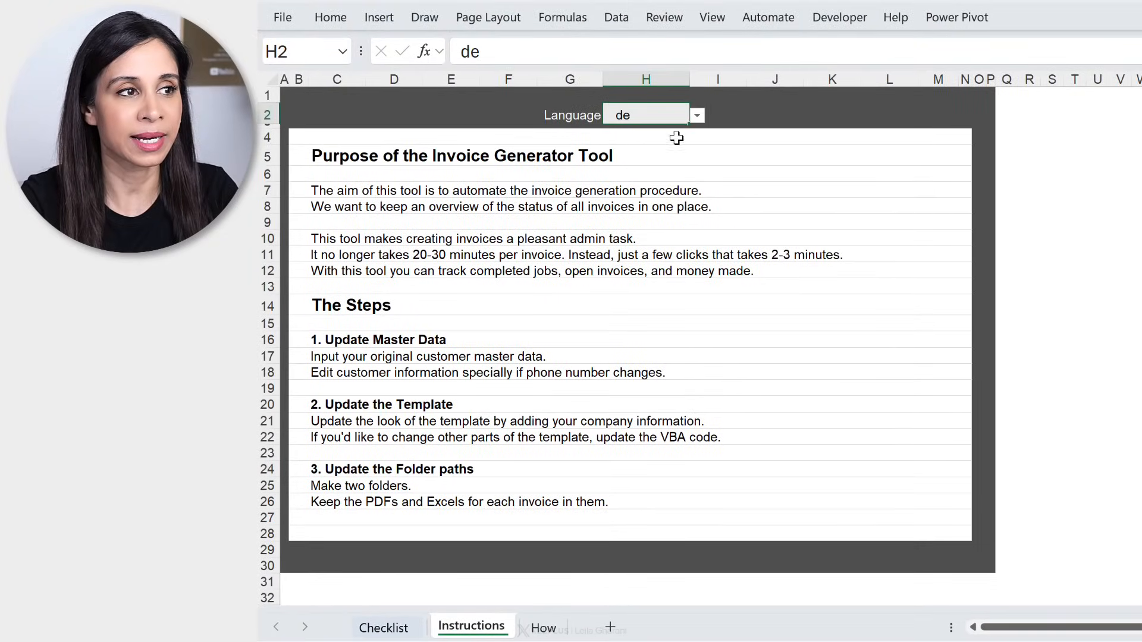
pyautogui.moveTo(375, 485)
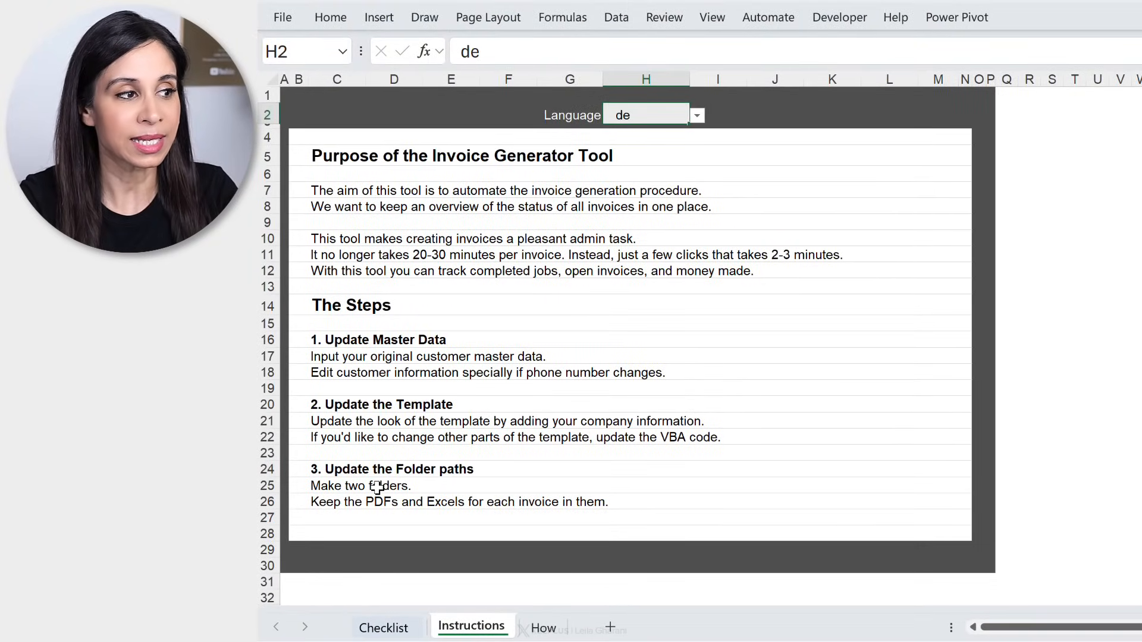
pyautogui.moveTo(696, 115)
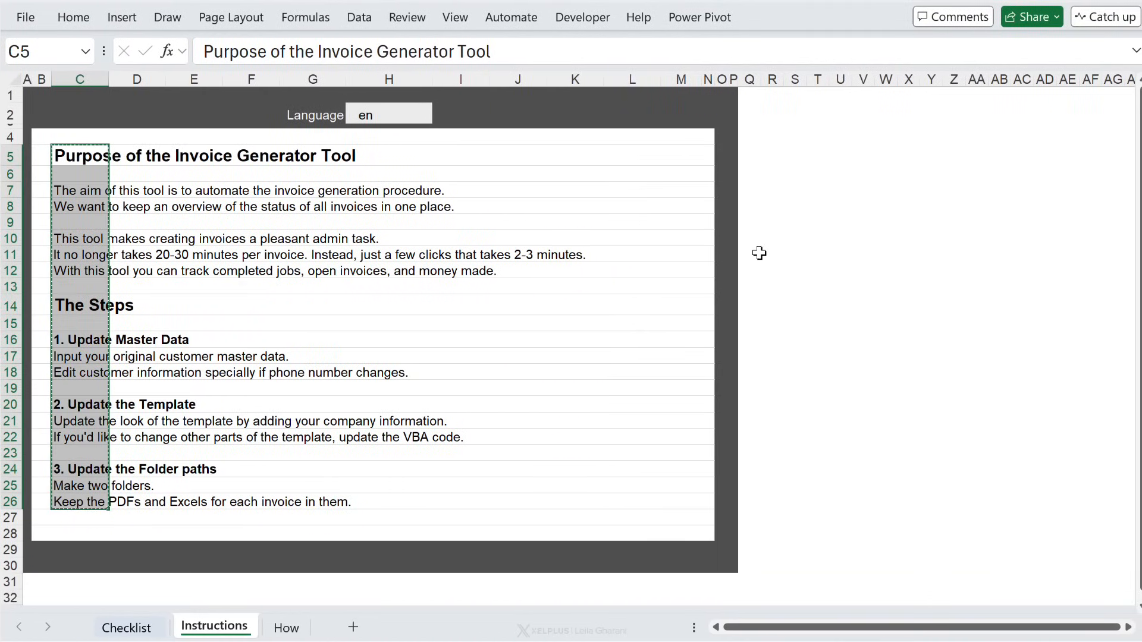
pyautogui.click(797, 147)
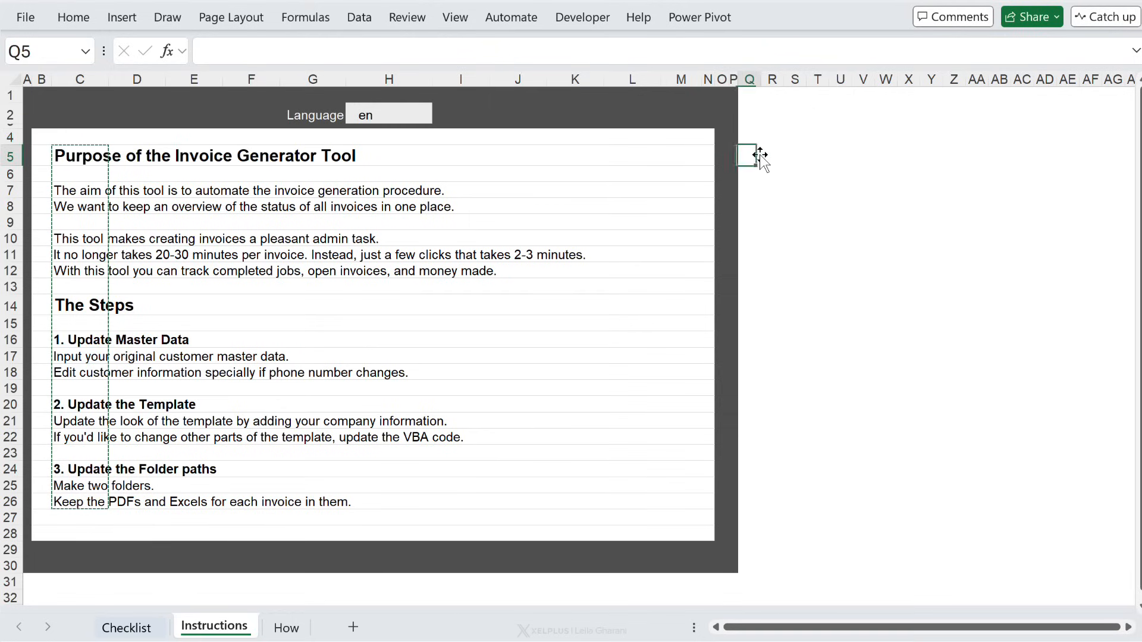
pyautogui.press('ctrl+v')
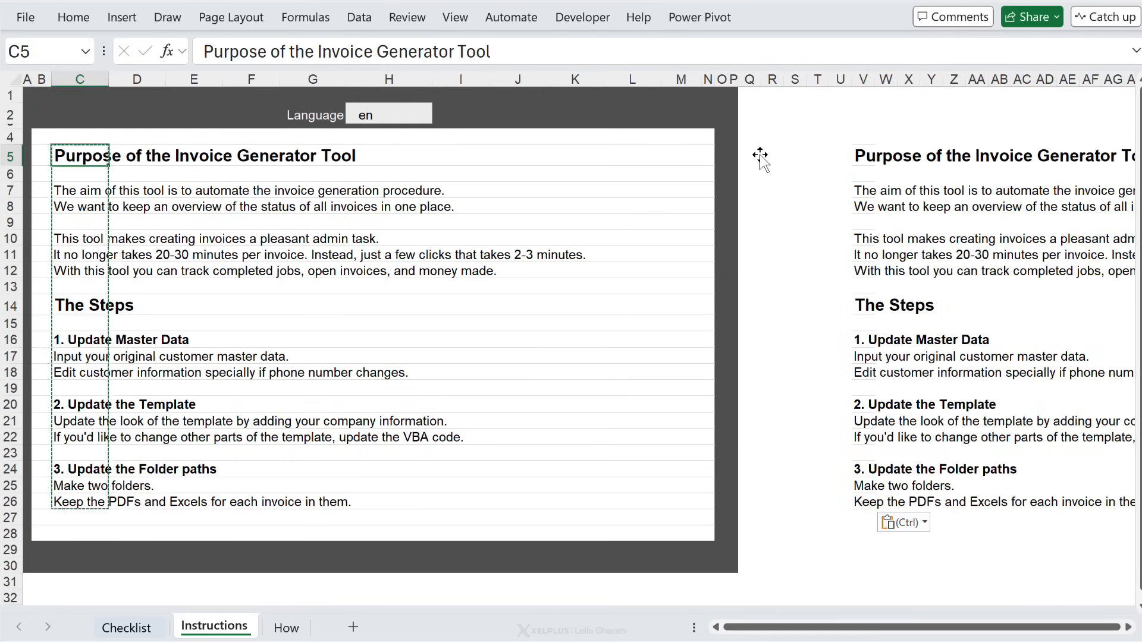
# Enter =TRANSLATE(V5,"en",$H$2) in C5 so the heading follows the H2 language
pyautogui.write('=')
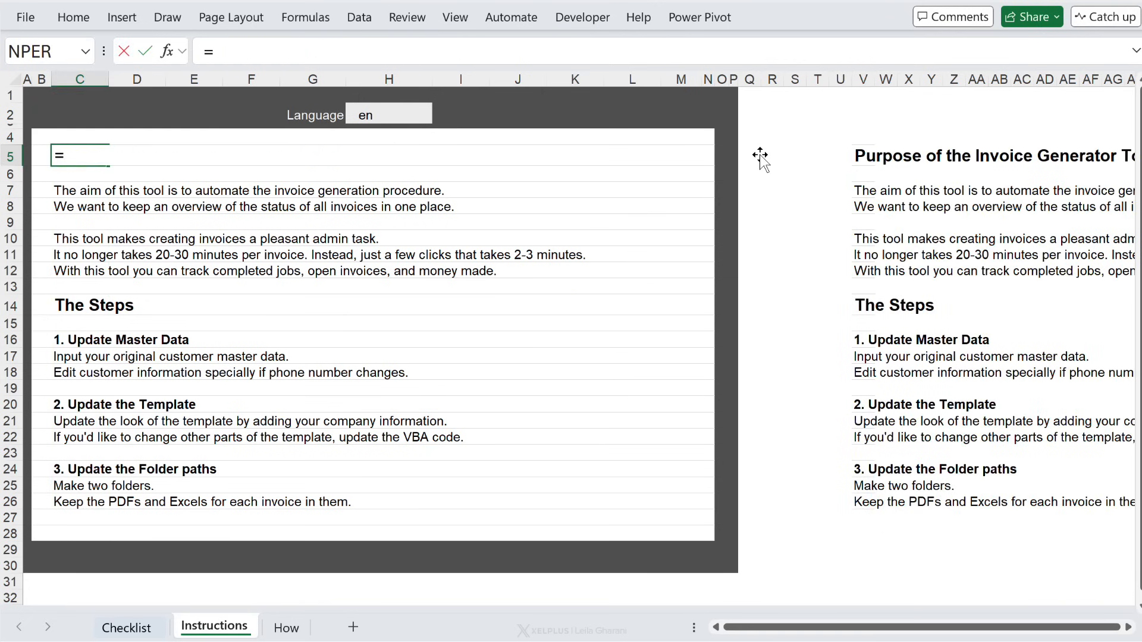
pyautogui.write('TRANSLATE(E5')
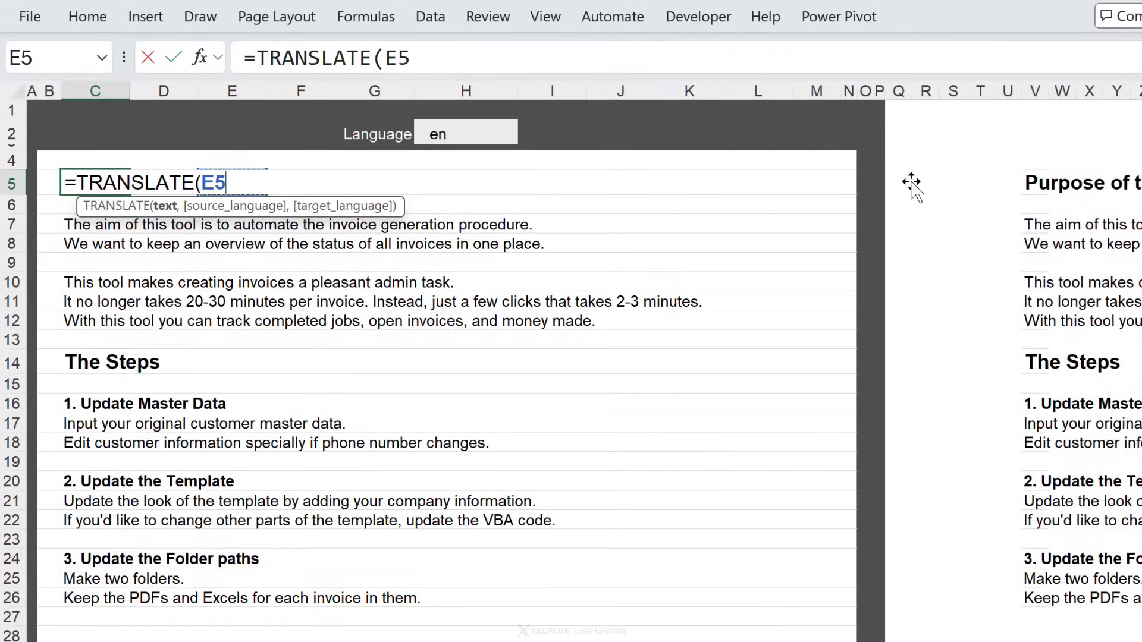
pyautogui.write('V5,')
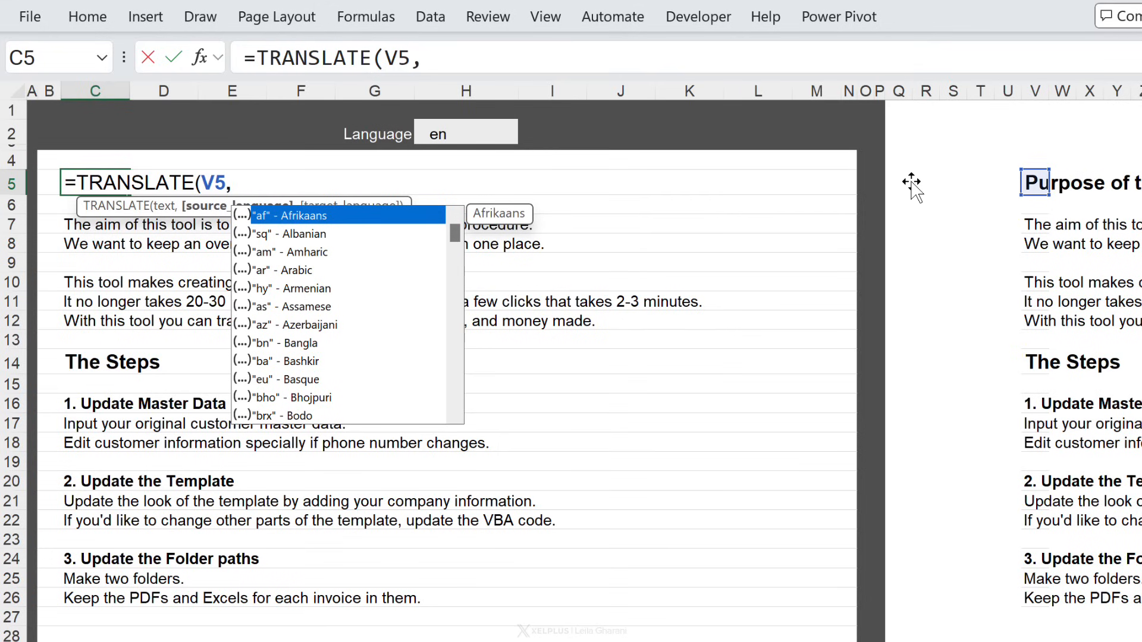
pyautogui.write('"en",')
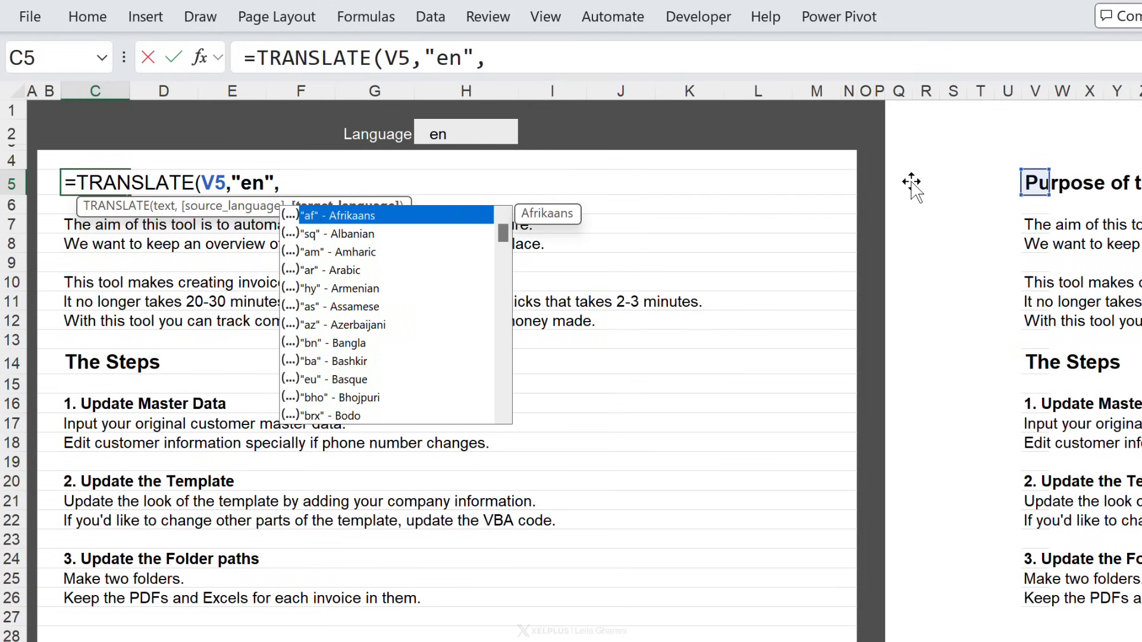
pyautogui.moveTo(465, 130)
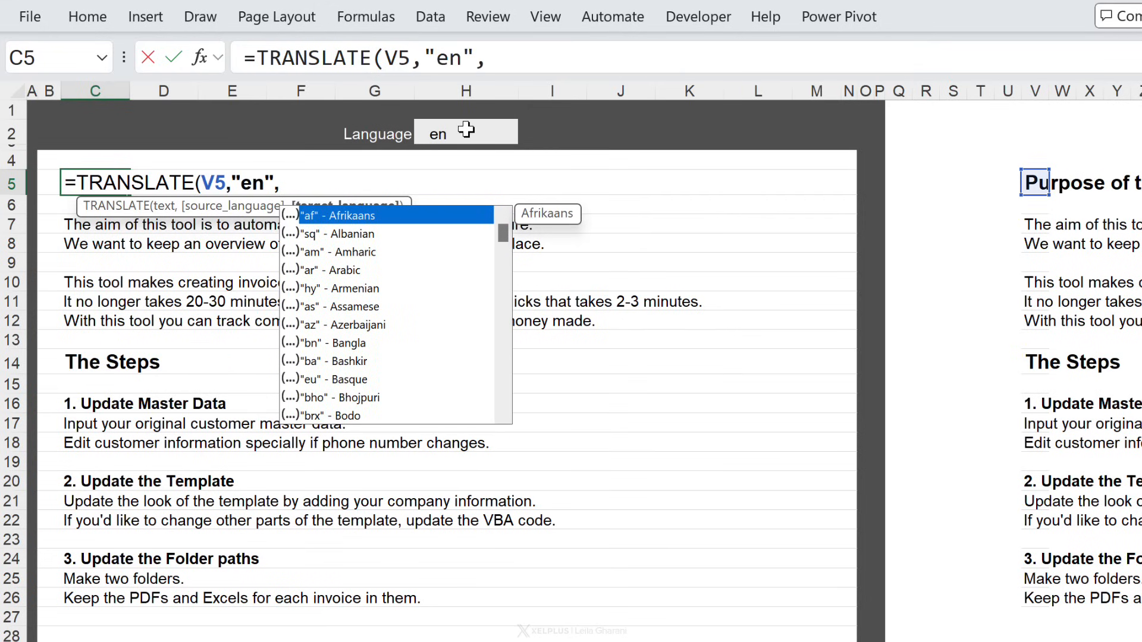
pyautogui.click(466, 132)
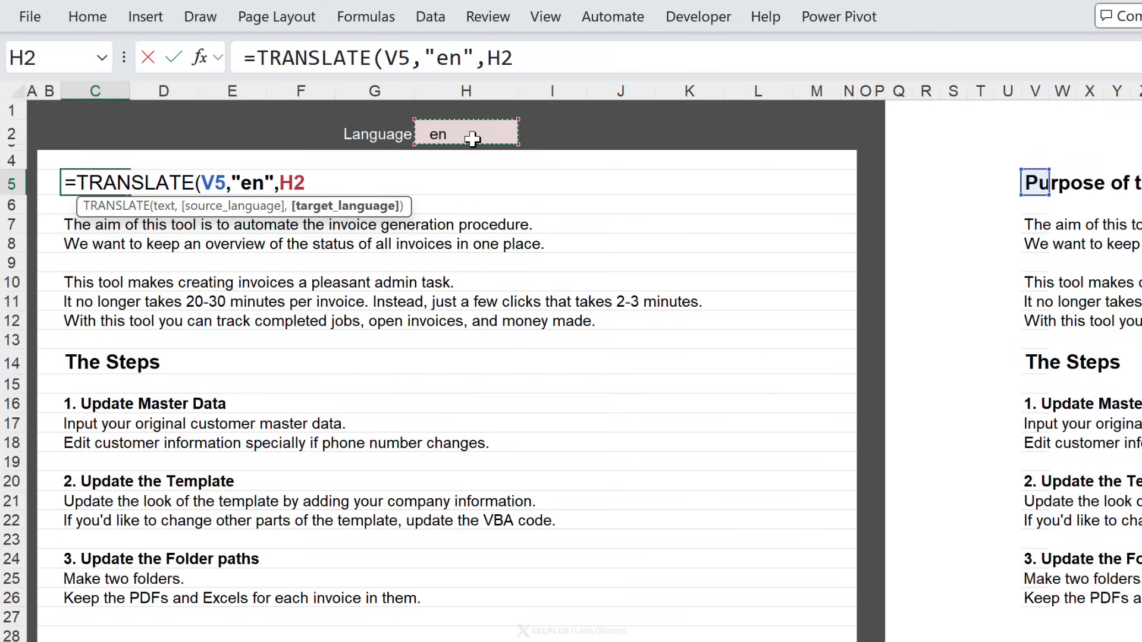
pyautogui.press('f4')
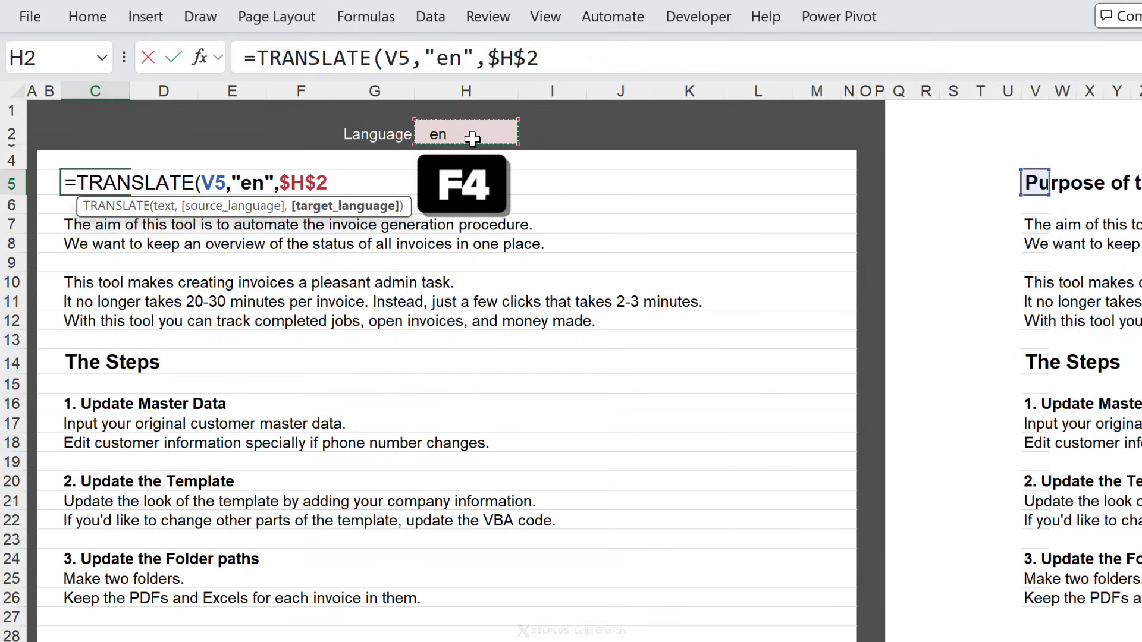
pyautogui.press('F4')
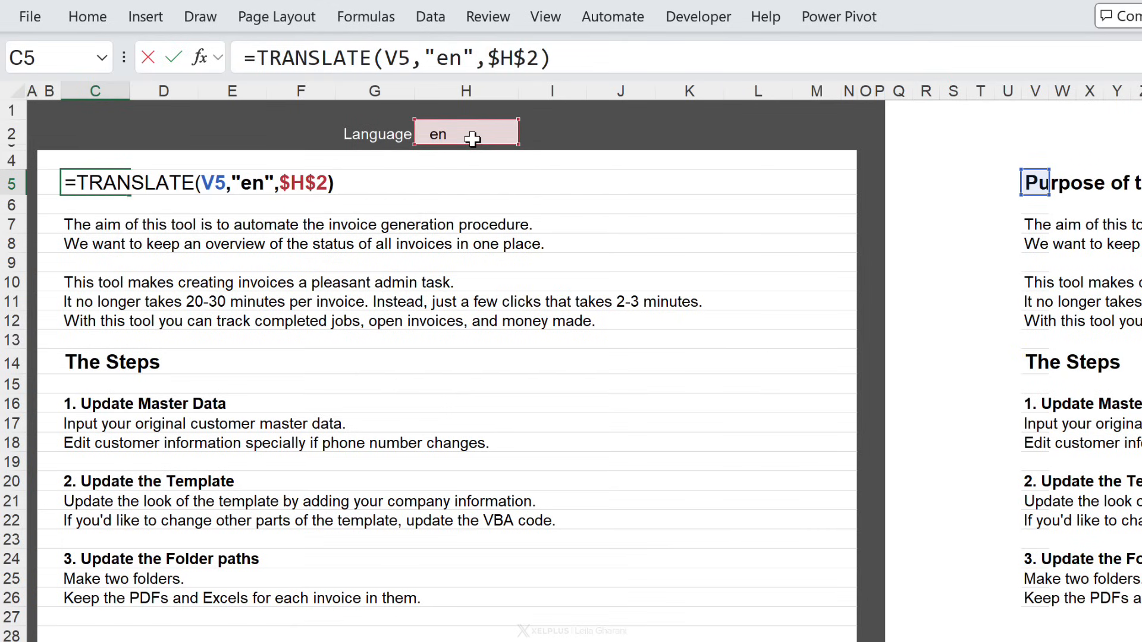
pyautogui.press('Return')
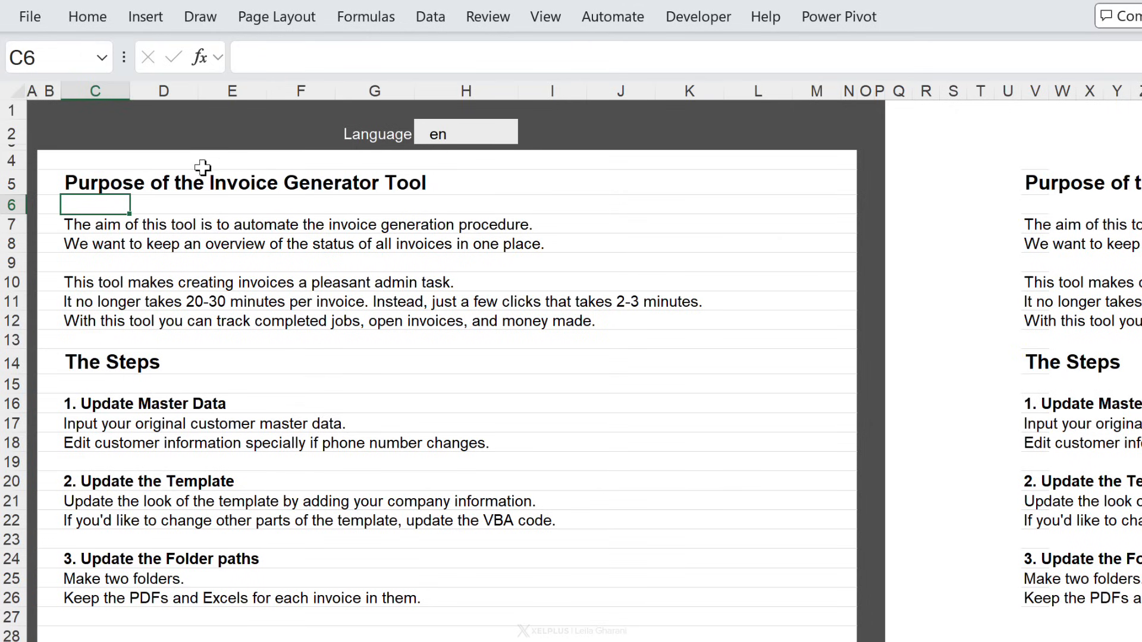
# Wrap the C5 formula in IFERROR(...,V5) and fill it down the instruction column C5:C25
pyautogui.click(465, 132)
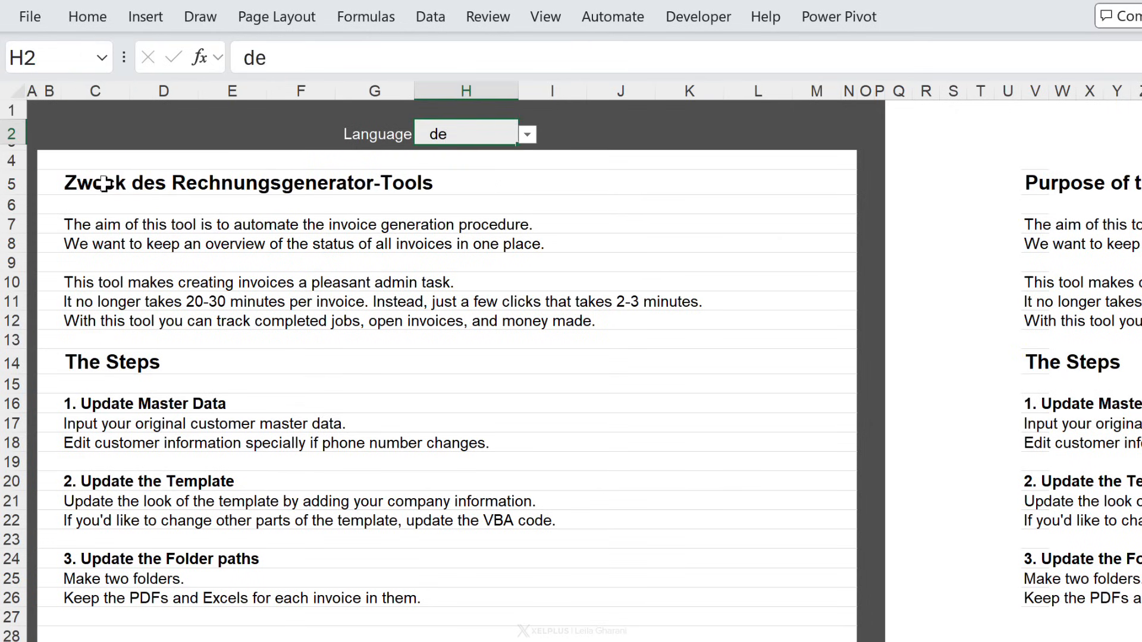
pyautogui.click(96, 182)
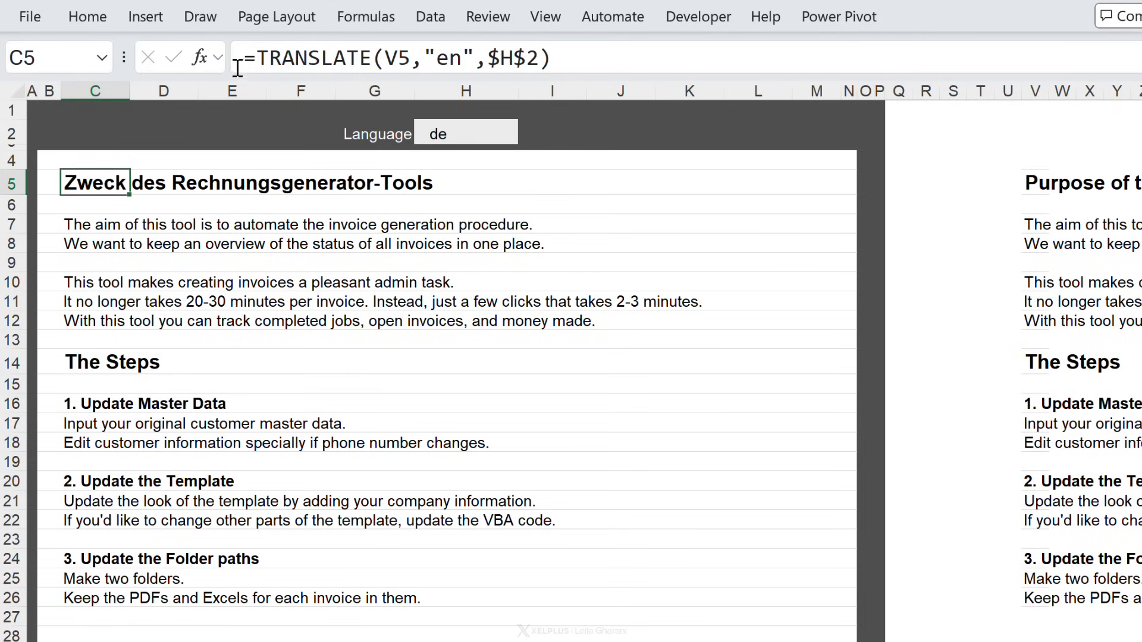
pyautogui.write('=ife')
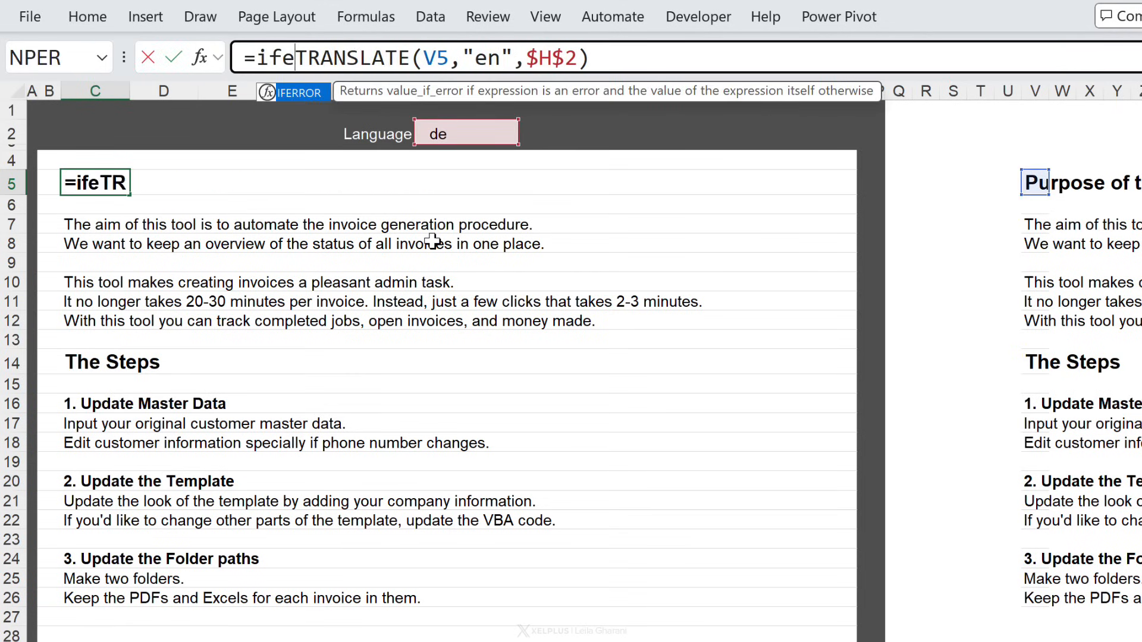
pyautogui.write('rror(')
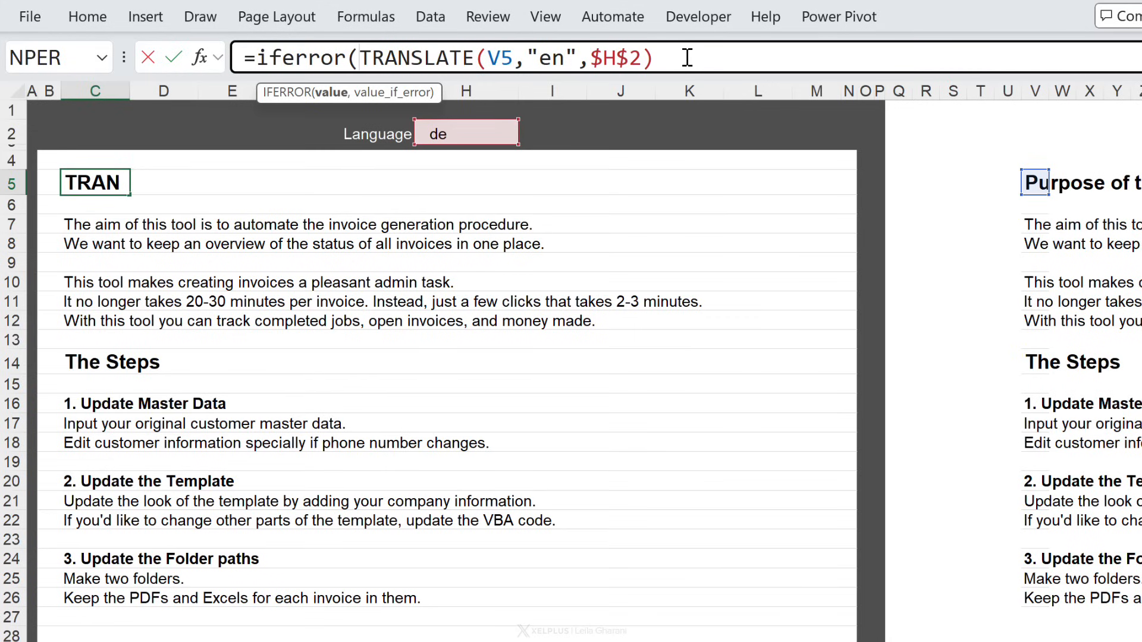
pyautogui.write(',')
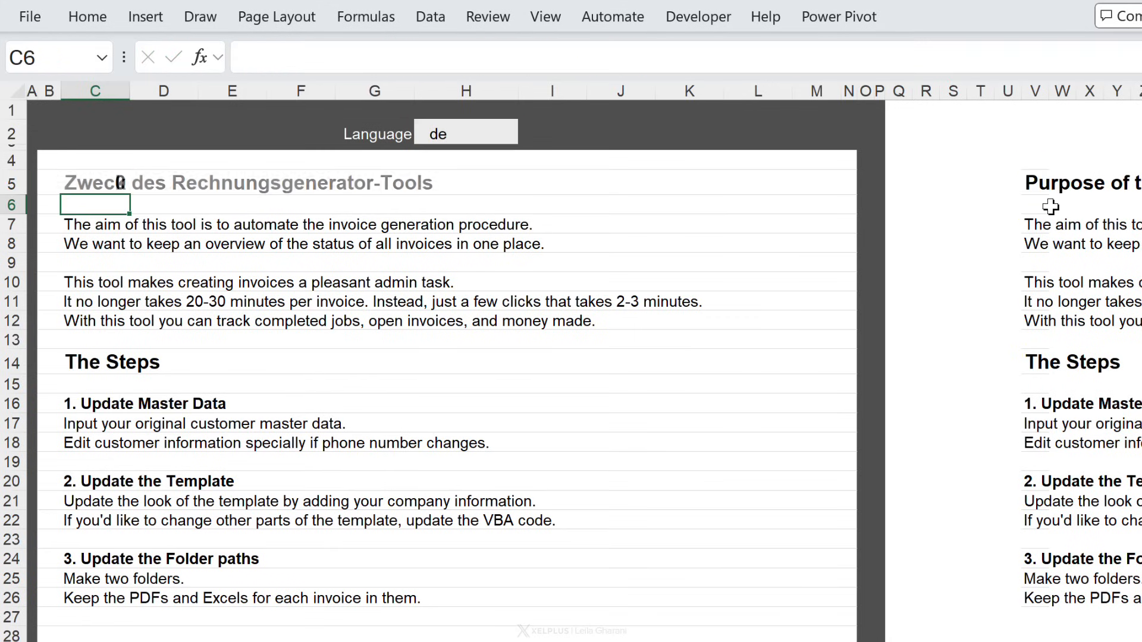
pyautogui.click(93, 183)
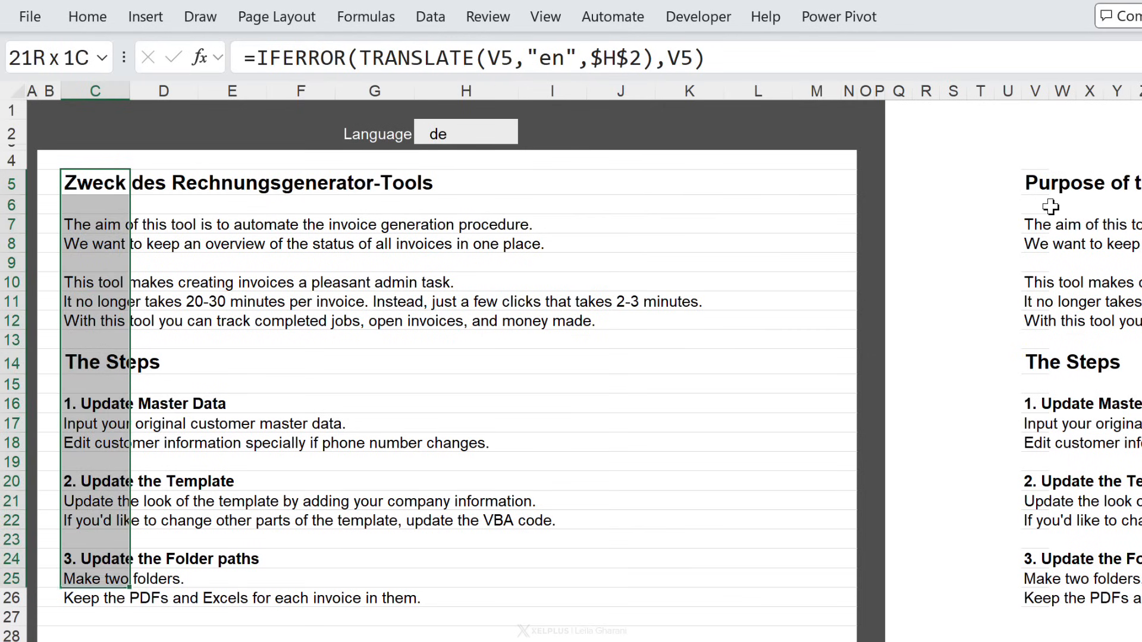
pyautogui.press('f2')
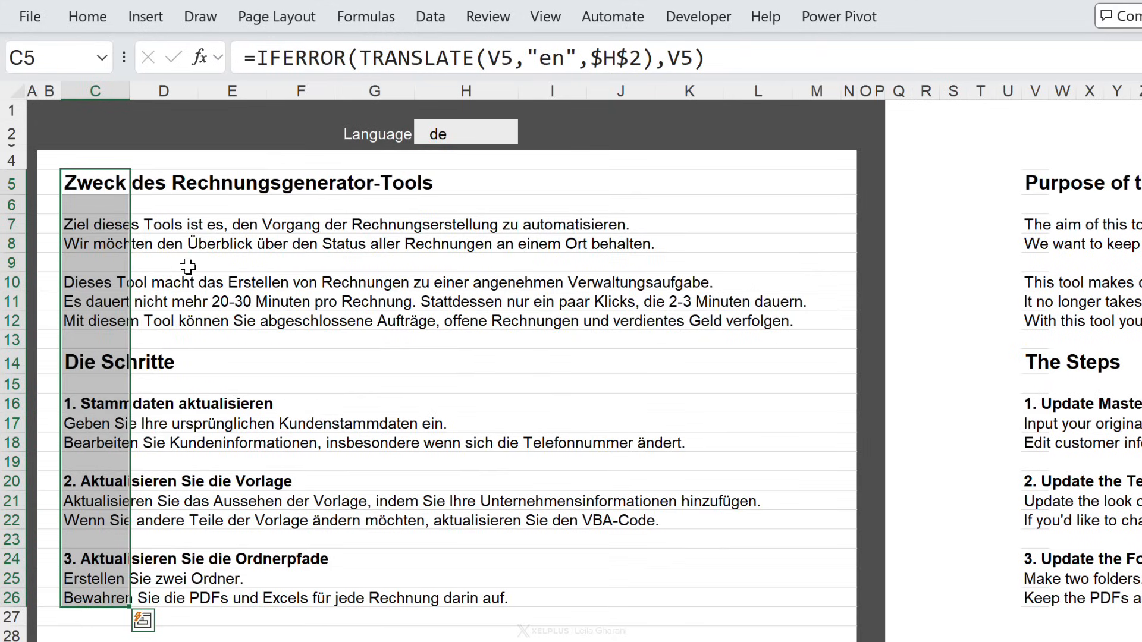
# Check a filled lower row and test the translation by changing the H2 language code
pyautogui.click(83, 282)
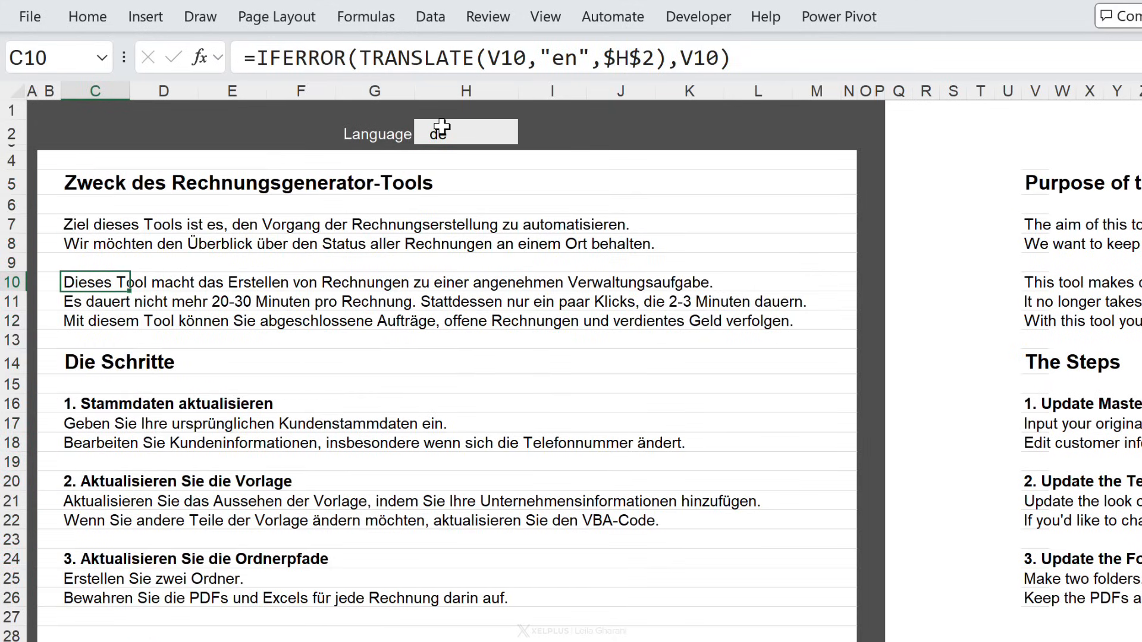
pyautogui.click(466, 134)
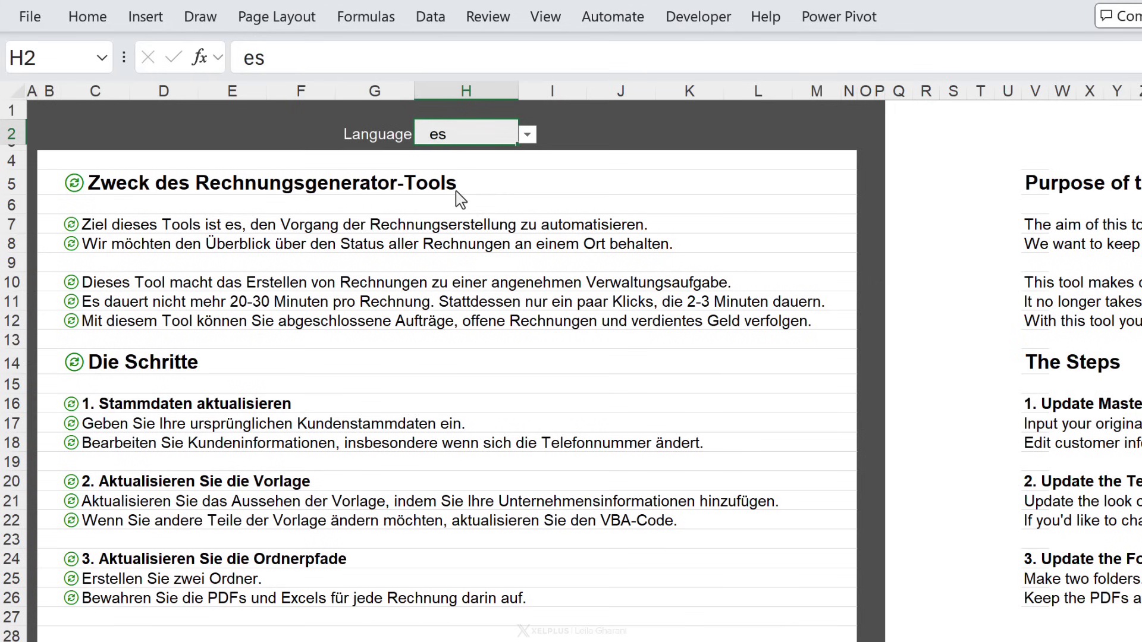
pyautogui.click(526, 134)
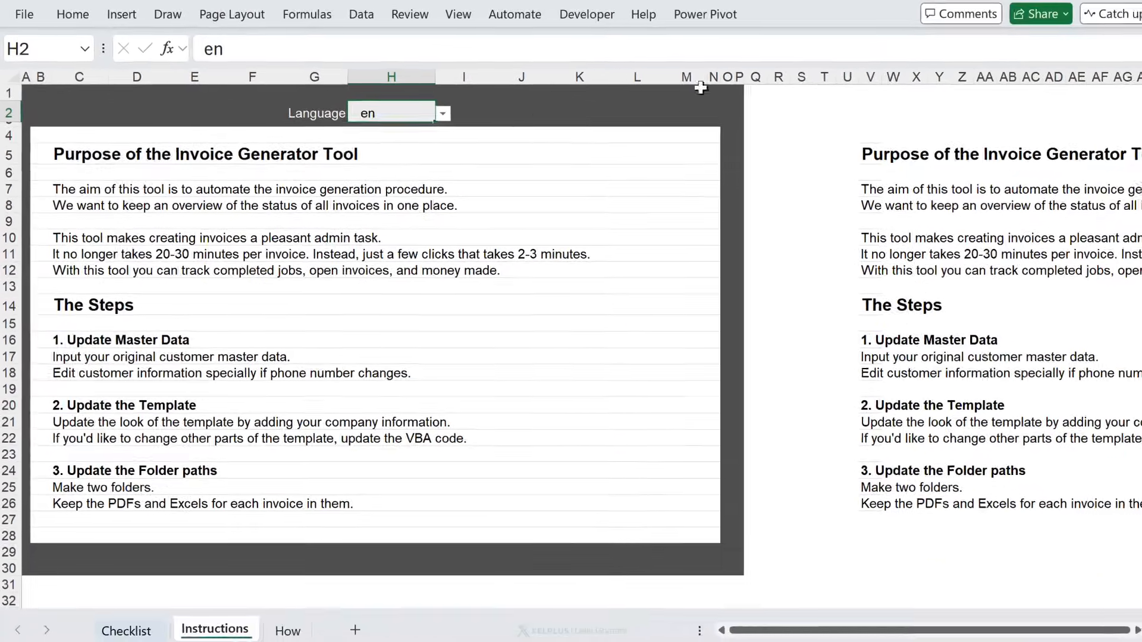
# Select the helper columns right of the template and hide them with Ctrl+0
pyautogui.press('ctrl+shift+right')
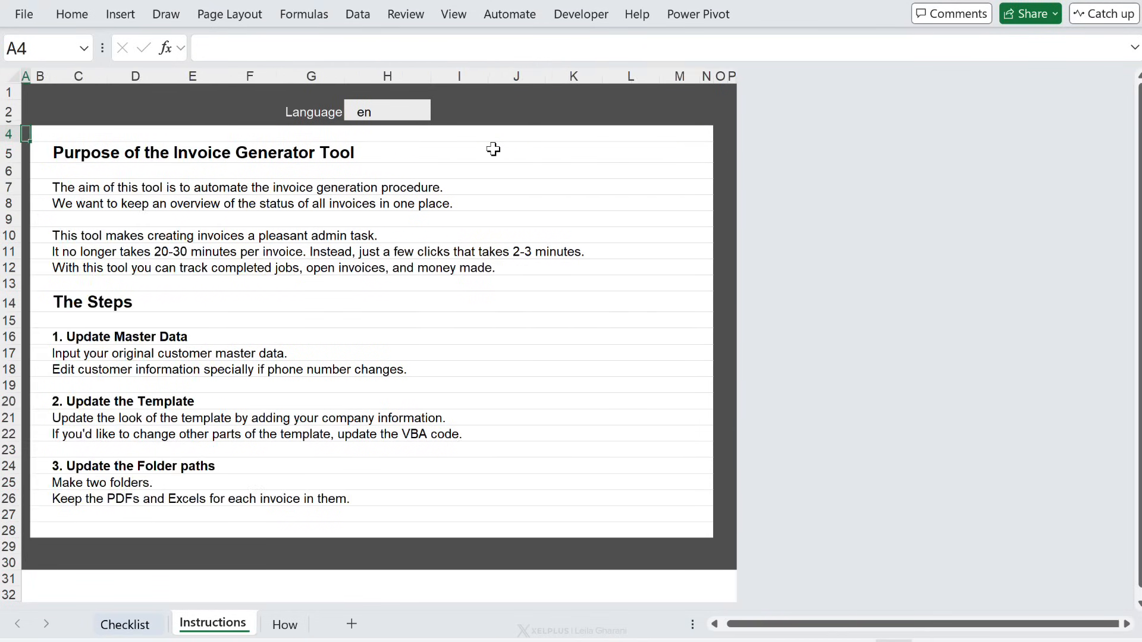
pyautogui.click(125, 625)
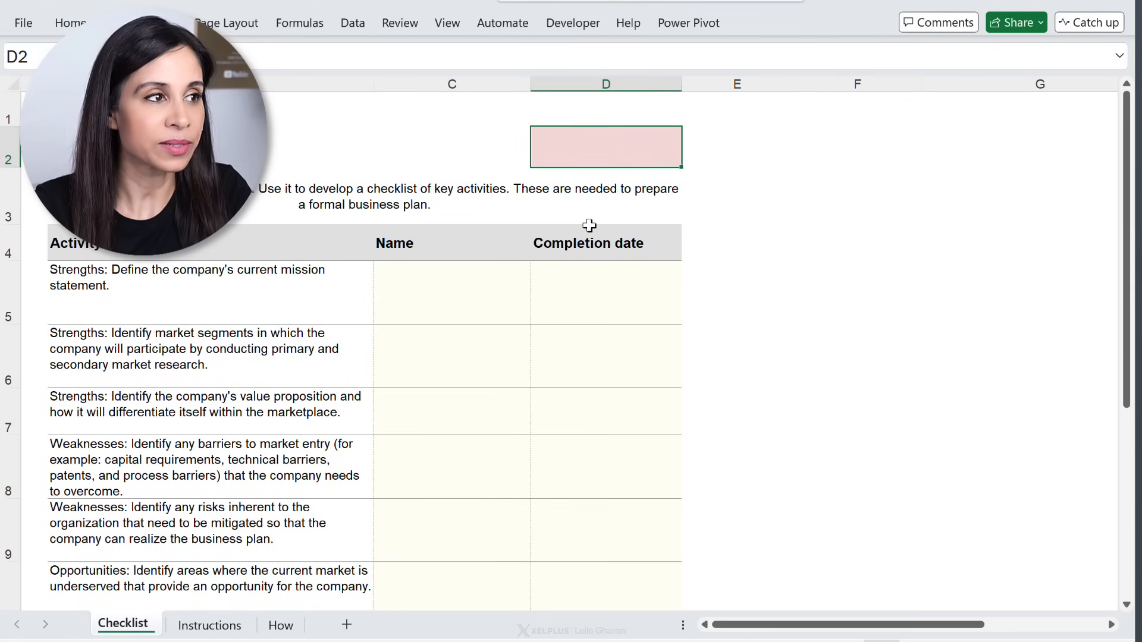
pyautogui.moveTo(357, 23)
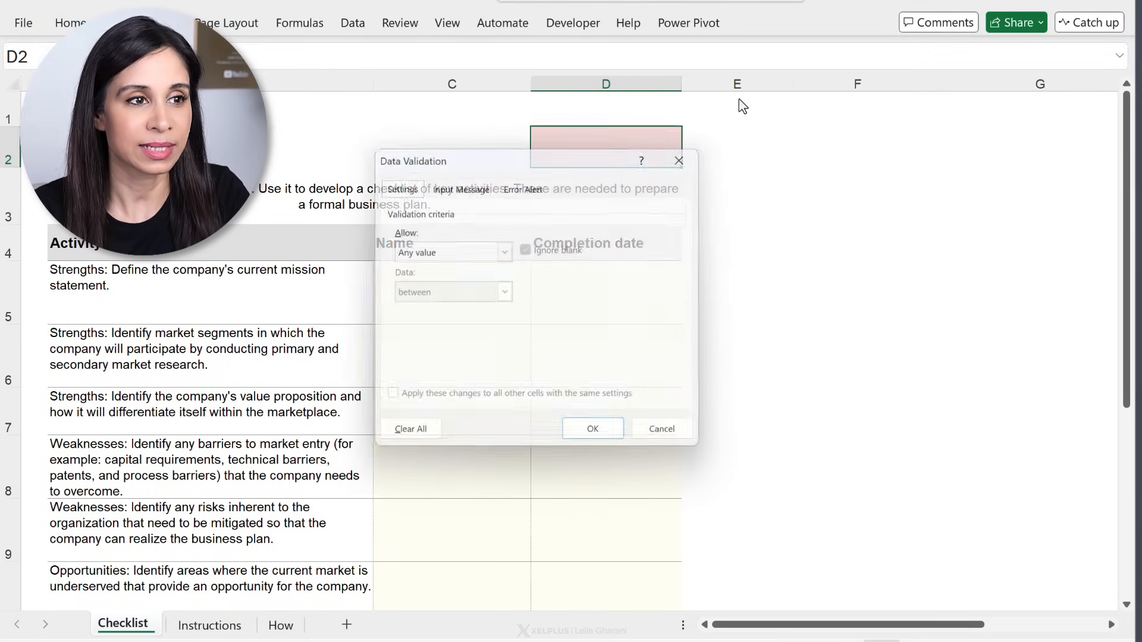
# Add a list validation to D2 sourced from $H$2:$H$5 and choose German
pyautogui.click(504, 251)
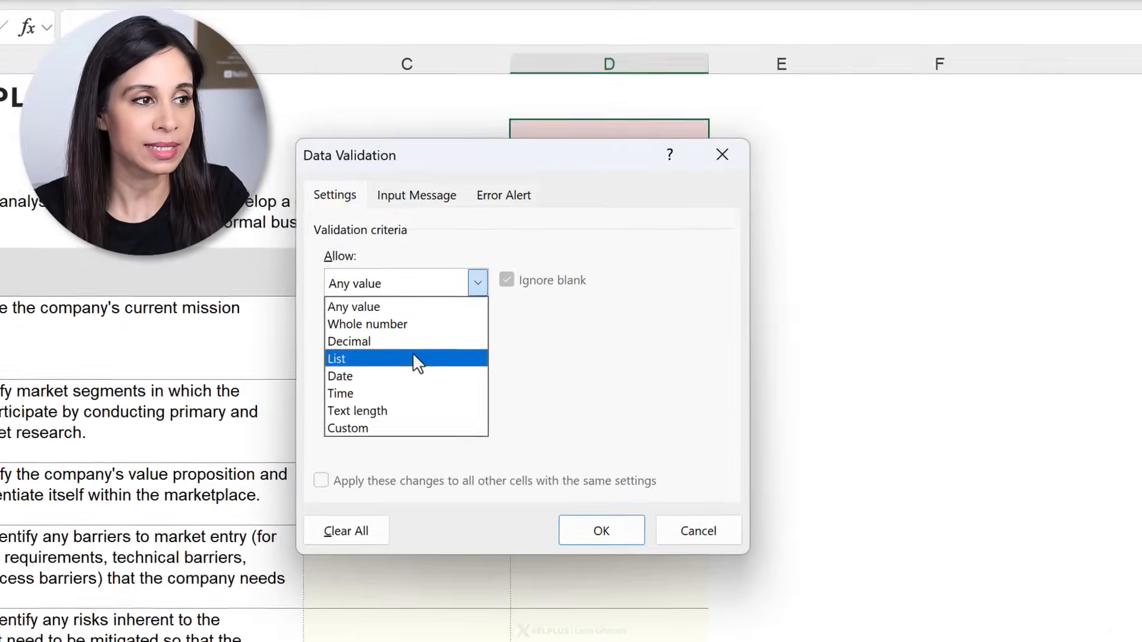
pyautogui.click(337, 358)
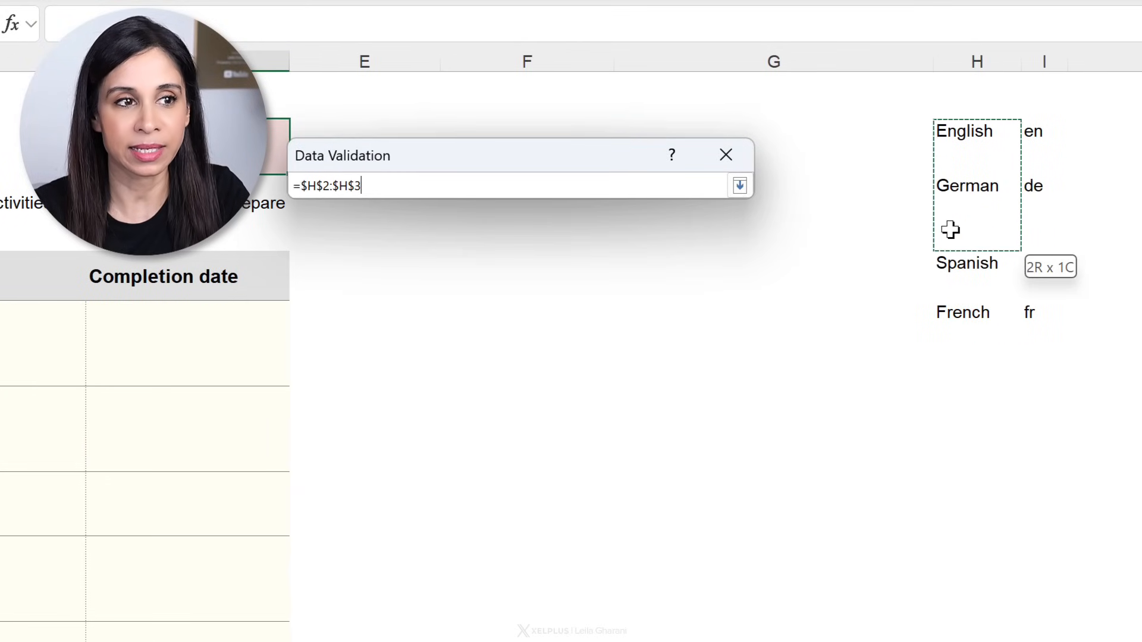
pyautogui.click(739, 185)
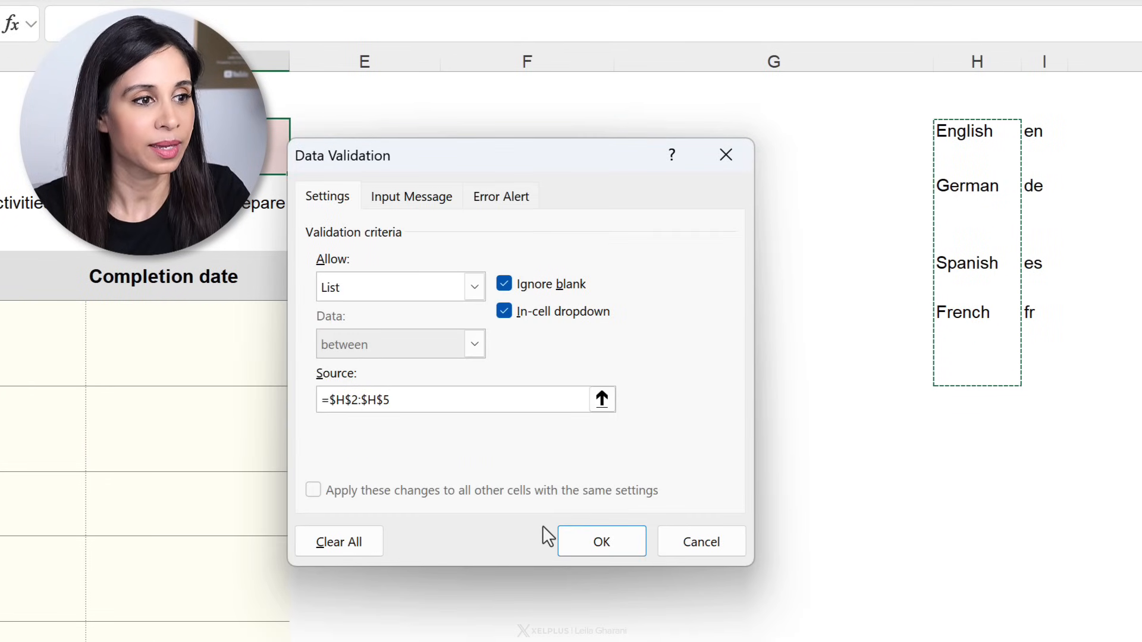
pyautogui.click(601, 541)
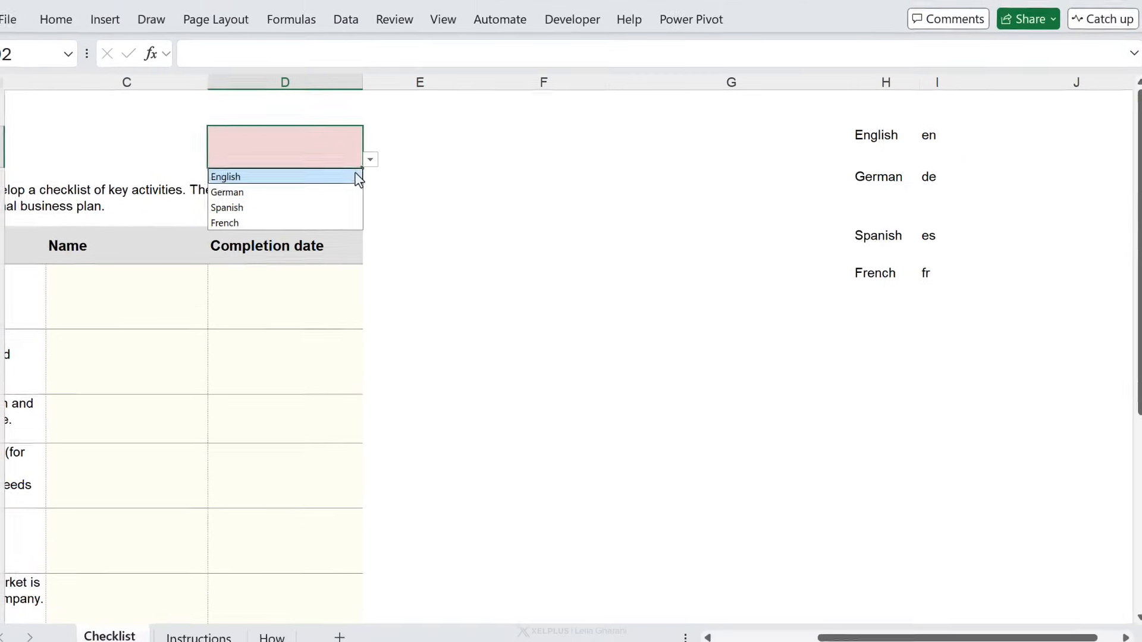
pyautogui.moveTo(251, 190)
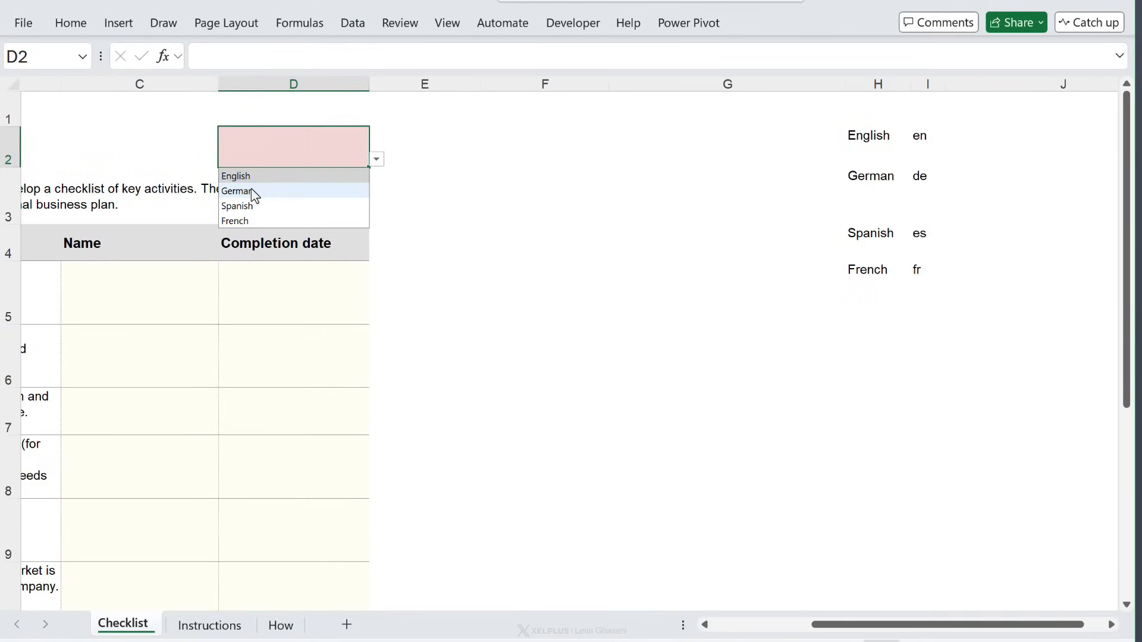
pyautogui.click(238, 190)
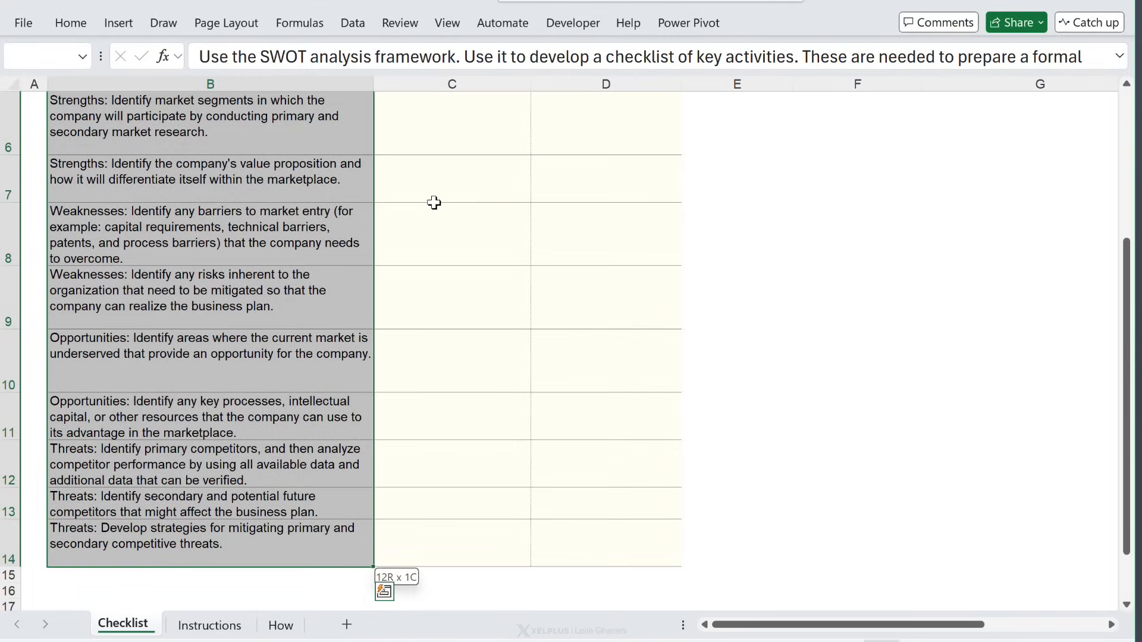
# Enter =TRANSLATE(K3,"en",D2) in B3, which returns #VALUE!
pyautogui.scroll(3)
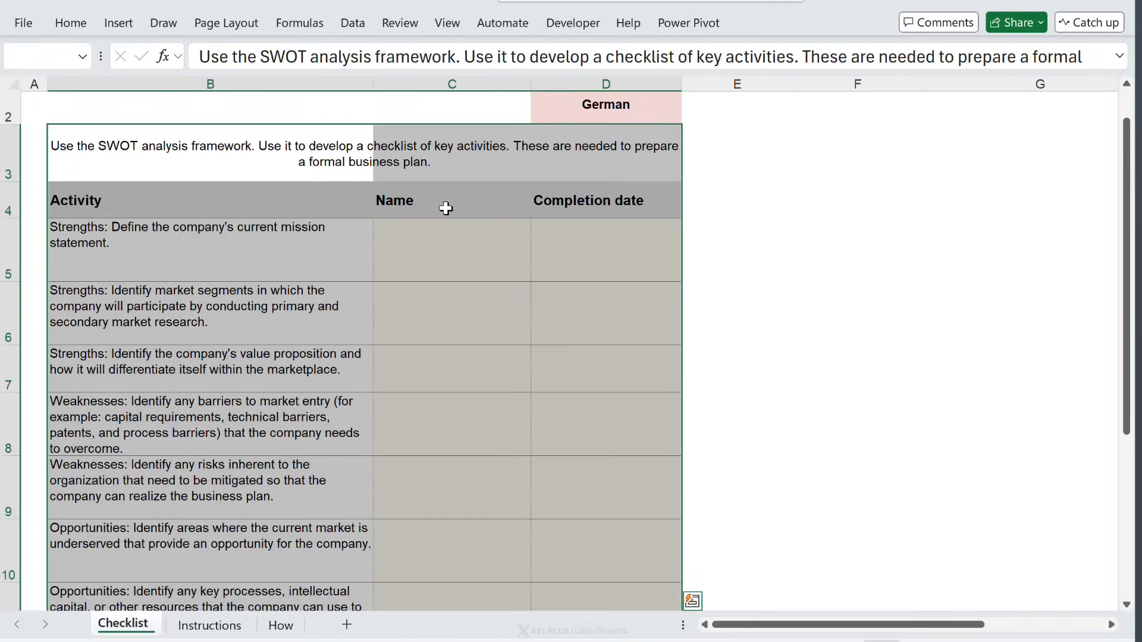
pyautogui.click(856, 153)
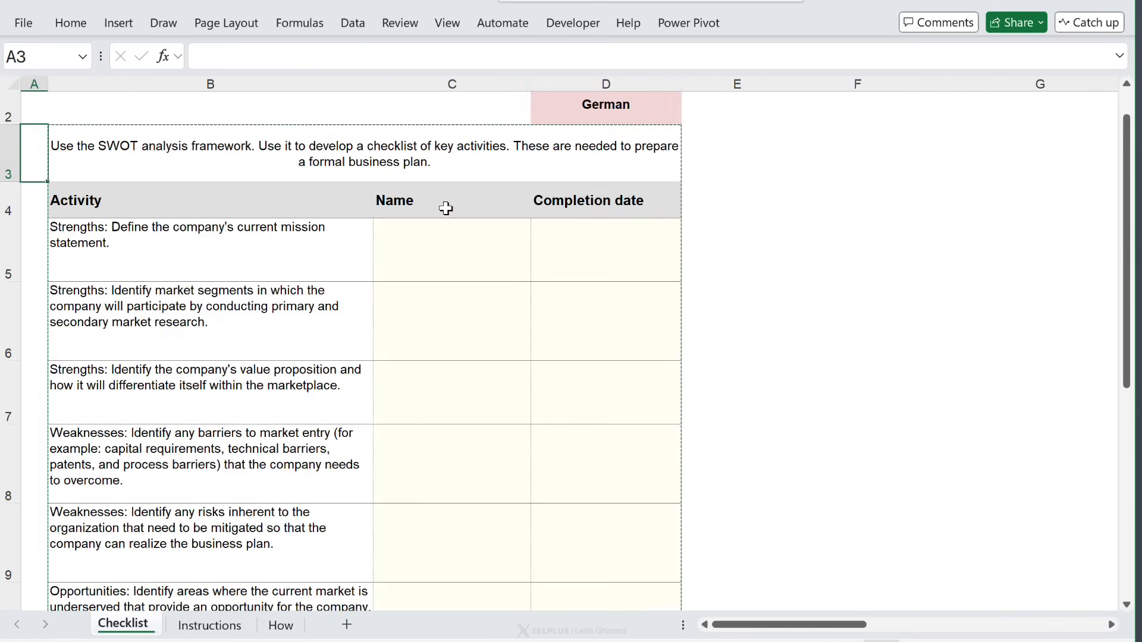
pyautogui.write('=tr')
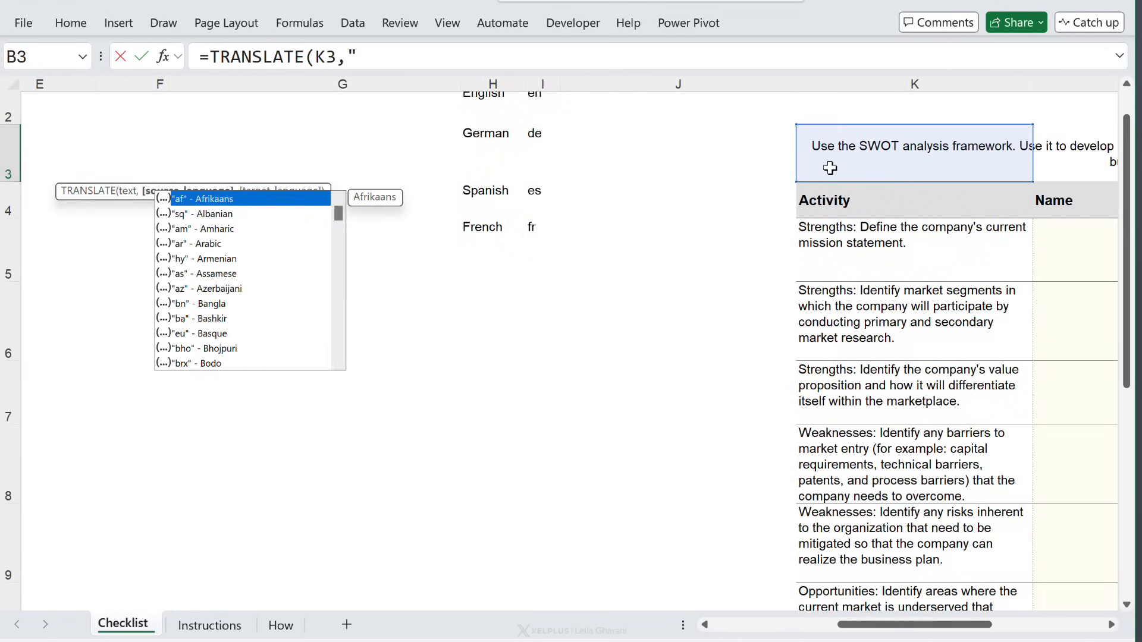
pyautogui.write('en')
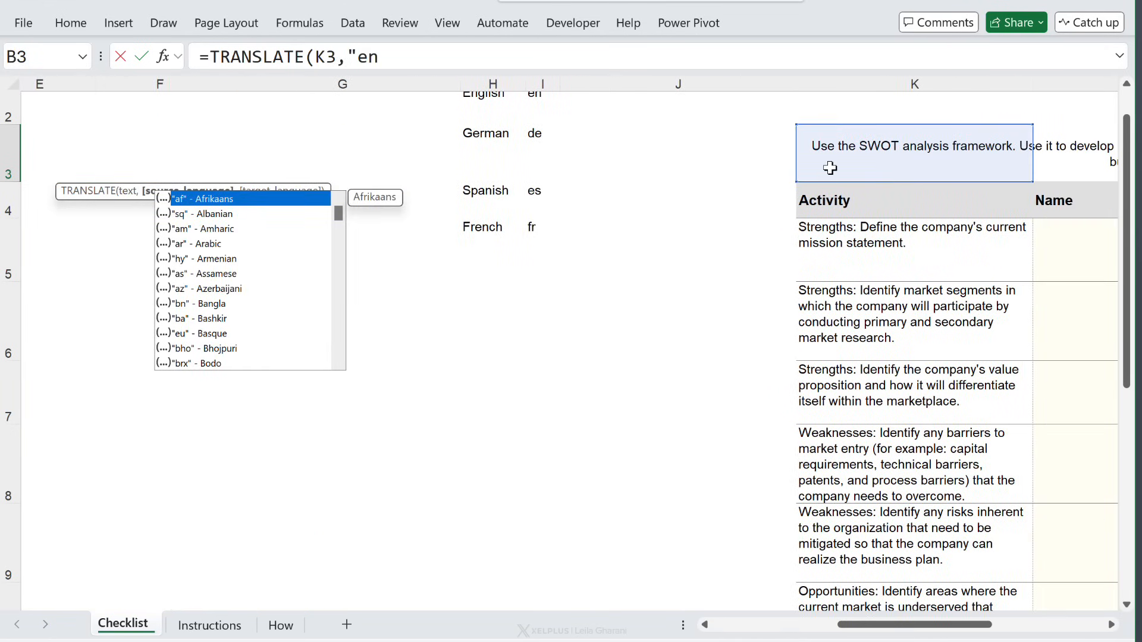
pyautogui.write('",')
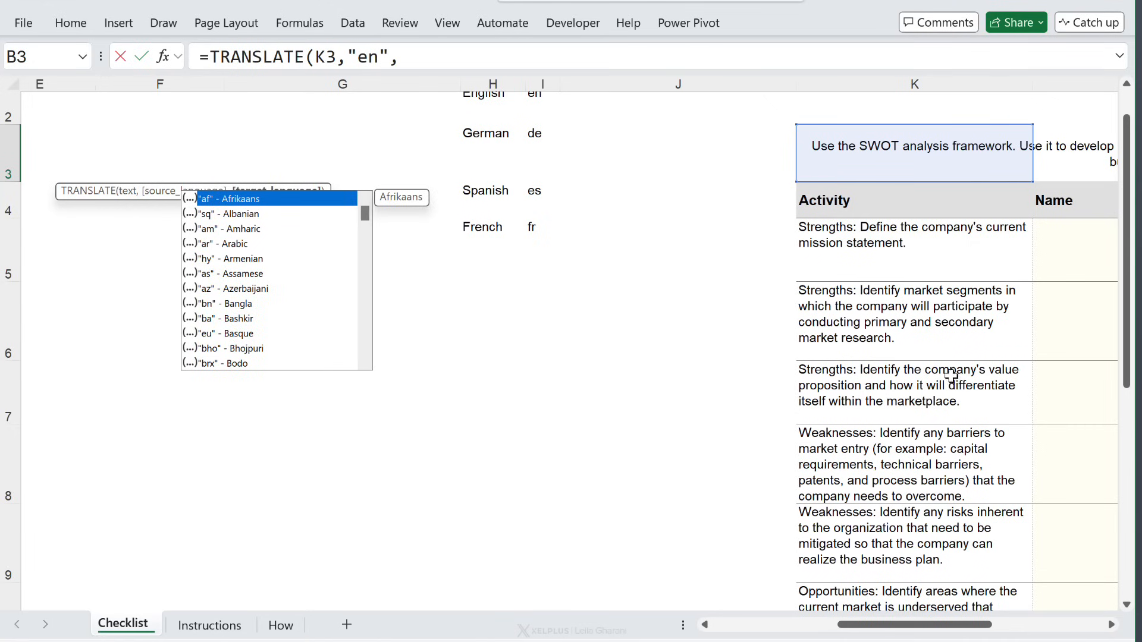
pyautogui.hscroll(-3)
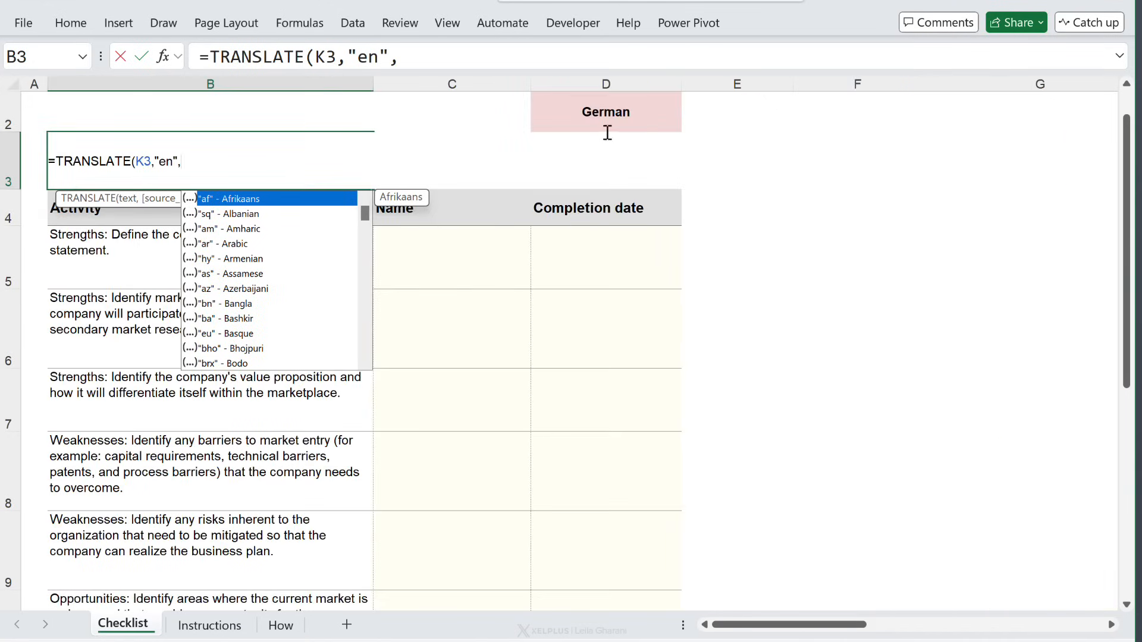
pyautogui.click(605, 112)
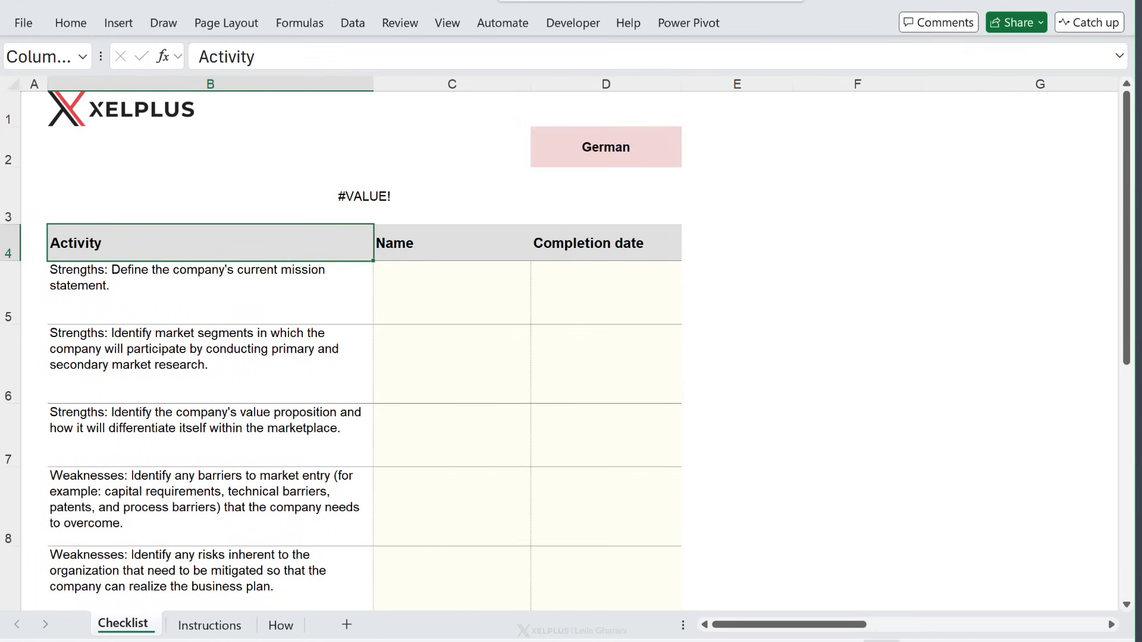
pyautogui.click(209, 195)
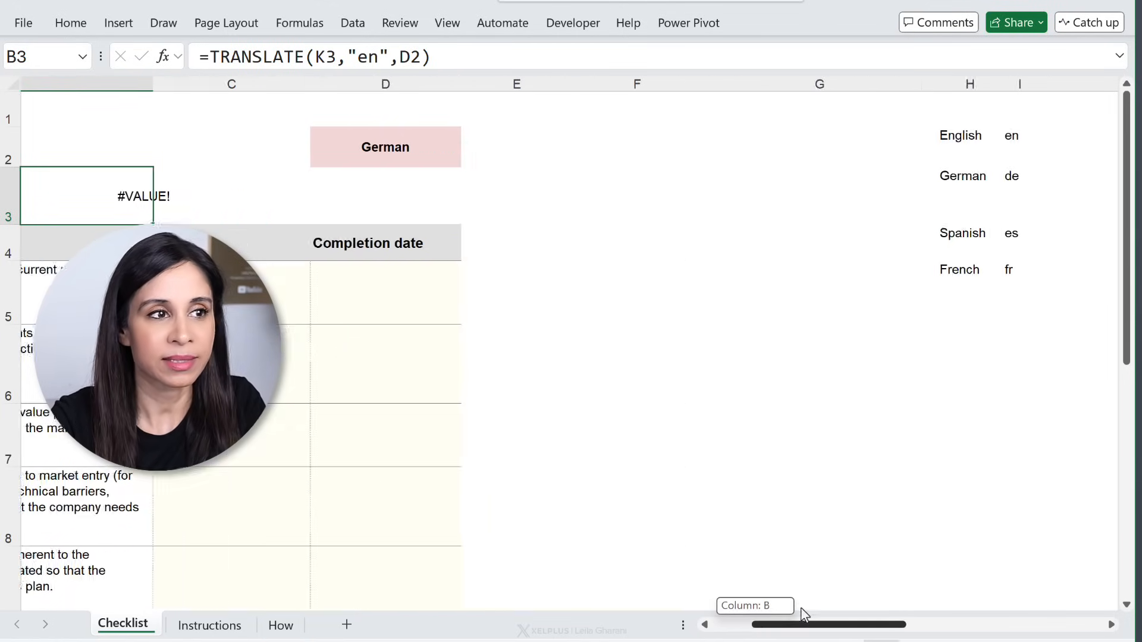
# Replace D2 in B3 with XLOOKUP($D$2,$H$2:$H$5,$I$2:$I$5) so the intro shows in German
pyautogui.hscroll(3)
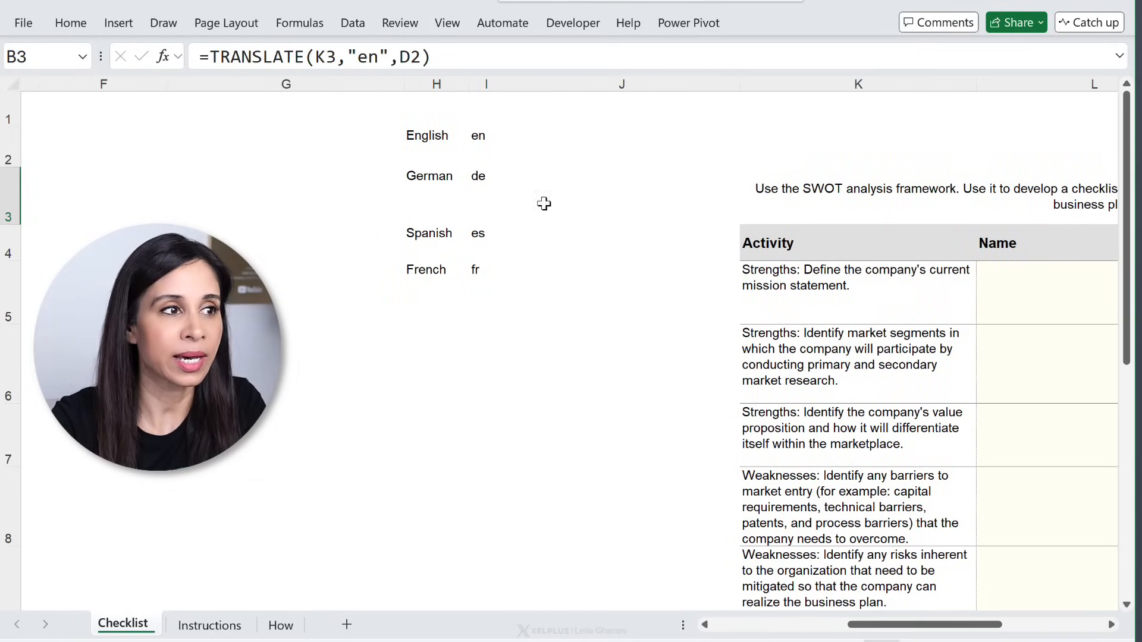
pyautogui.click(486, 136)
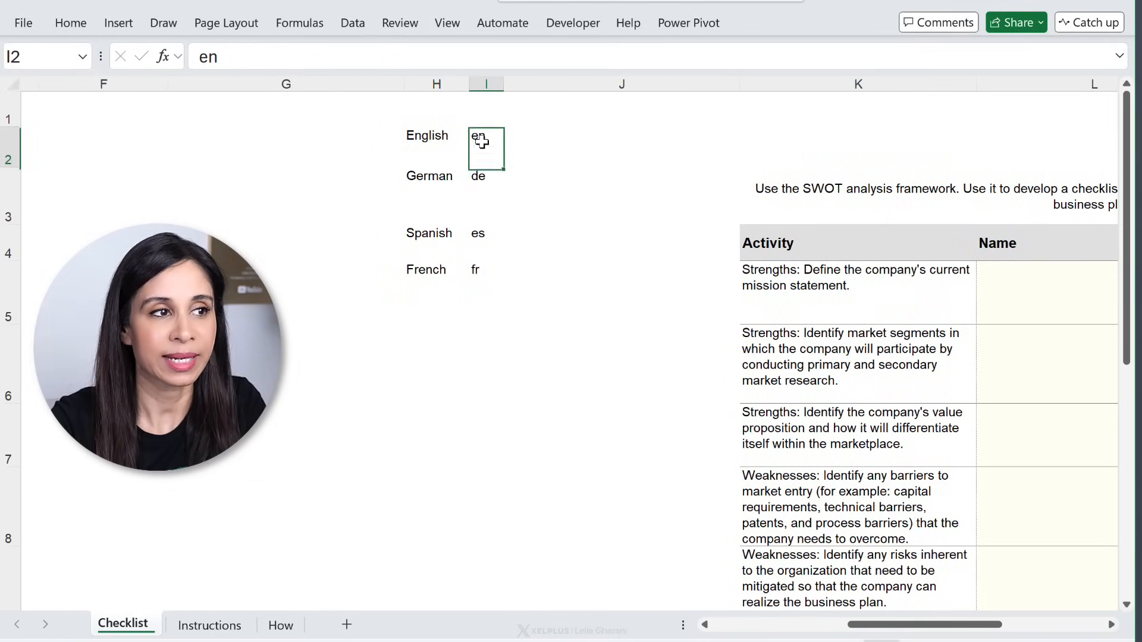
pyautogui.click(435, 194)
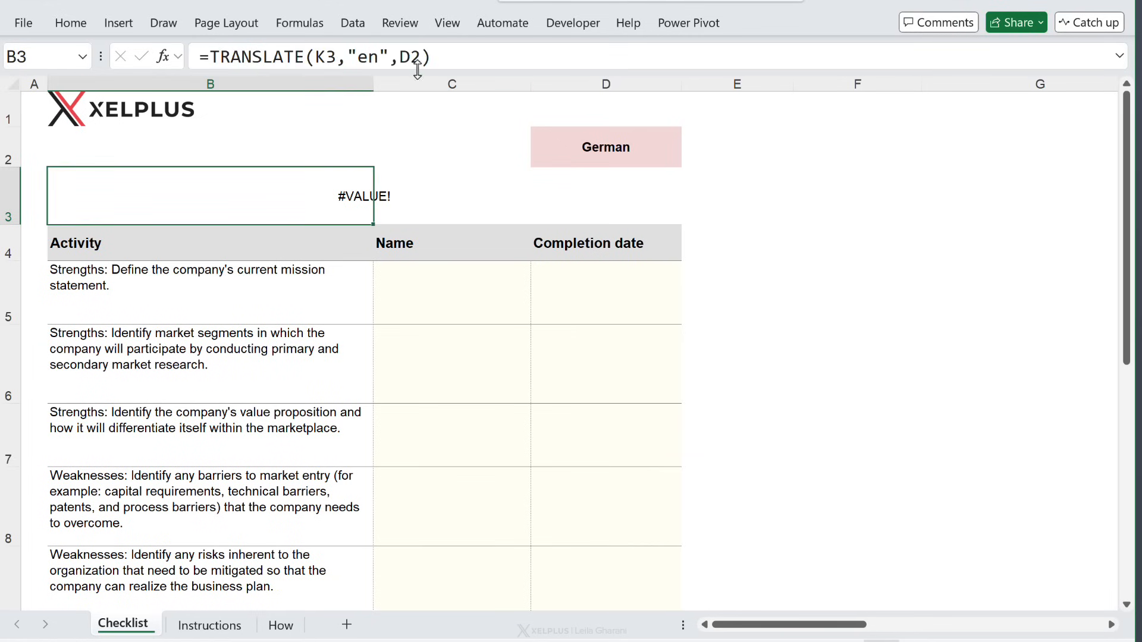
pyautogui.write('xlookup(')
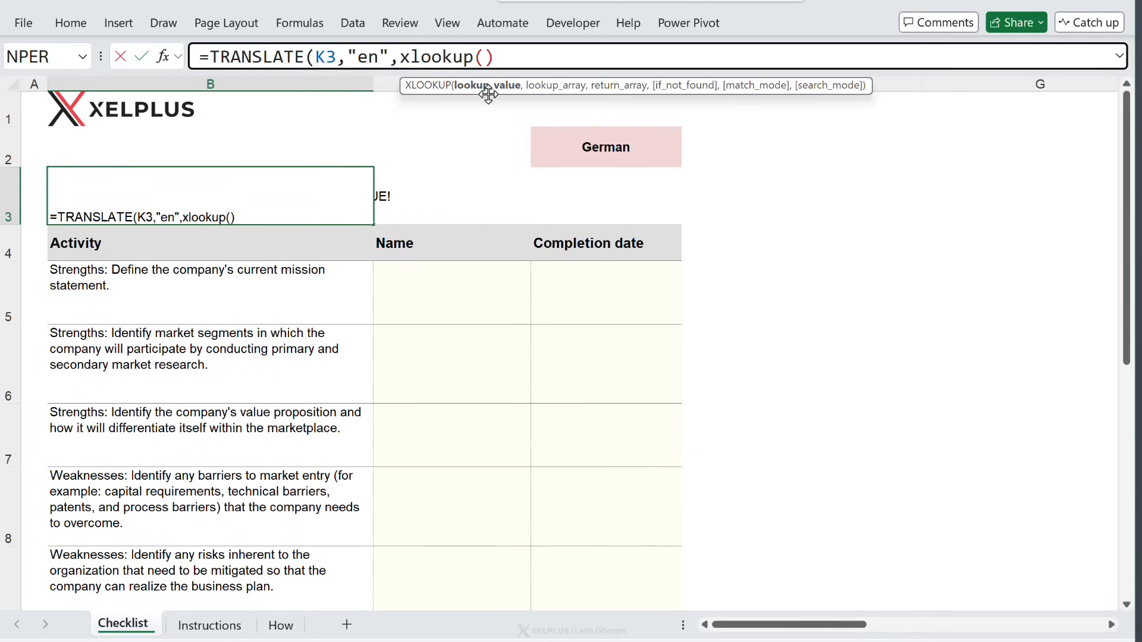
pyautogui.click(605, 146)
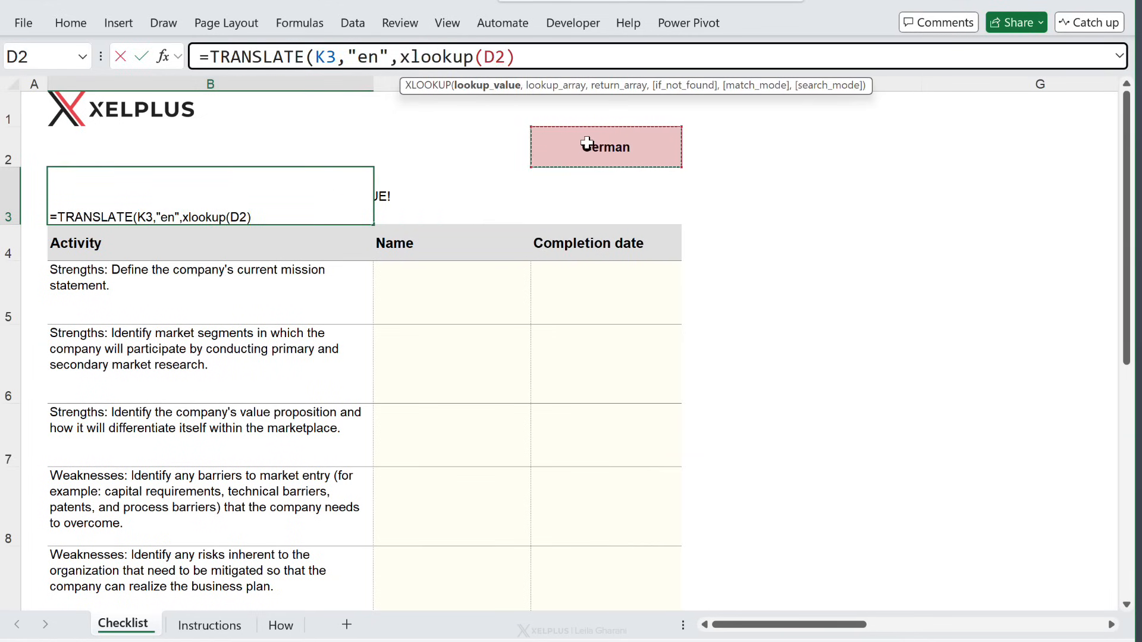
pyautogui.click(605, 147)
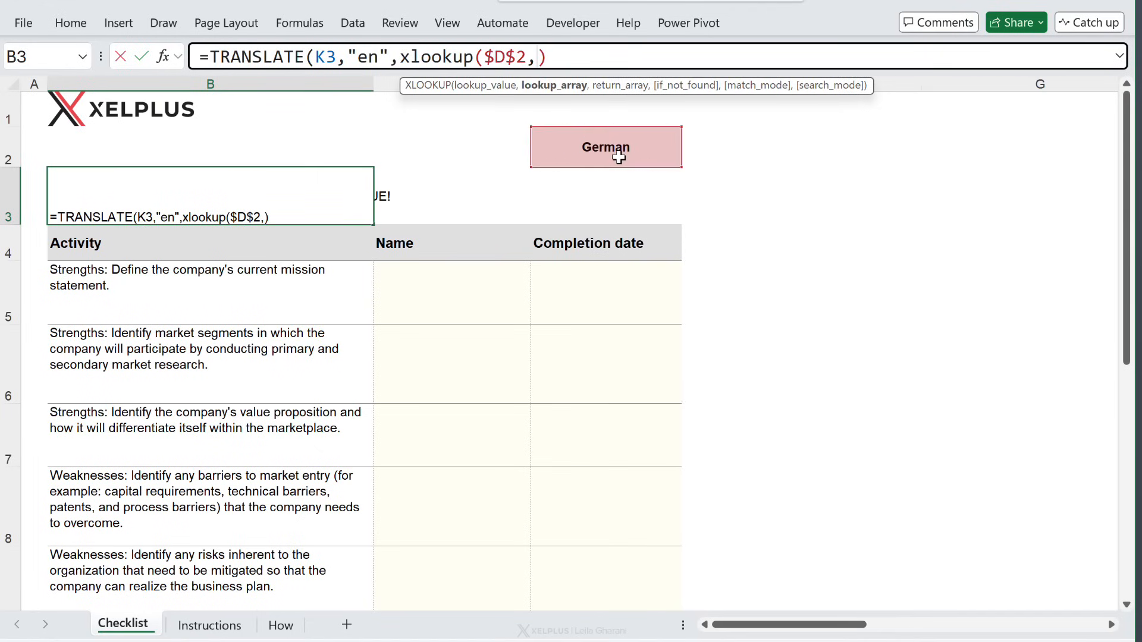
pyautogui.hscroll(3)
pyautogui.write('$H$2:$H$5,')
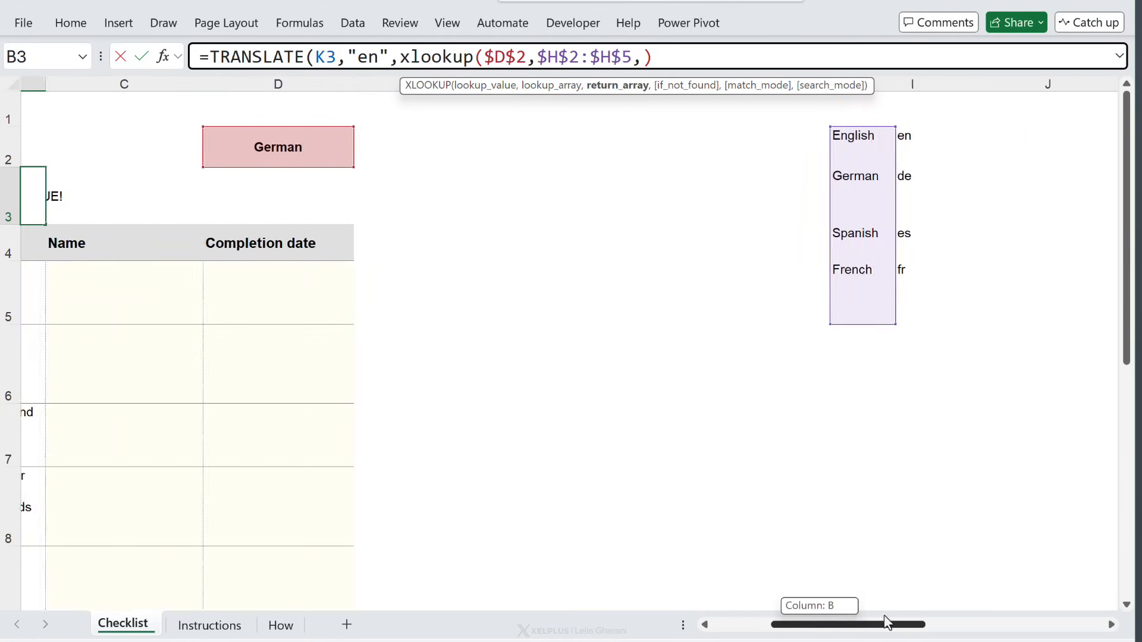
pyautogui.press('f4')
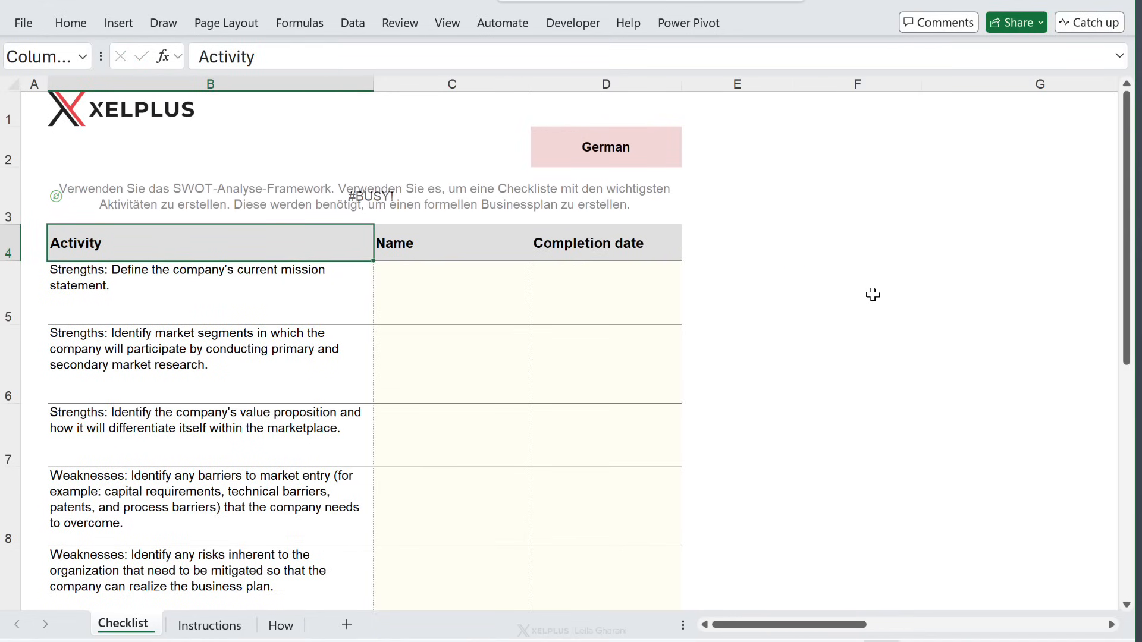
pyautogui.click(209, 196)
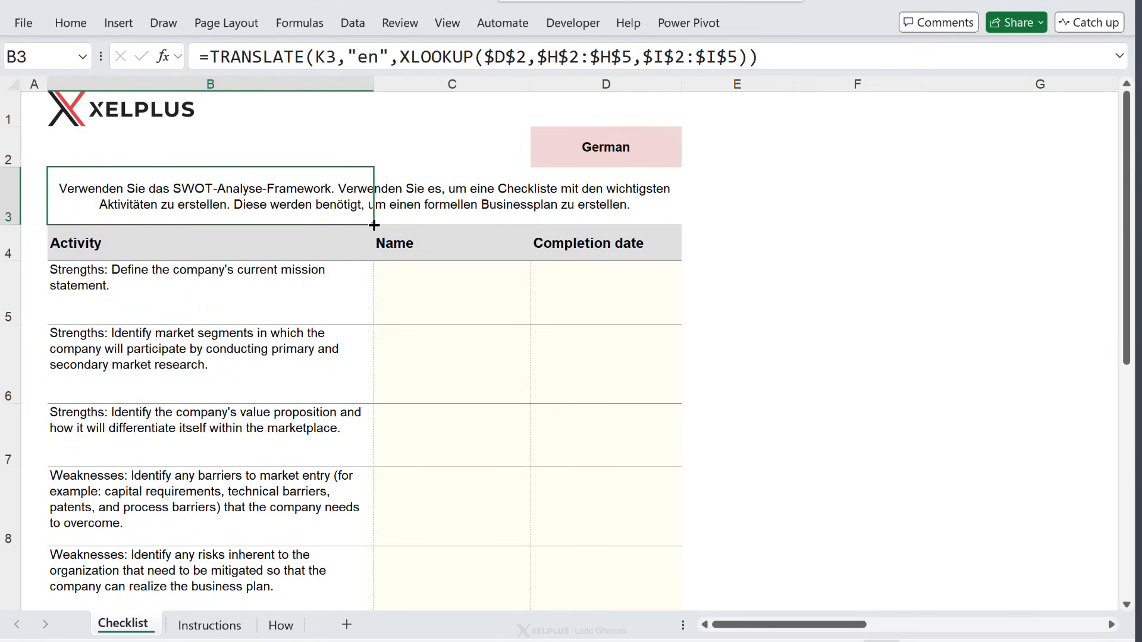
# Copy B3's formula into B4:B14 and the C4:D4 headings
pyautogui.press('Ctrl+Shift+Down')
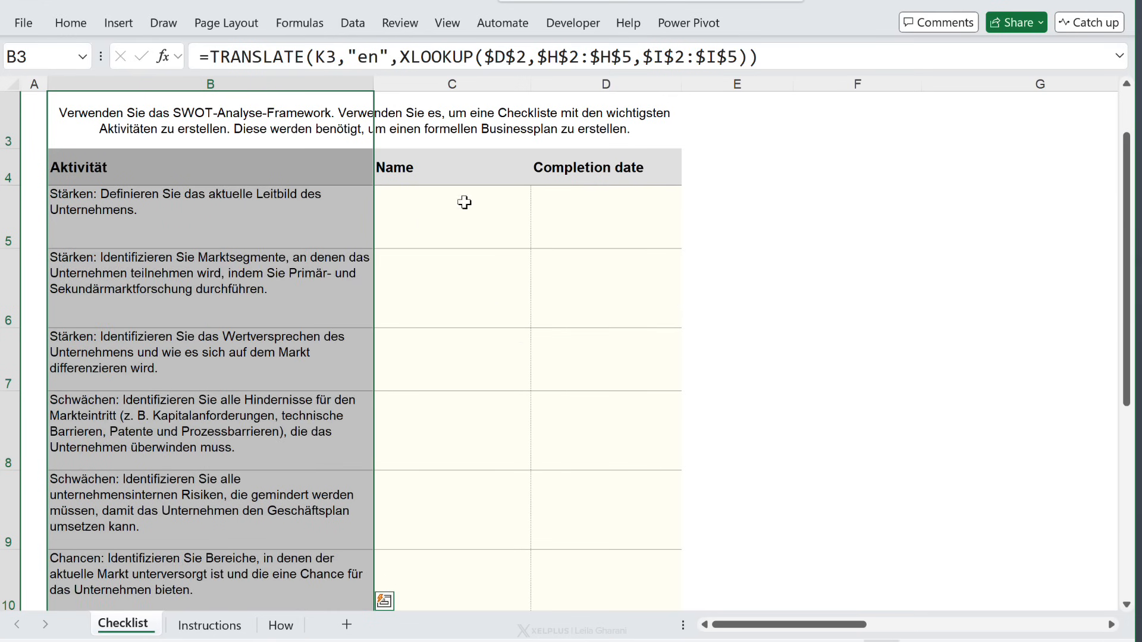
pyautogui.click(209, 167)
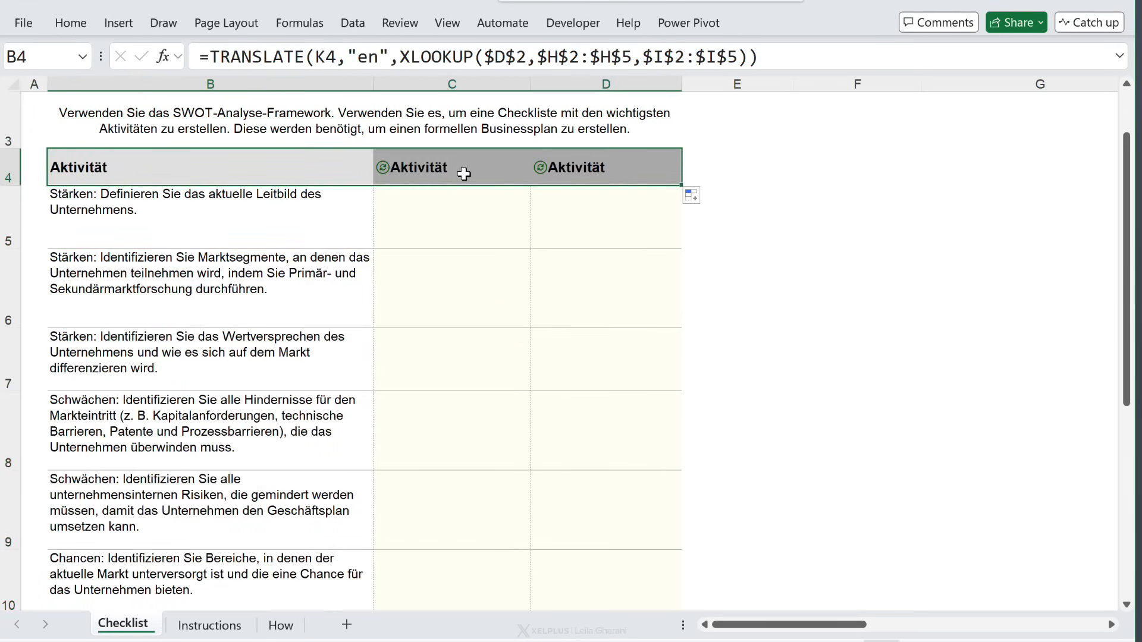
pyautogui.click(451, 243)
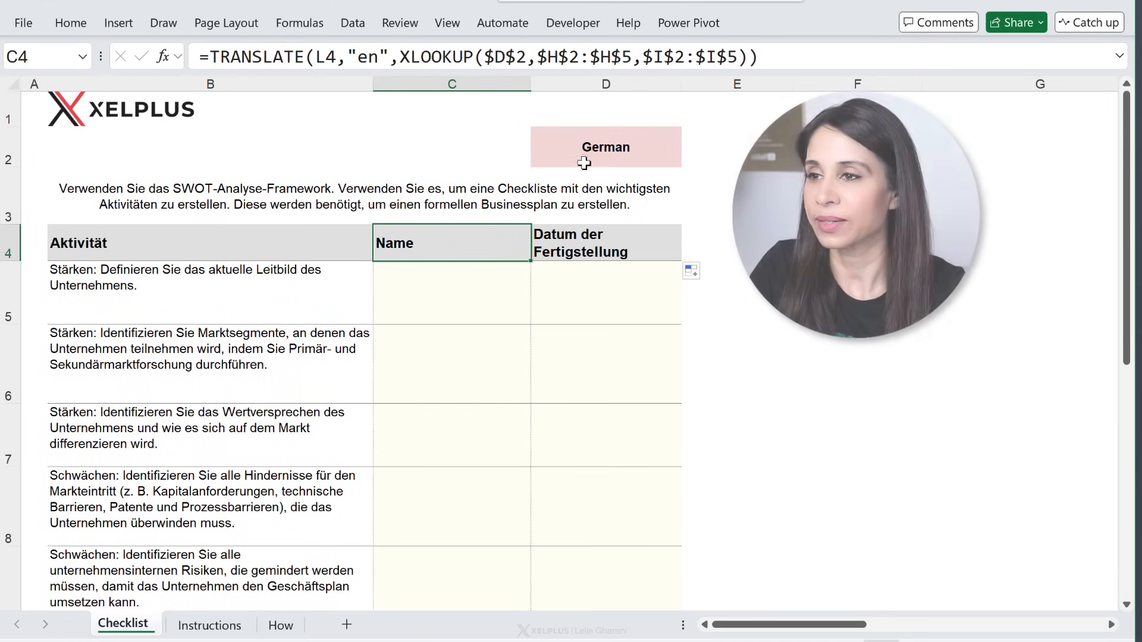
# Switch the D2 language dropdown to Spanish
pyautogui.click(685, 159)
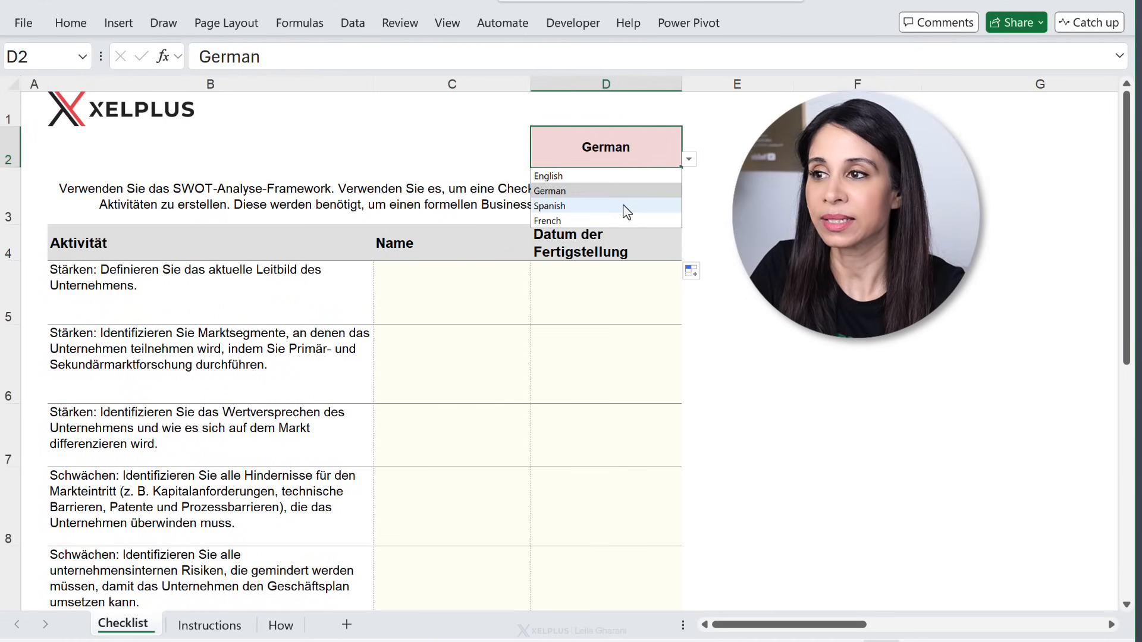
pyautogui.click(549, 206)
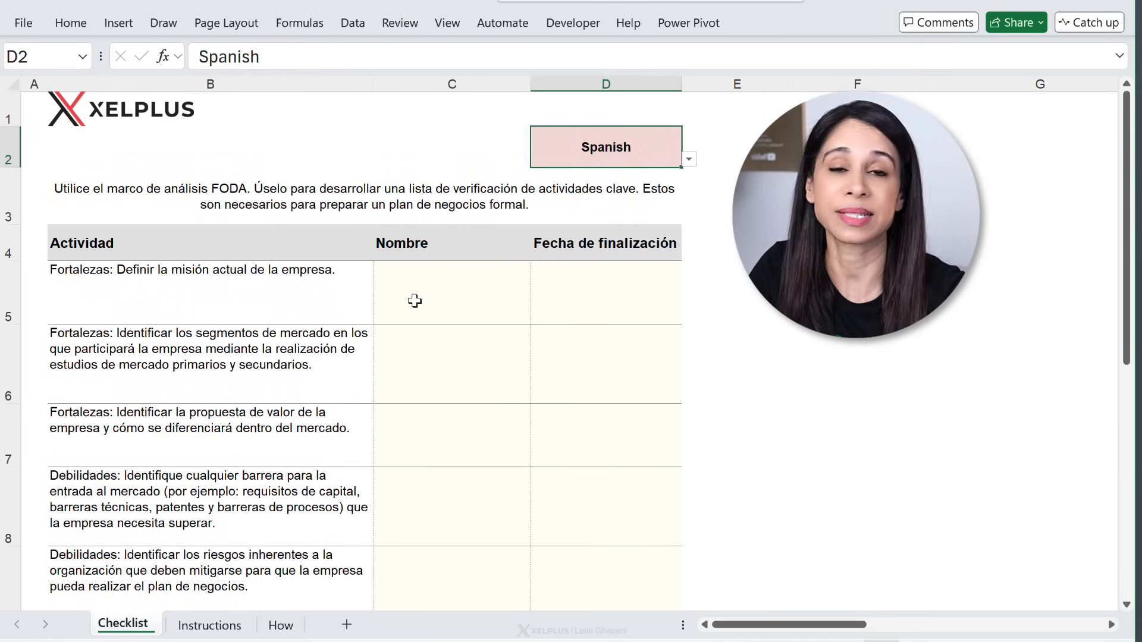